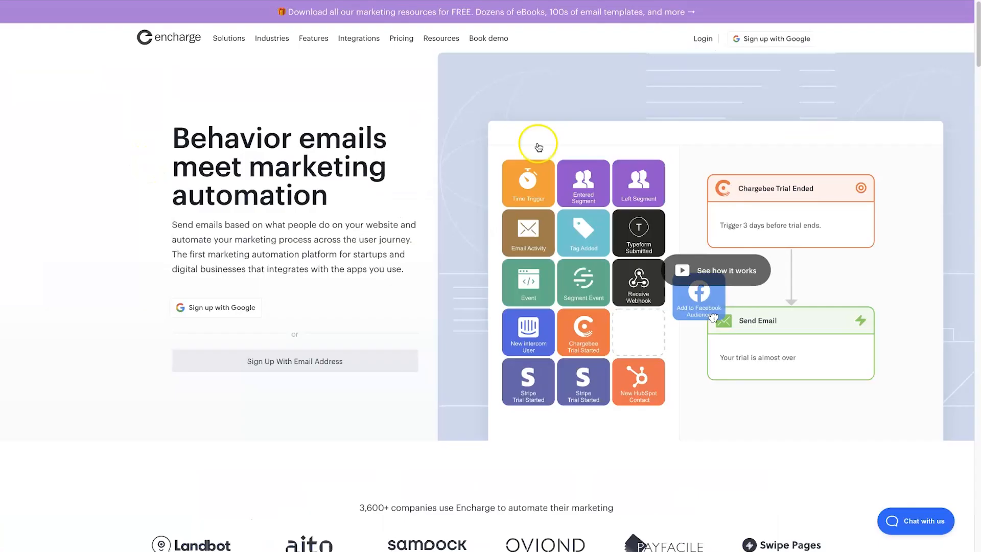
{"action": "mouse_move", "coordinate": [98, 227]}
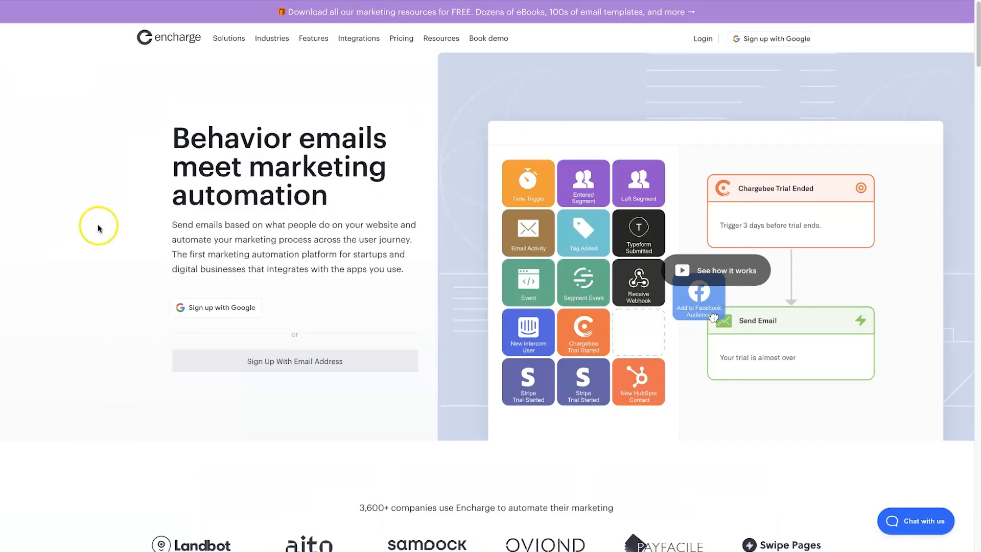
{"action": "mouse_move", "coordinate": [183, 167]}
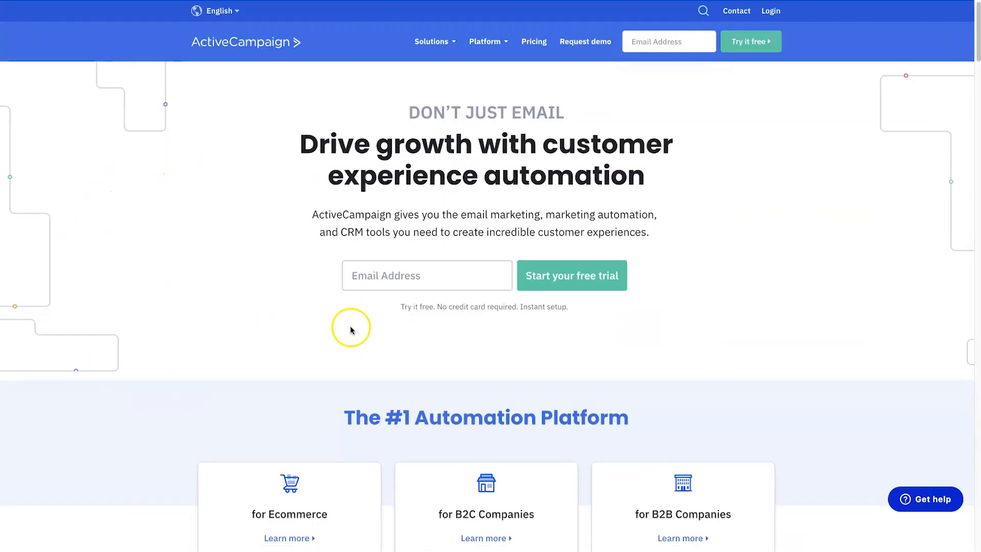
- Scroll down the ActiveCampaign homepage to review its automation headline and free-trial signup
{"action": "scroll", "scroll_direction": "down", "scroll_amount": 3}
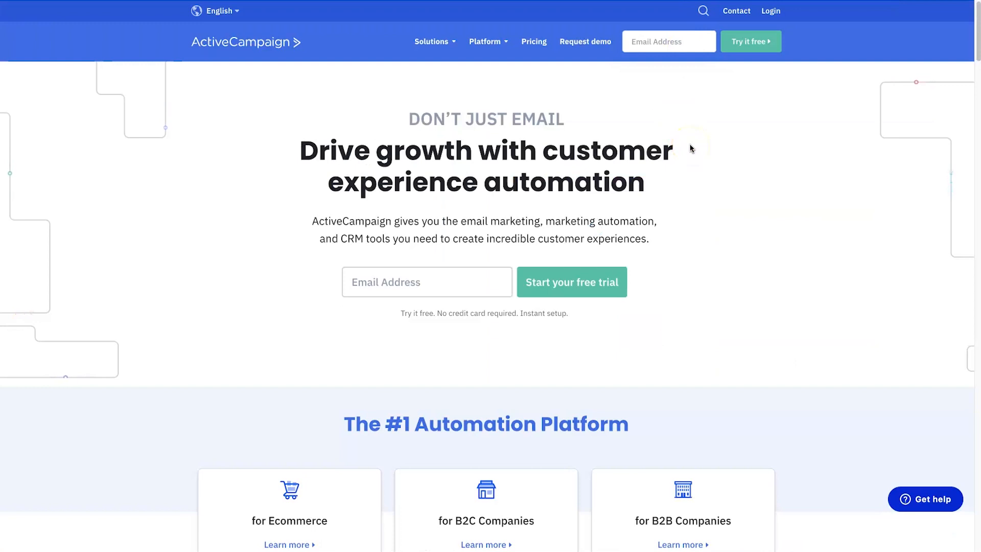
{"action": "mouse_move", "coordinate": [535, 106]}
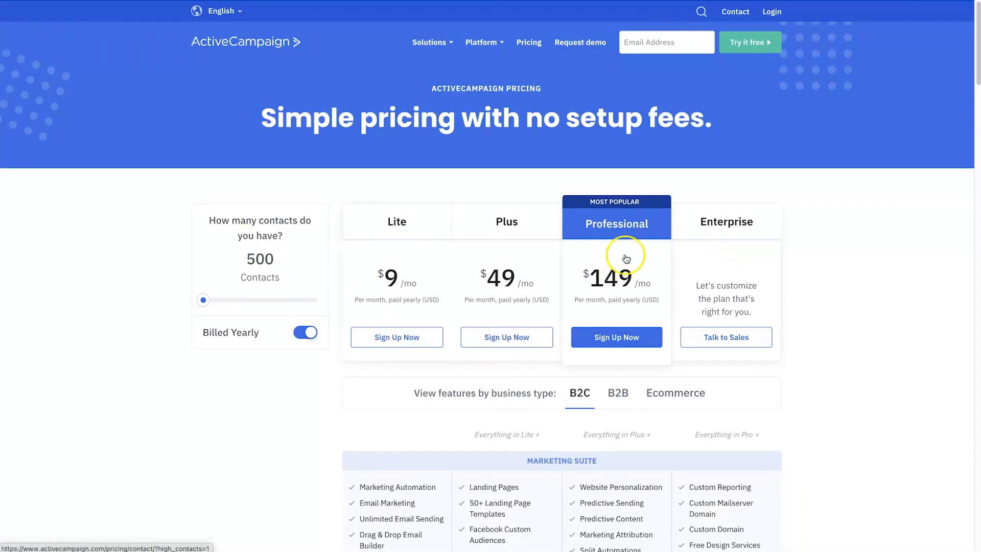
{"action": "mouse_move", "coordinate": [808, 317]}
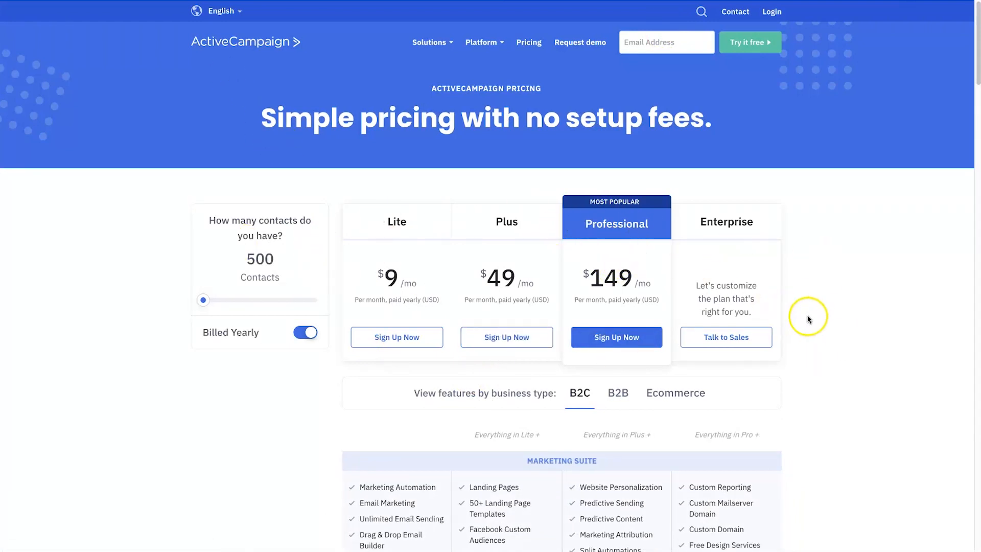
{"action": "scroll", "scroll_direction": "down", "scroll_amount": 3}
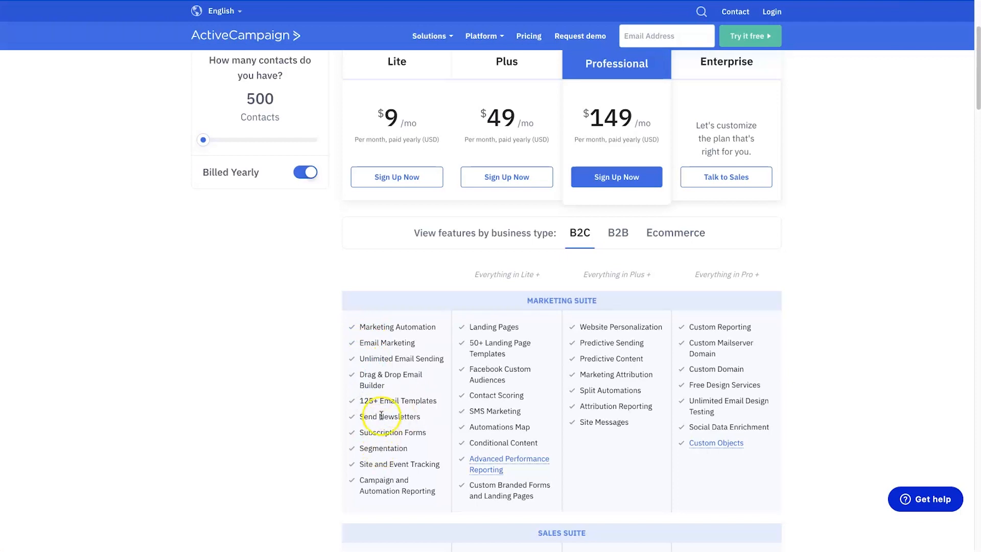
{"action": "mouse_move", "coordinate": [373, 447]}
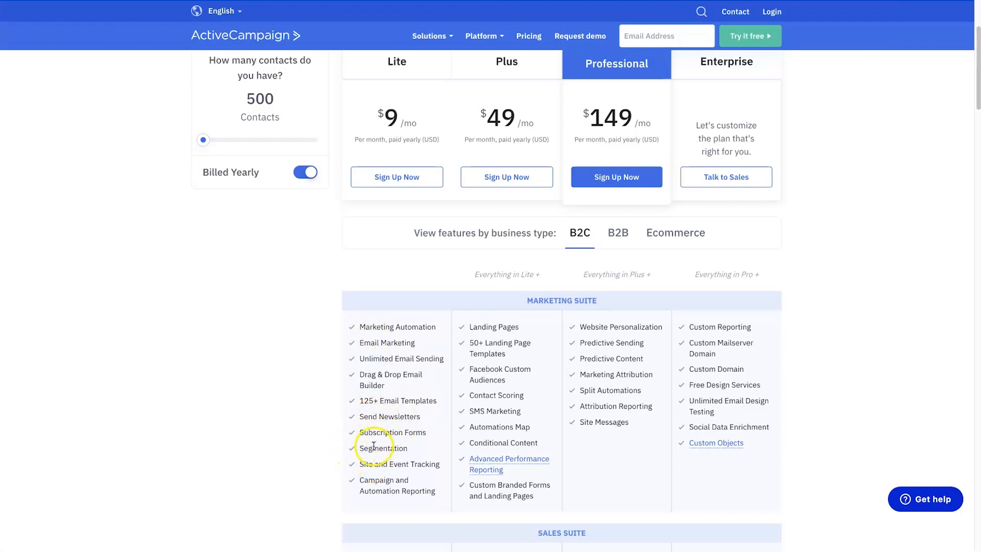
{"action": "mouse_move", "coordinate": [392, 486]}
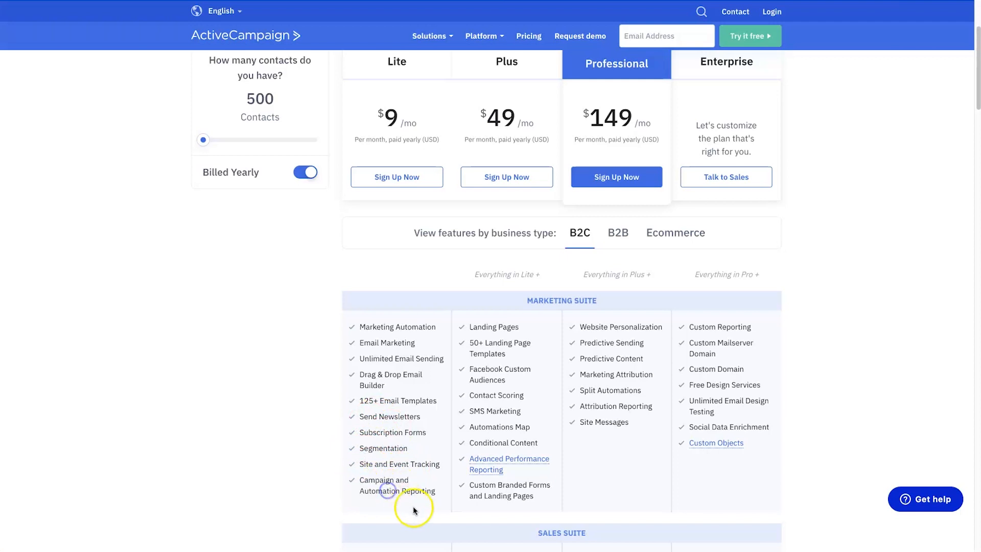
{"action": "scroll", "scroll_direction": "down", "scroll_amount": 3}
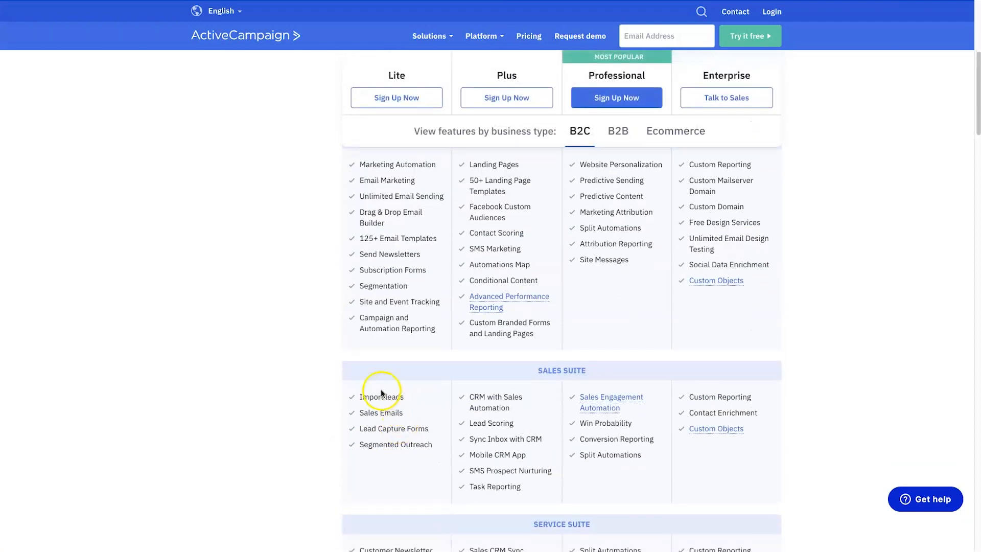
{"action": "scroll", "scroll_direction": "down", "scroll_amount": 3}
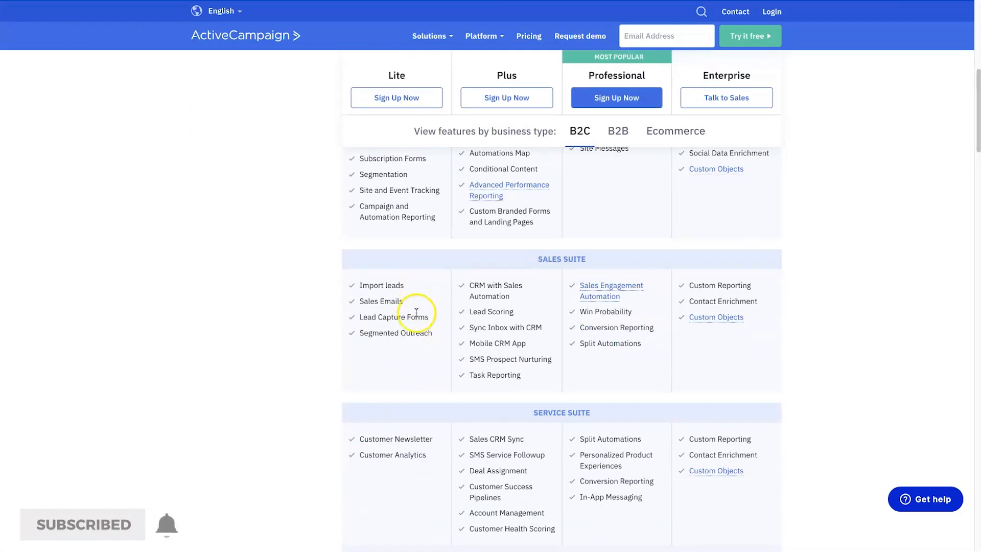
{"action": "scroll", "scroll_direction": "down", "scroll_amount": 3}
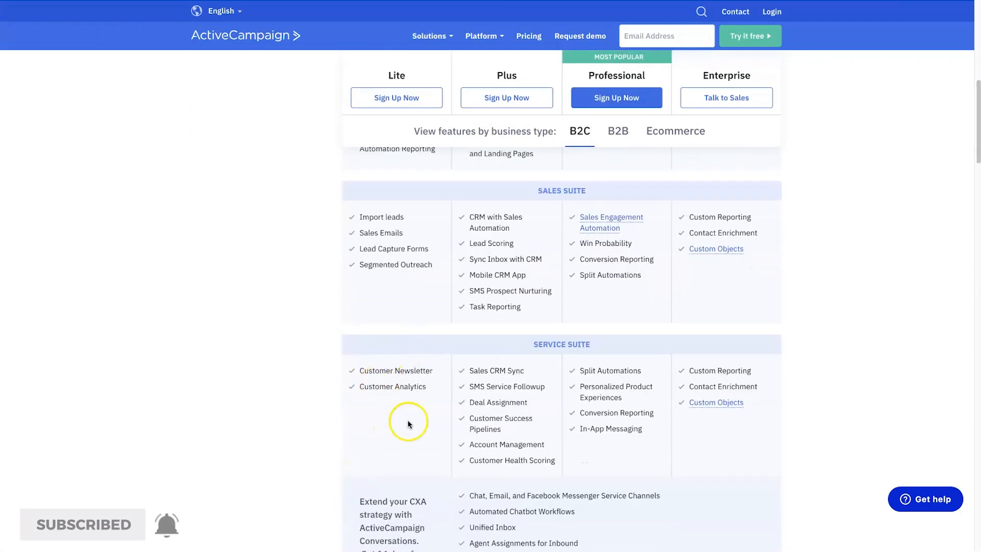
{"action": "scroll", "scroll_direction": "down", "scroll_amount": 3}
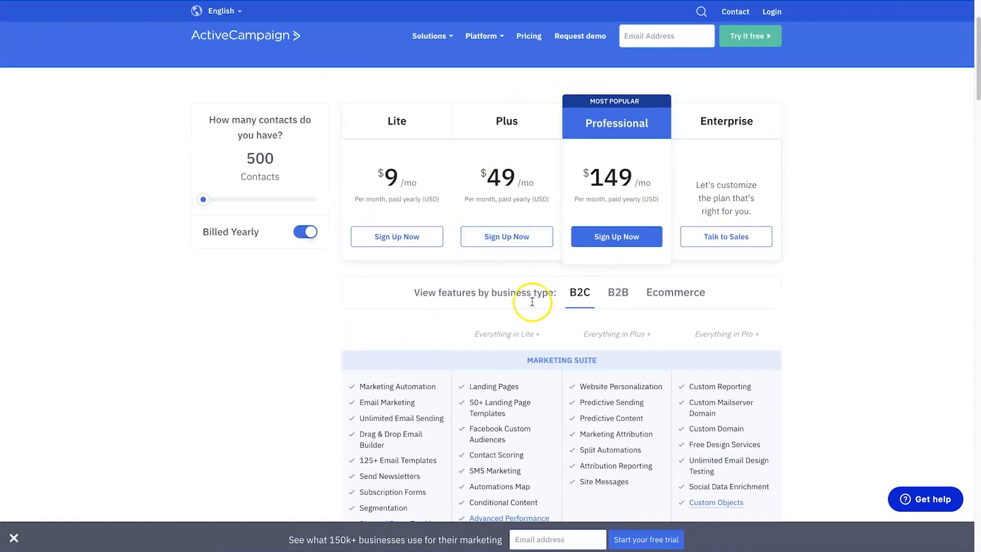
{"action": "scroll", "scroll_direction": "down", "scroll_amount": 3}
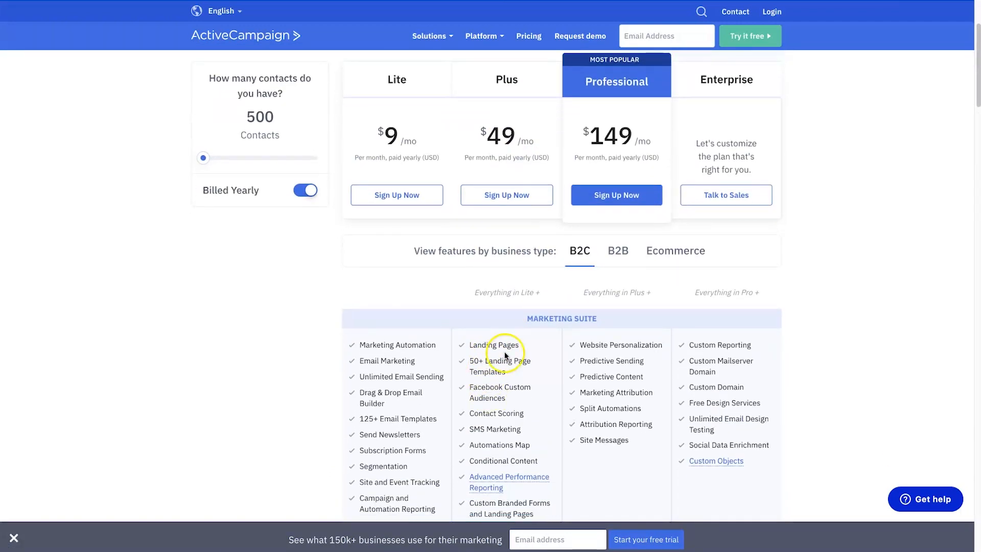
{"action": "scroll", "scroll_direction": "down", "scroll_amount": 3}
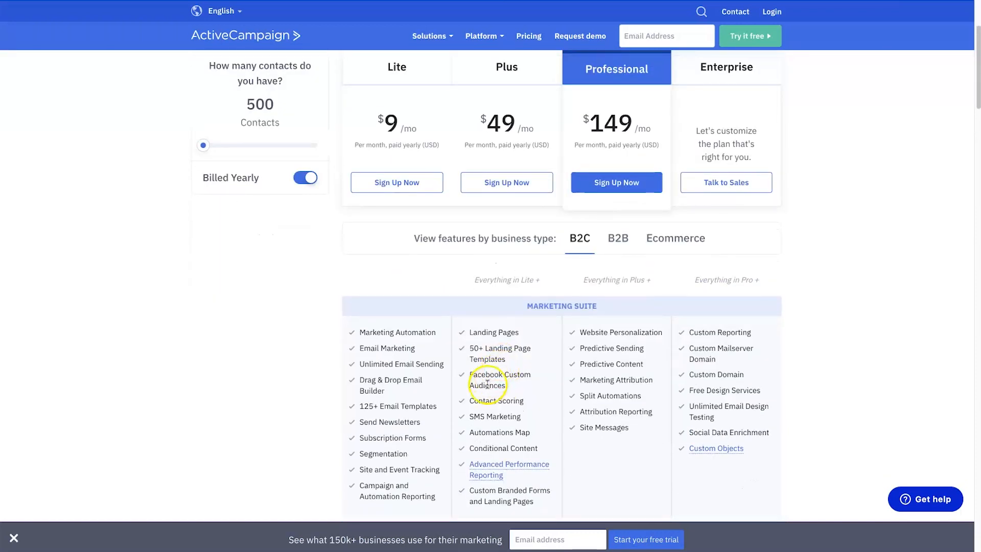
{"action": "scroll", "scroll_direction": "down", "scroll_amount": 3}
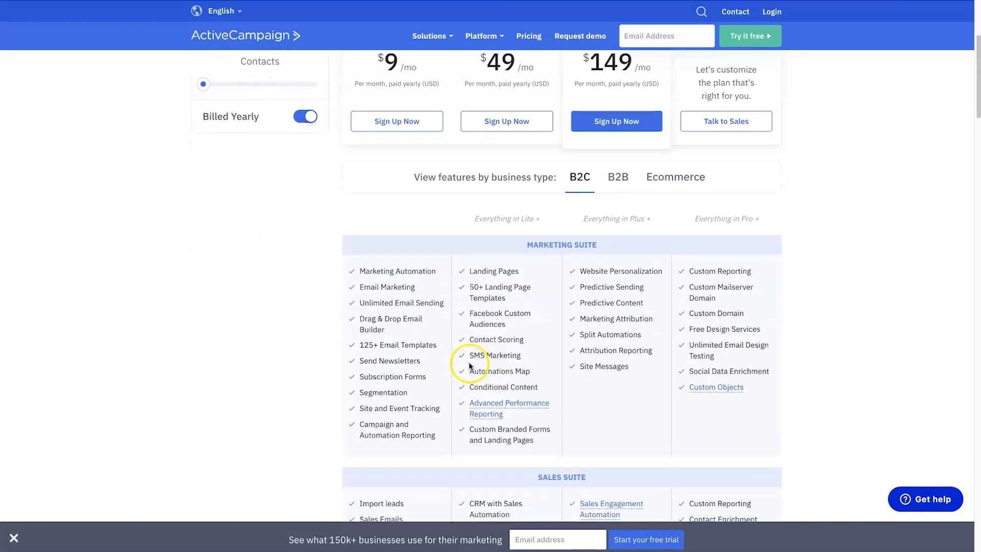
{"action": "mouse_move", "coordinate": [490, 415]}
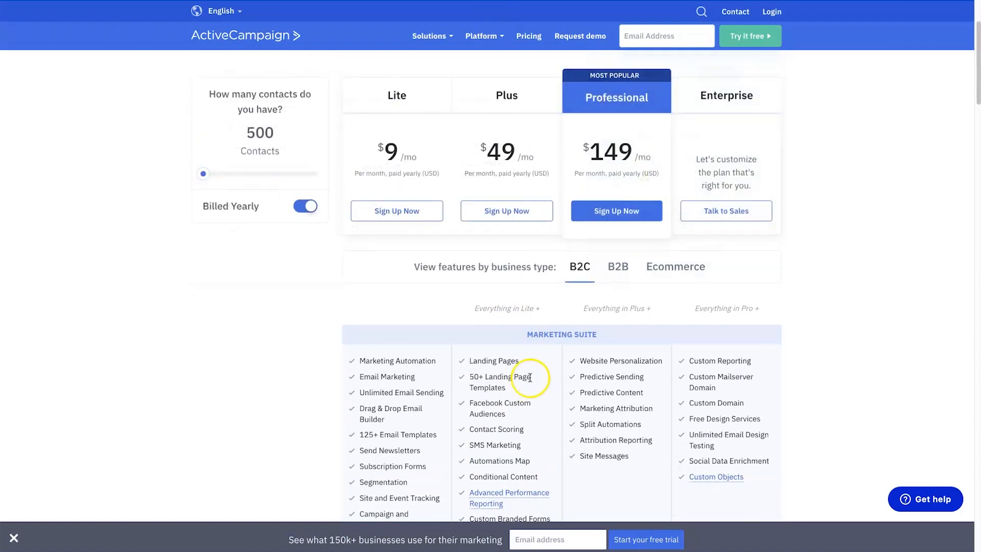
{"action": "scroll", "scroll_direction": "down", "scroll_amount": 3}
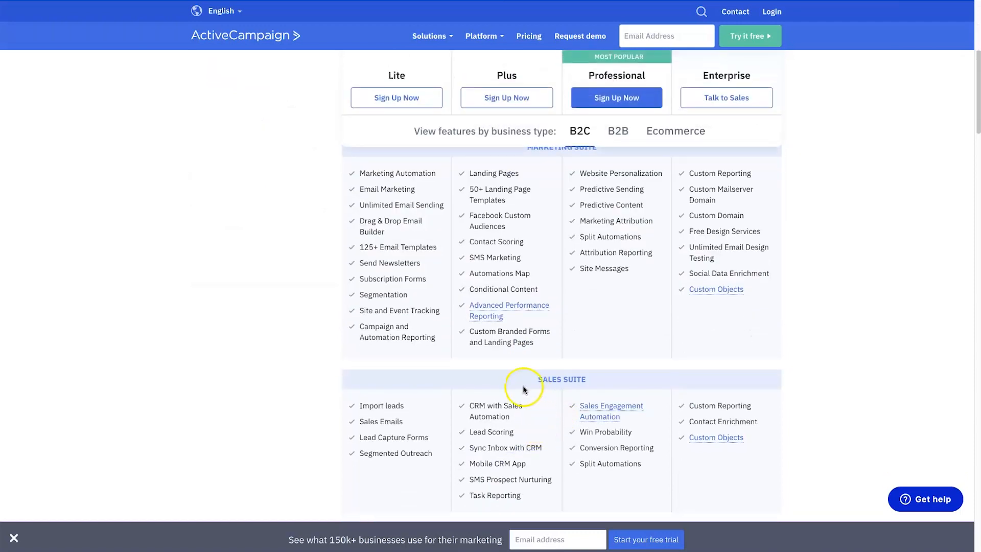
{"action": "mouse_move", "coordinate": [492, 410]}
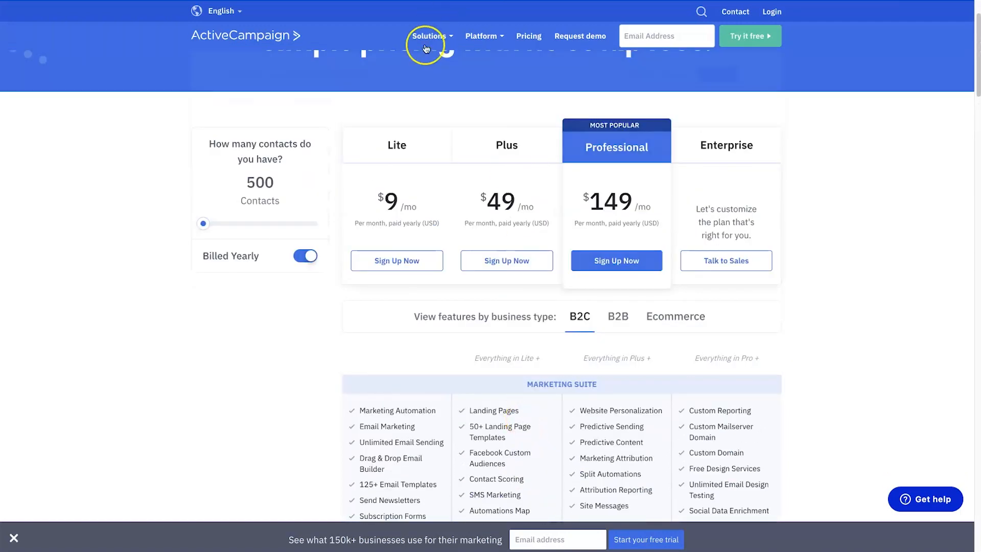
{"action": "scroll", "scroll_direction": "down", "scroll_amount": 3}
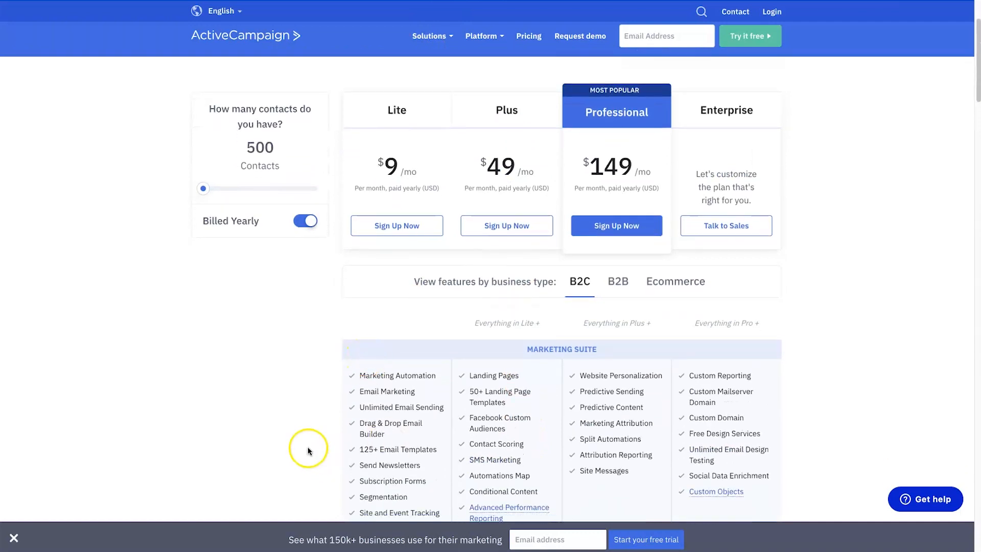
{"action": "mouse_move", "coordinate": [672, 369]}
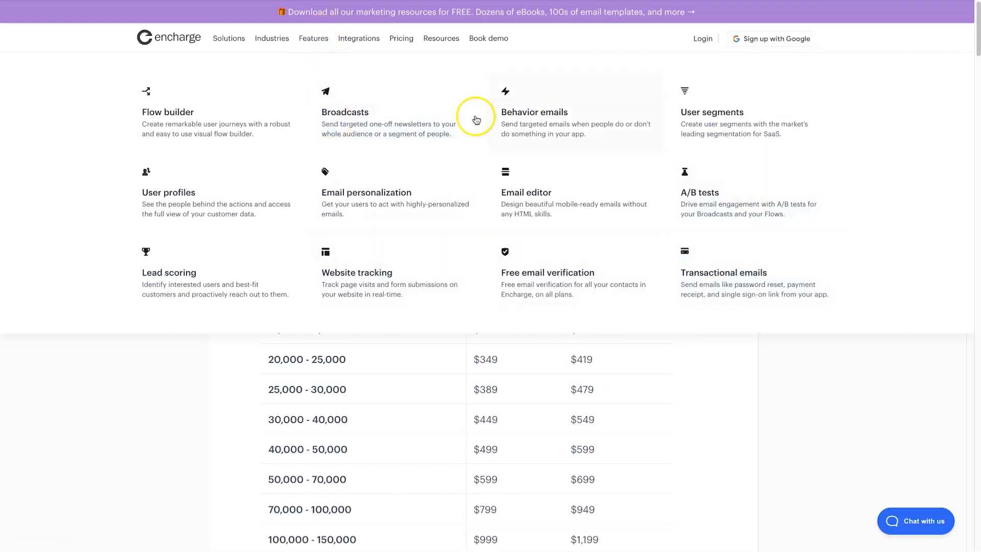
{"action": "mouse_move", "coordinate": [368, 276]}
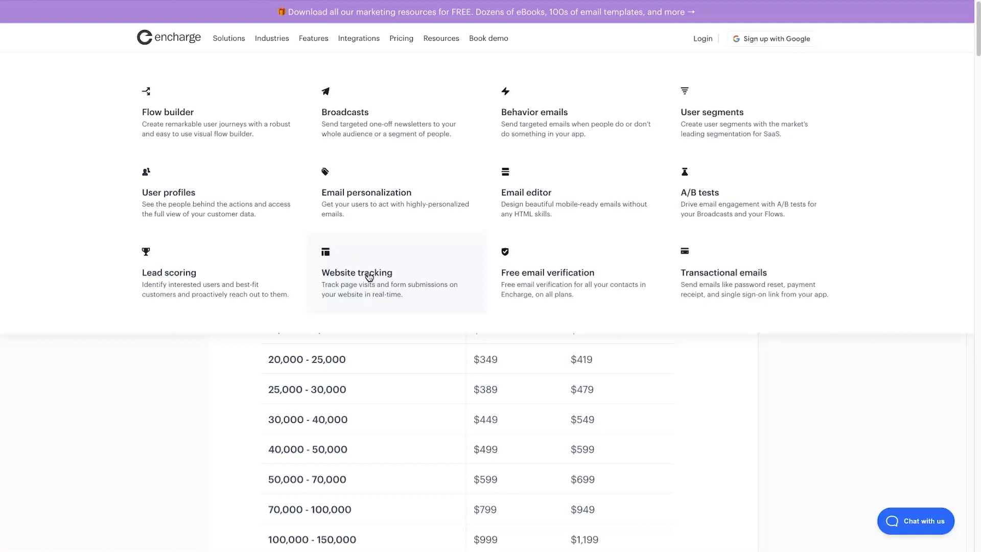
{"action": "left_click", "coordinate": [368, 276]}
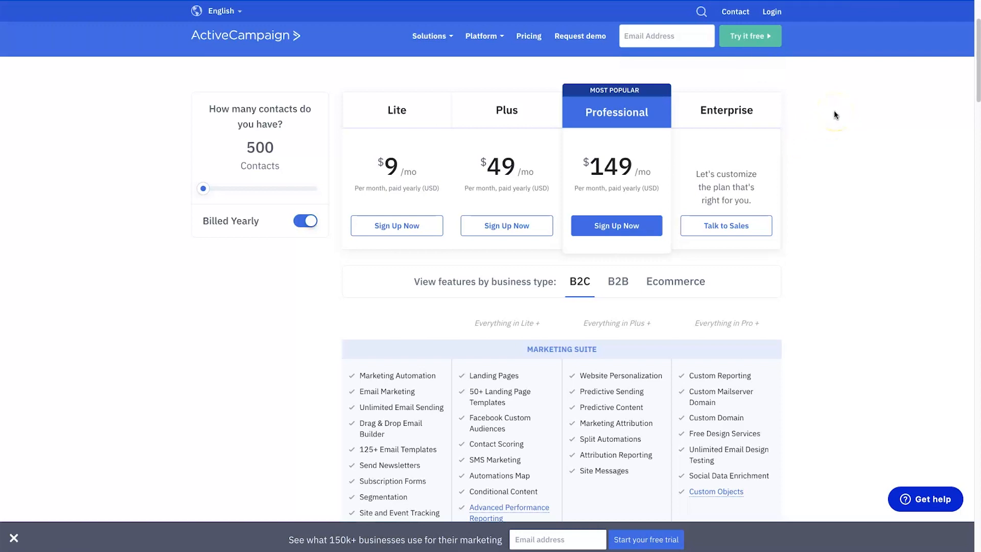
{"action": "mouse_move", "coordinate": [836, 115]}
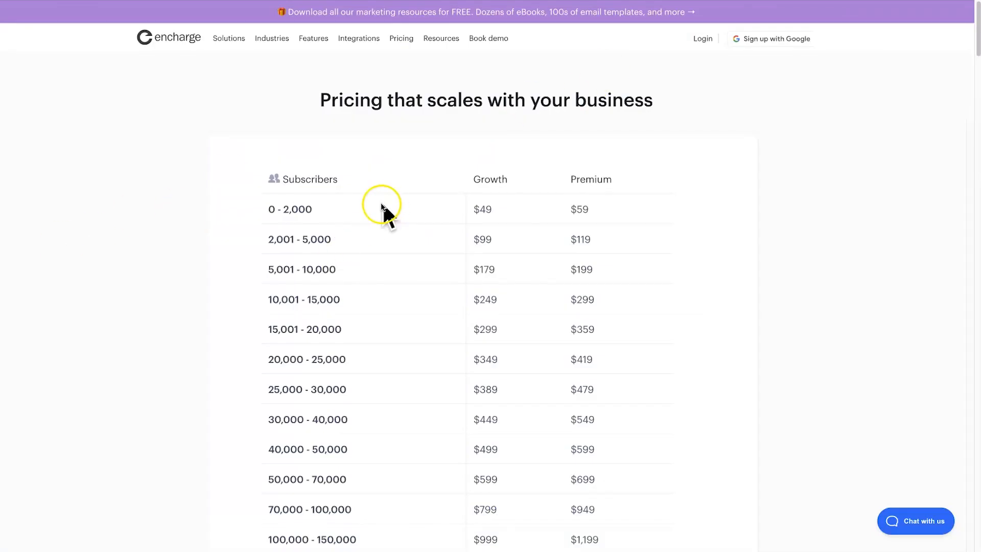
{"action": "mouse_move", "coordinate": [248, 276]}
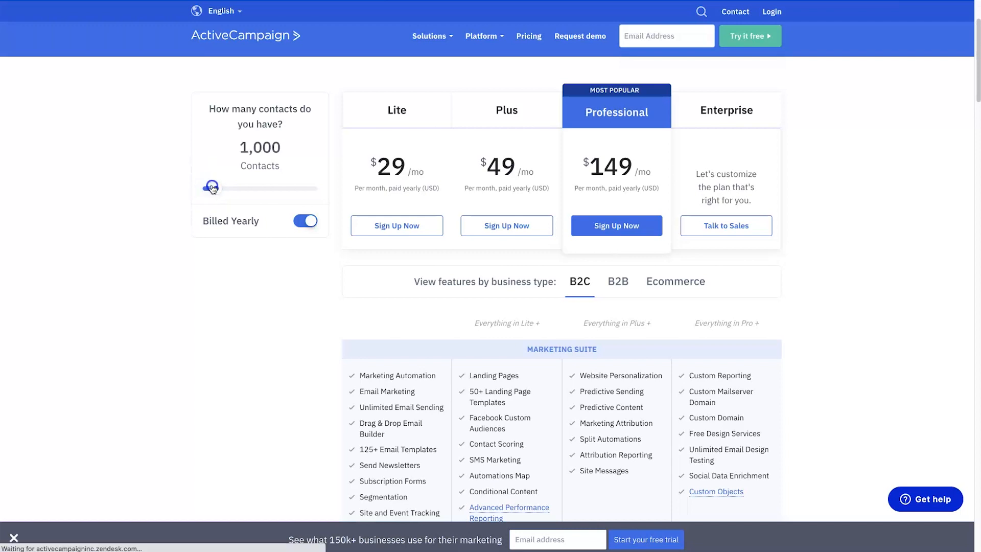
- Raise ActiveCampaign's contact slider to 1,000 contacts, bringing Lite to $29/mo
{"action": "left_click_drag", "start_coordinate": [211, 188], "coordinate": [239, 188]}
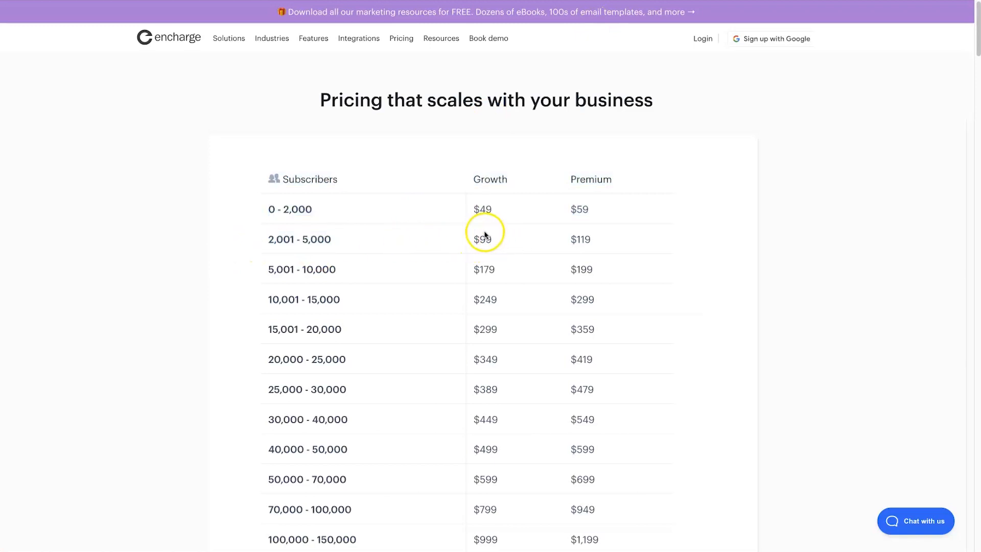
{"action": "mouse_move", "coordinate": [571, 238]}
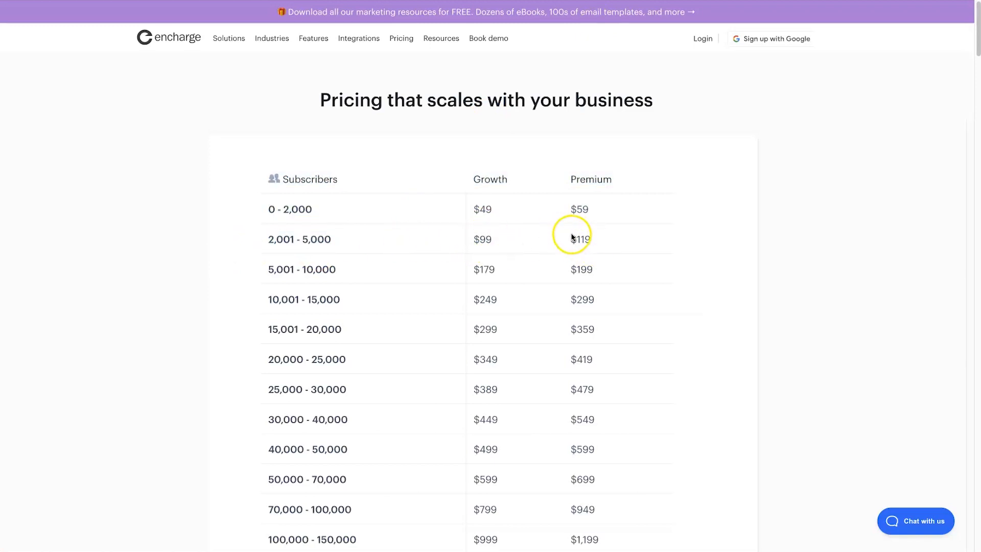
{"action": "mouse_move", "coordinate": [605, 240]}
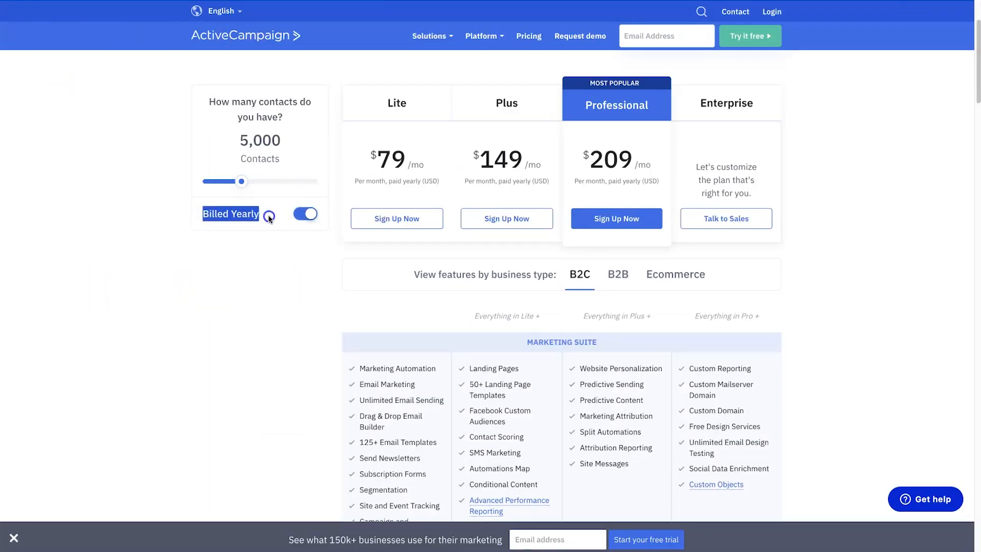
{"action": "left_click", "coordinate": [305, 214]}
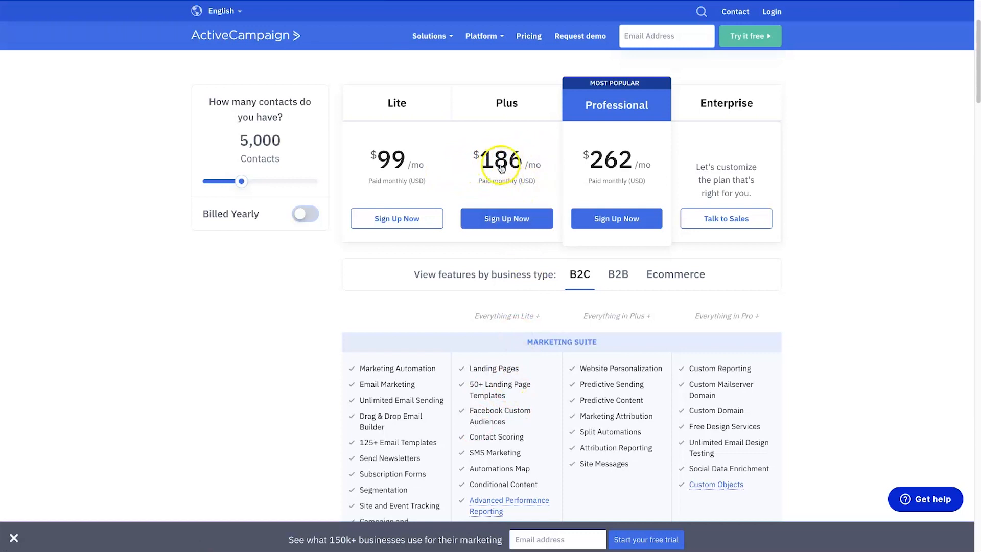
{"action": "scroll", "scroll_direction": "down", "scroll_amount": 3}
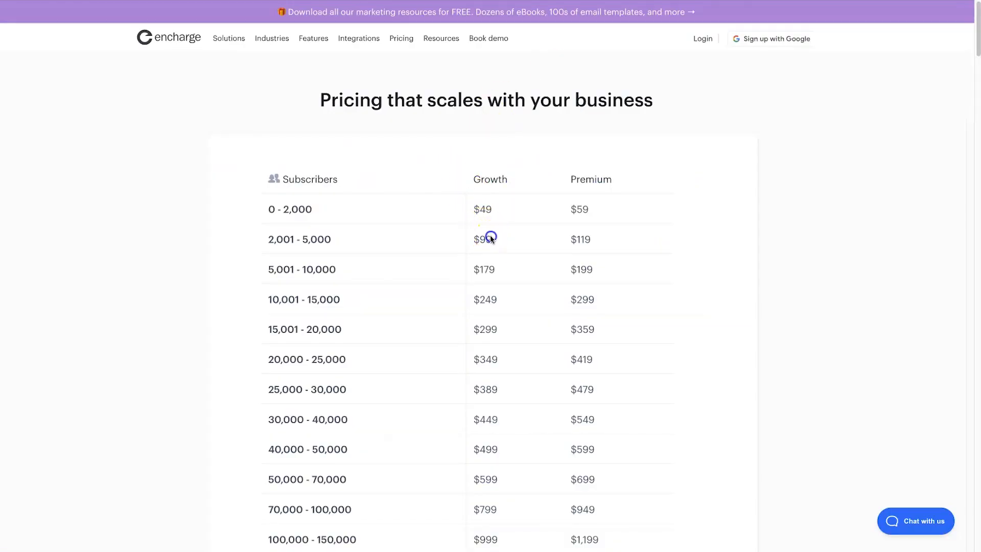
{"action": "mouse_move", "coordinate": [348, 196]}
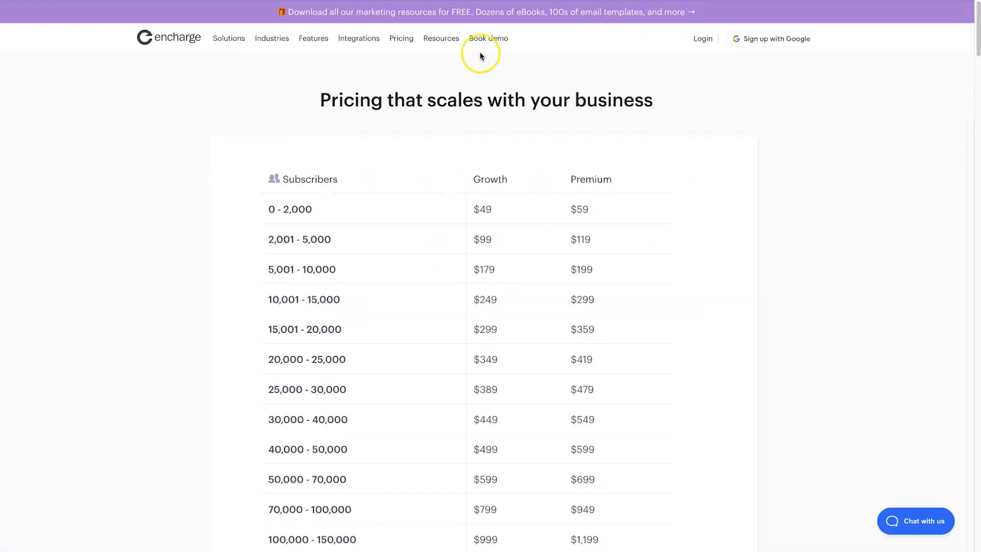
{"action": "mouse_move", "coordinate": [630, 41]}
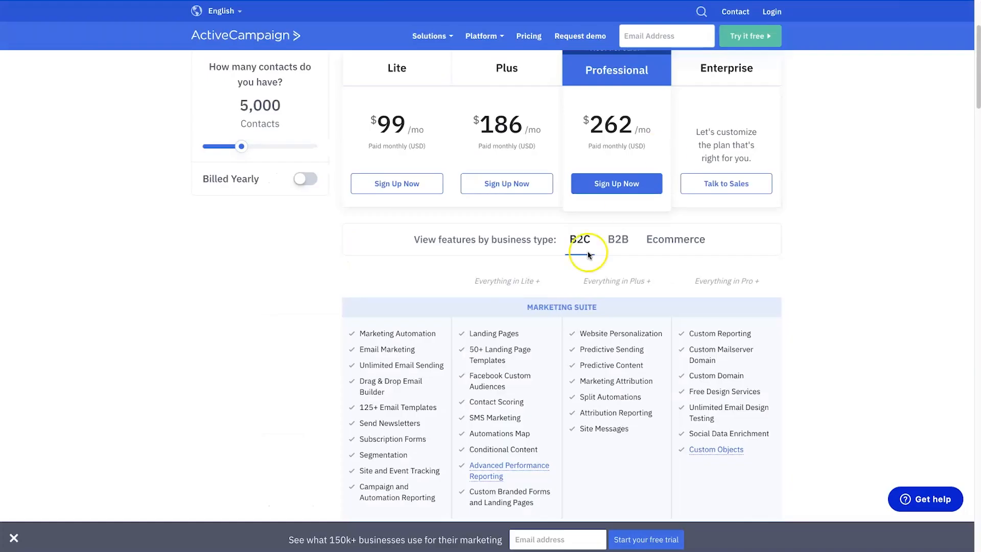
{"action": "left_click", "coordinate": [579, 239]}
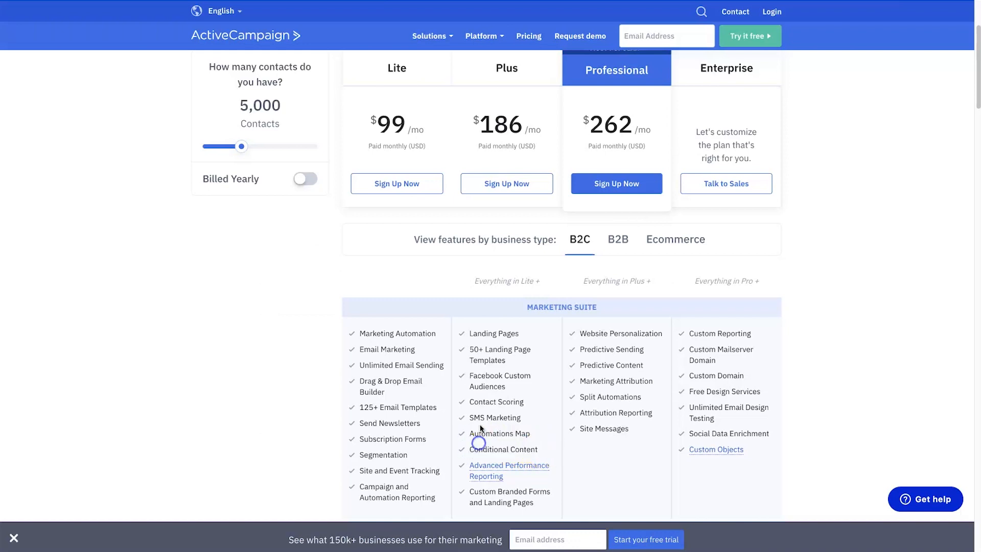
{"action": "double_click", "coordinate": [500, 380]}
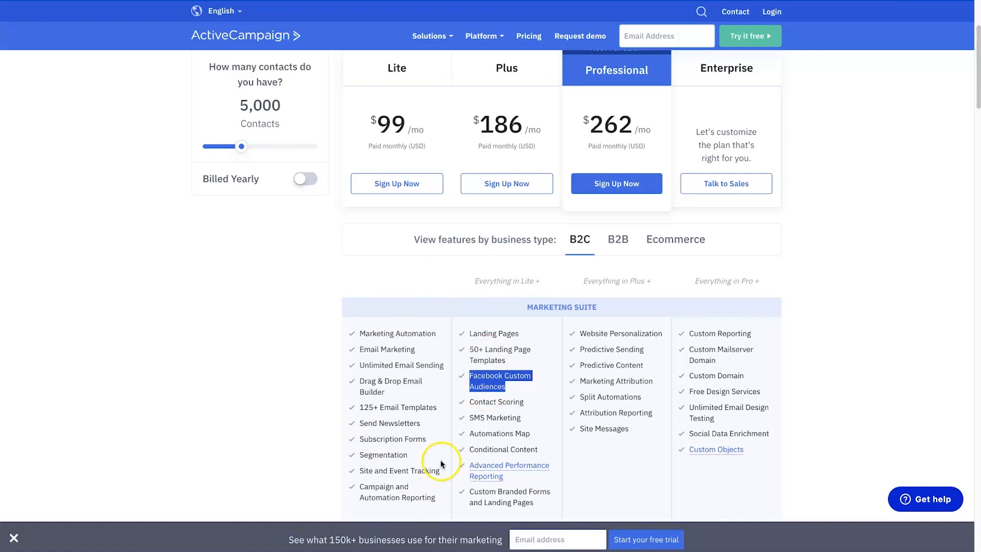
{"action": "scroll", "scroll_direction": "down", "scroll_amount": 3}
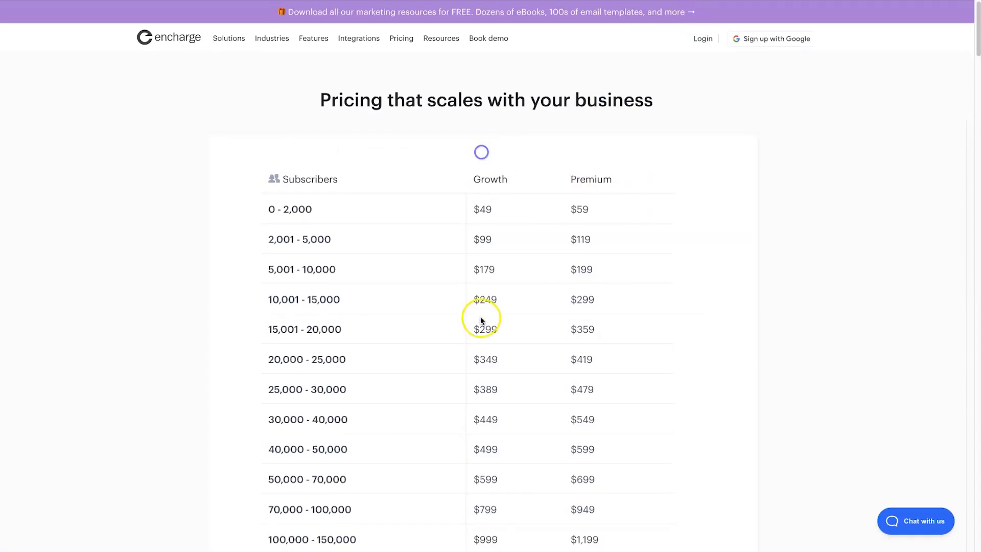
{"action": "scroll", "scroll_direction": "down", "scroll_amount": 3}
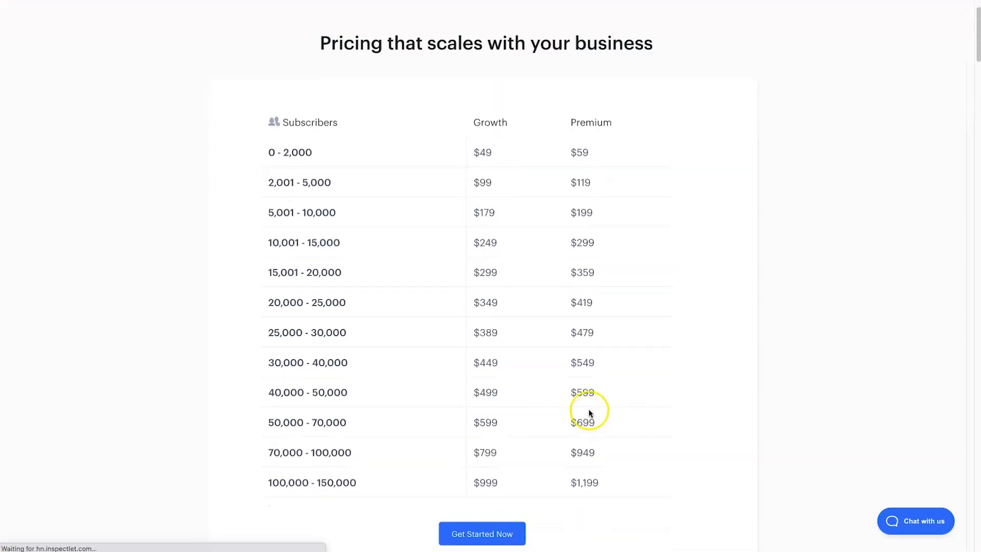
{"action": "mouse_move", "coordinate": [645, 391]}
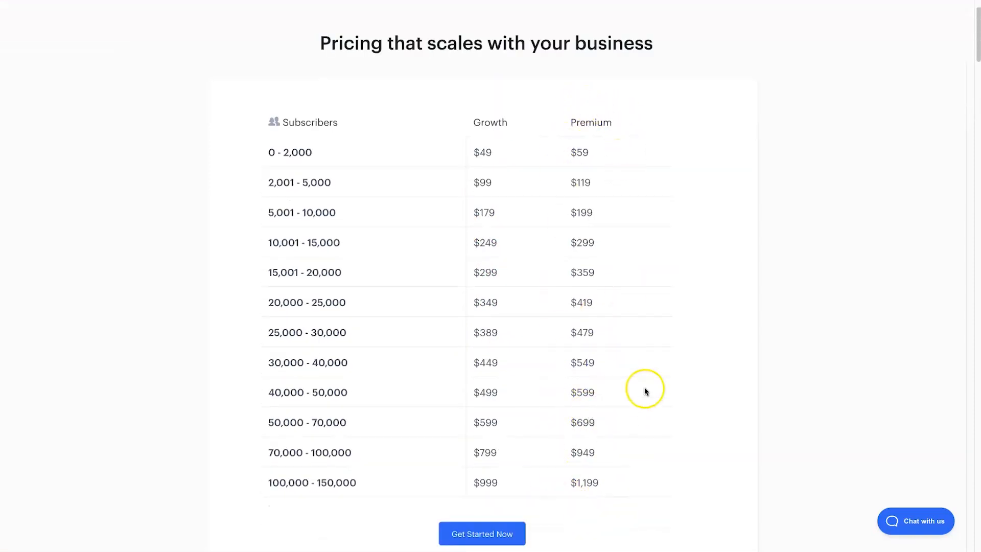
{"action": "mouse_move", "coordinate": [557, 116]}
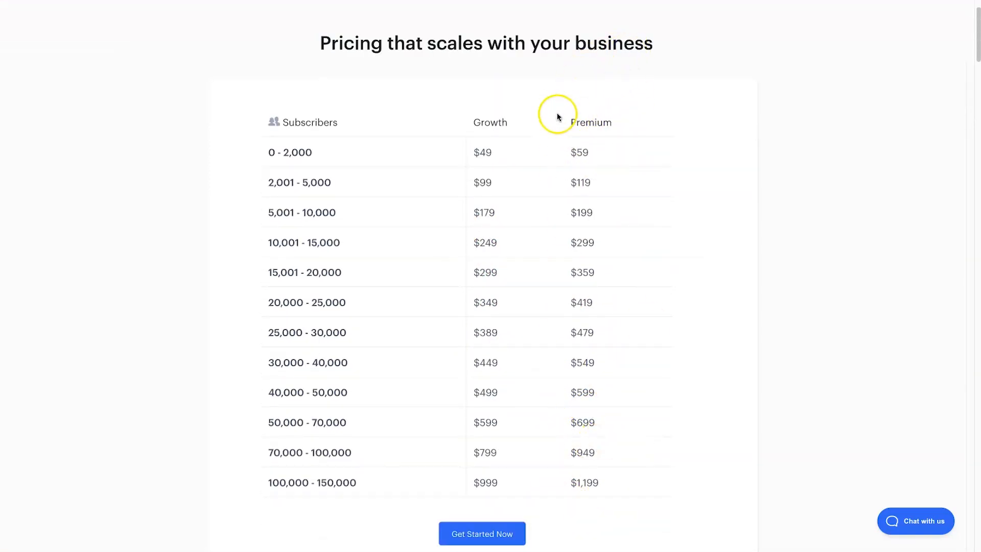
{"action": "mouse_move", "coordinate": [526, 198]}
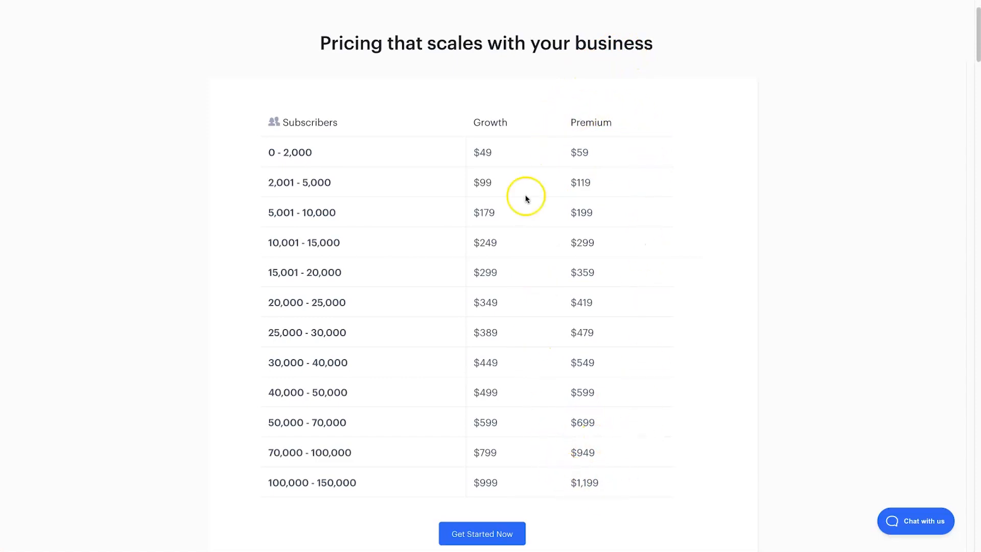
{"action": "mouse_move", "coordinate": [399, 297]}
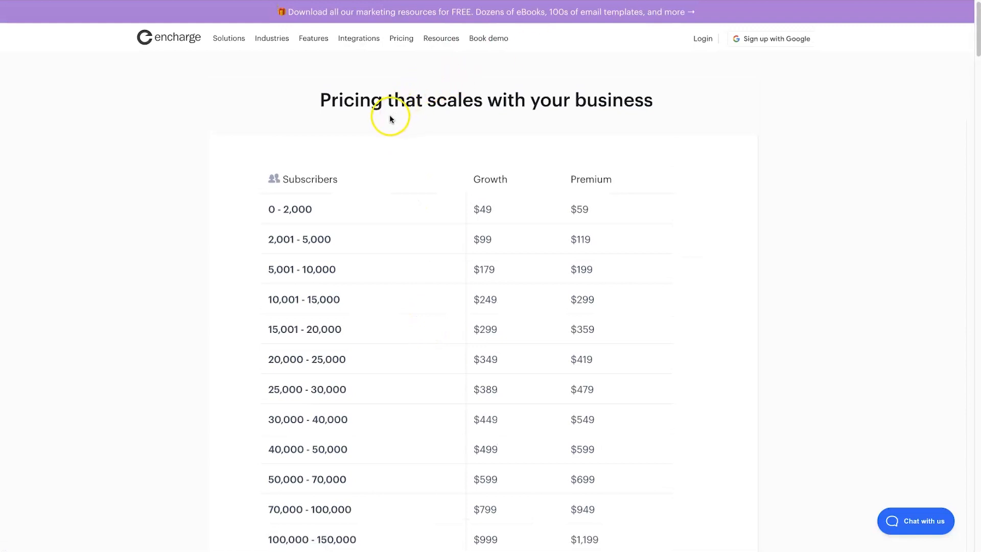
{"action": "mouse_move", "coordinate": [272, 62]}
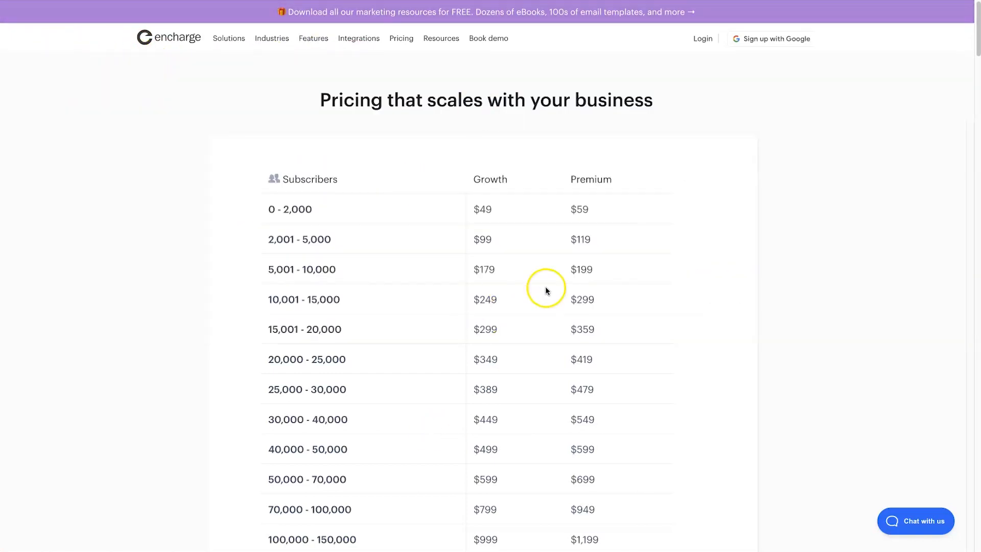
{"action": "mouse_move", "coordinate": [401, 168]}
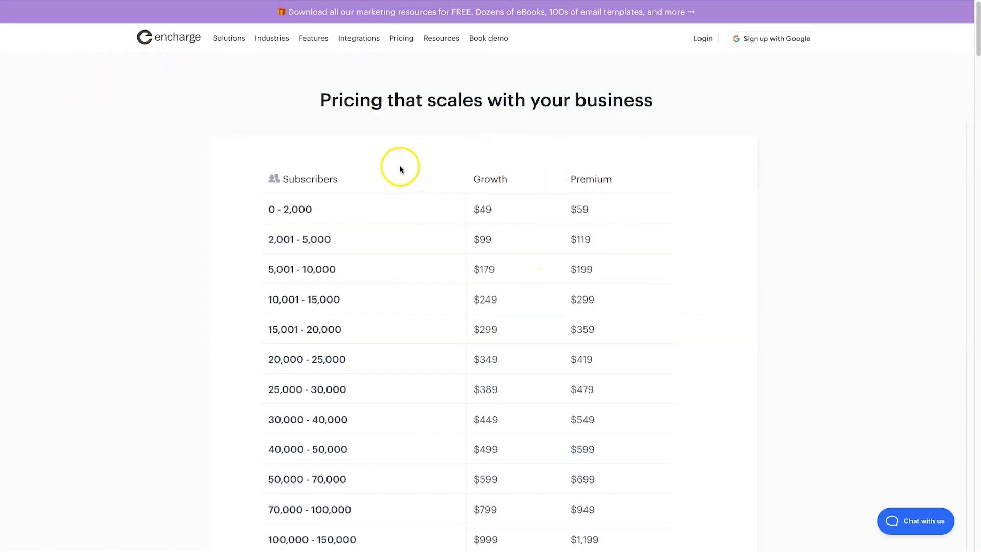
{"action": "mouse_move", "coordinate": [246, 39]}
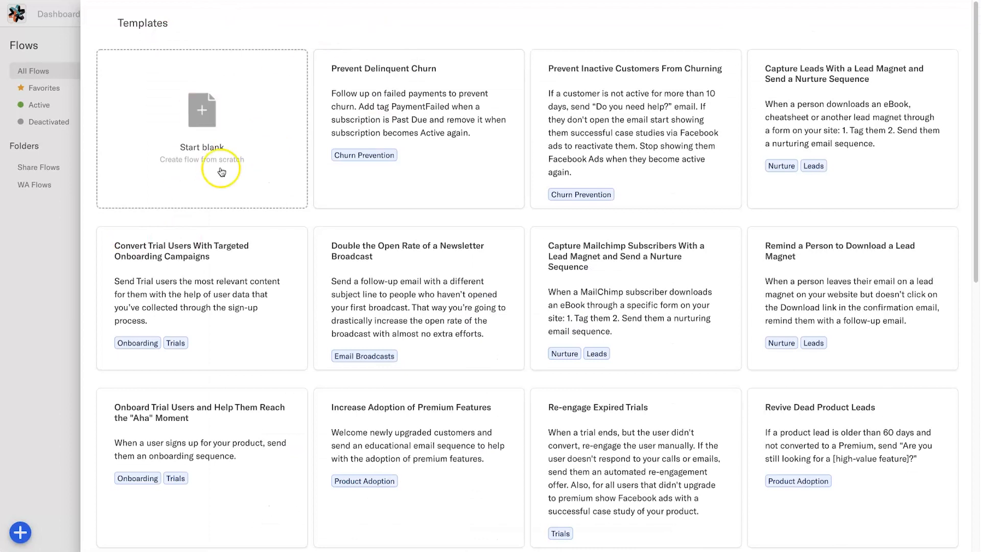
- Choose Start blank in the Flows templates gallery to get an empty, unnamed flow canvas
{"action": "scroll", "scroll_direction": "down", "scroll_amount": 3}
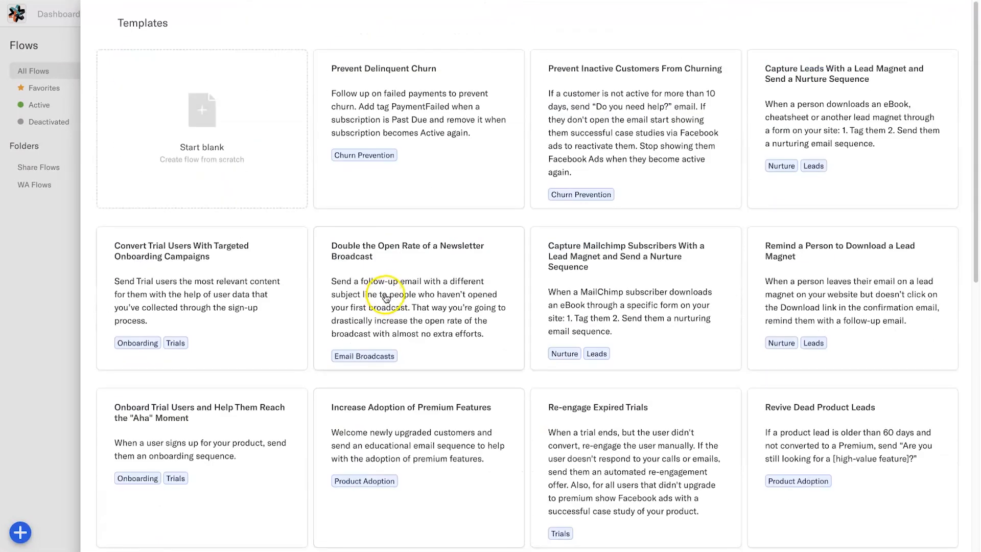
{"action": "mouse_move", "coordinate": [424, 220]}
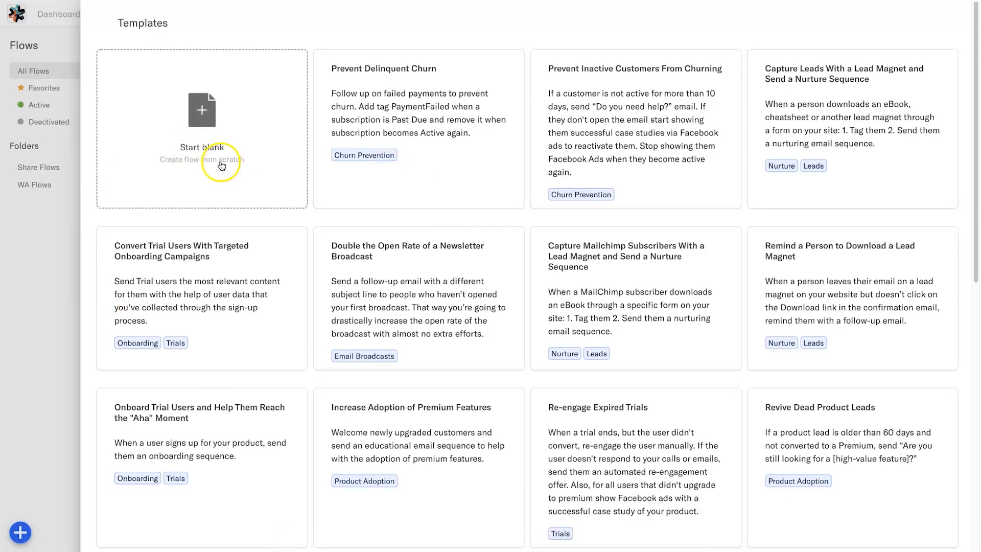
{"action": "left_click", "coordinate": [201, 125]}
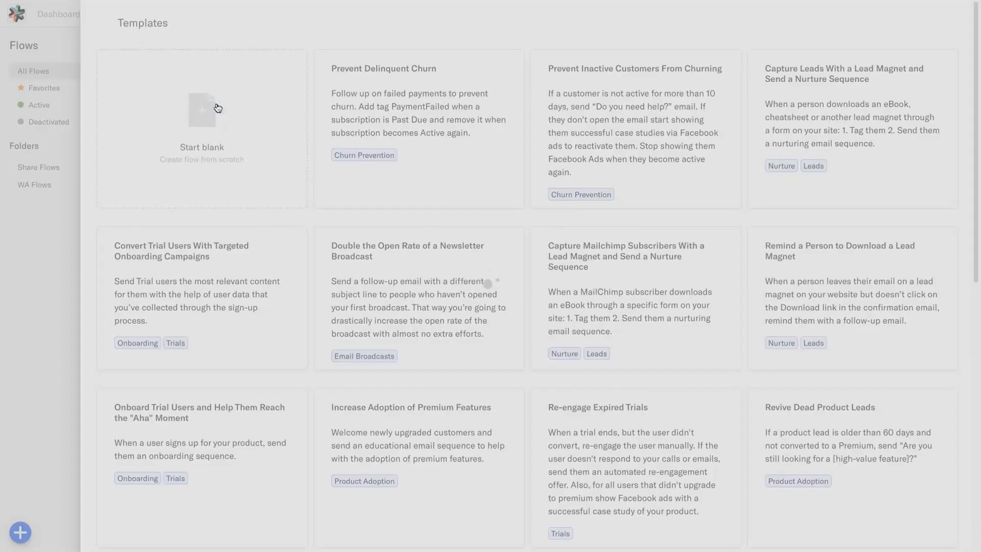
{"action": "left_click", "coordinate": [201, 109]}
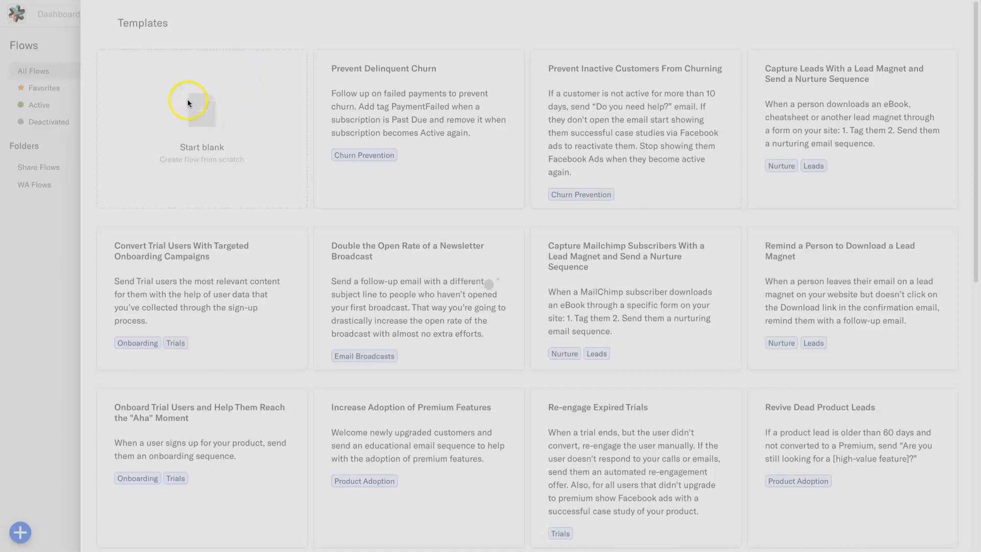
{"action": "left_click", "coordinate": [202, 109]}
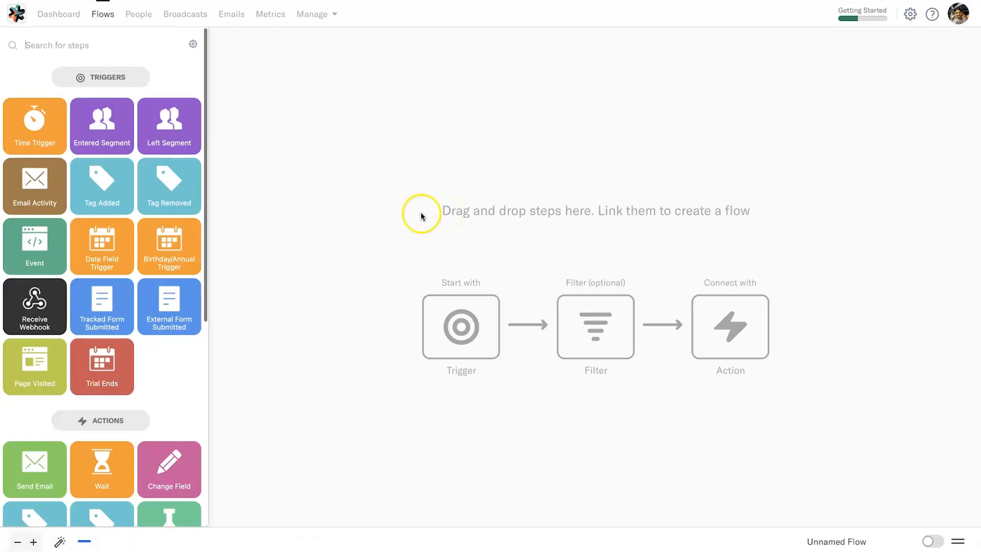
{"action": "mouse_move", "coordinate": [270, 279]}
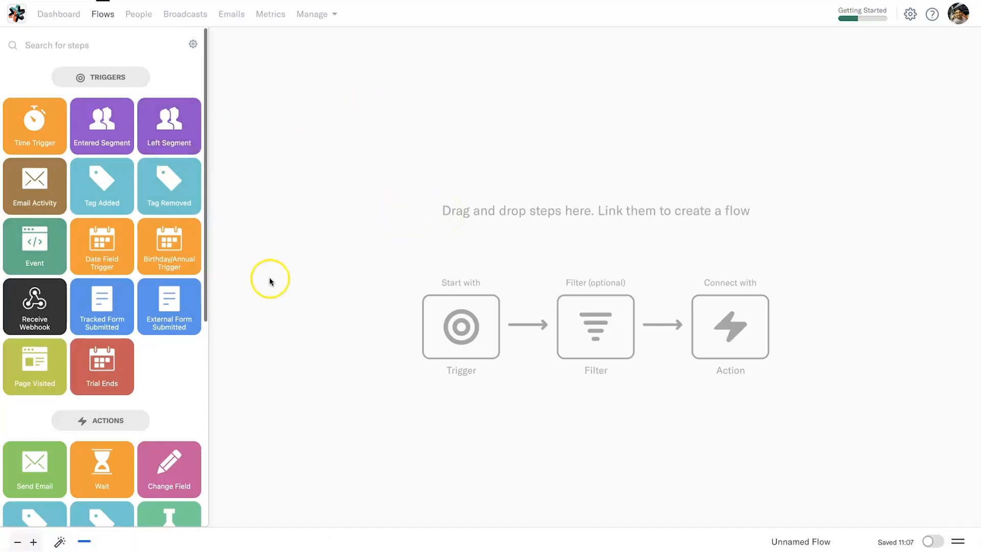
- Place an External Form Submitted trigger linked to an Add Tag step applying 'Form Submitted'
{"action": "left_click_drag", "start_coordinate": [170, 306], "coordinate": [578, 139]}
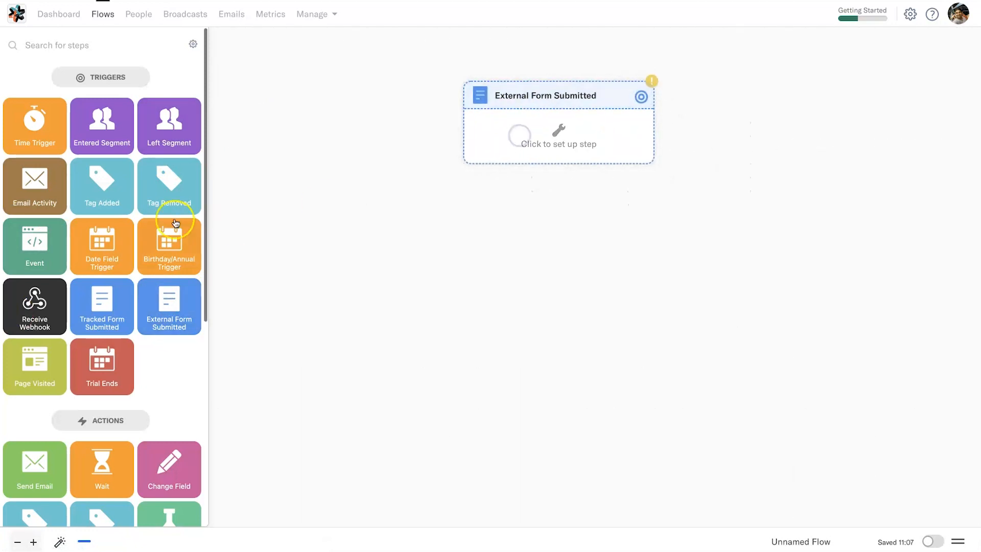
{"action": "scroll", "scroll_direction": "down", "scroll_amount": 3}
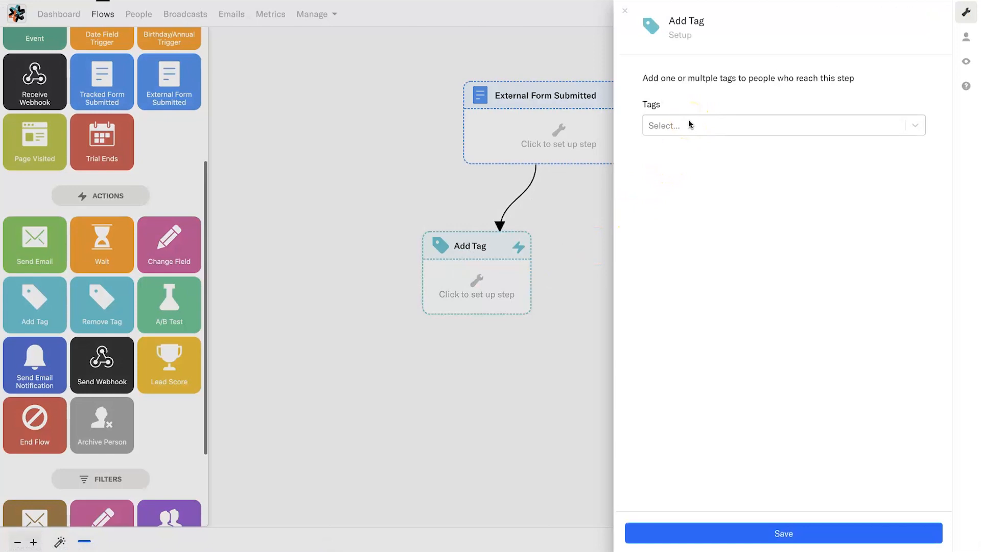
{"action": "left_click", "coordinate": [775, 125]}
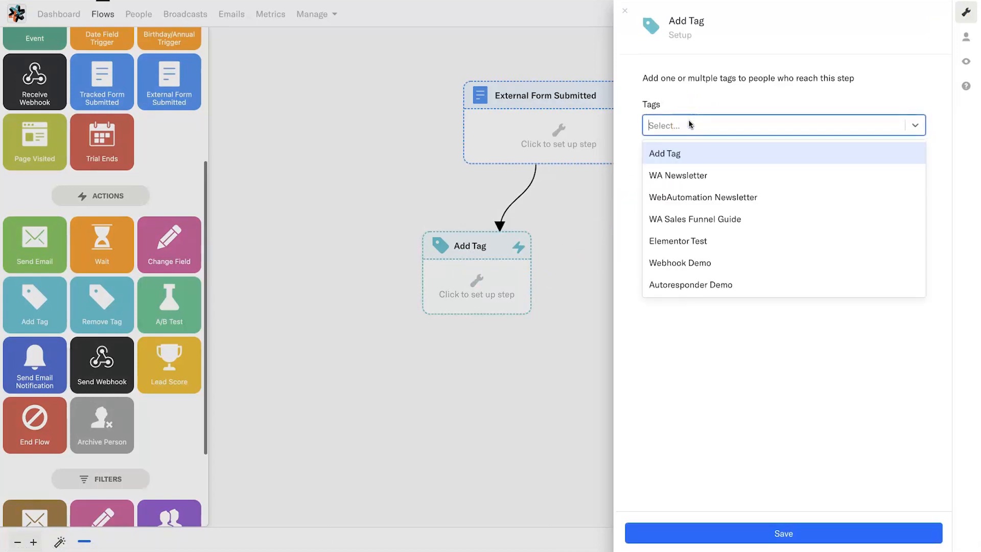
{"action": "type", "text": "F"}
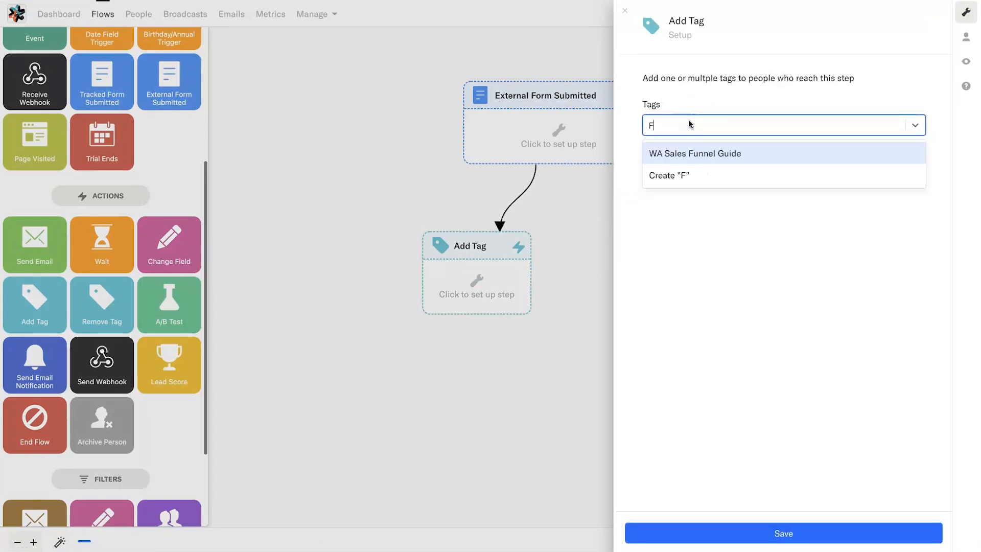
{"action": "type", "text": "orm Submitted"}
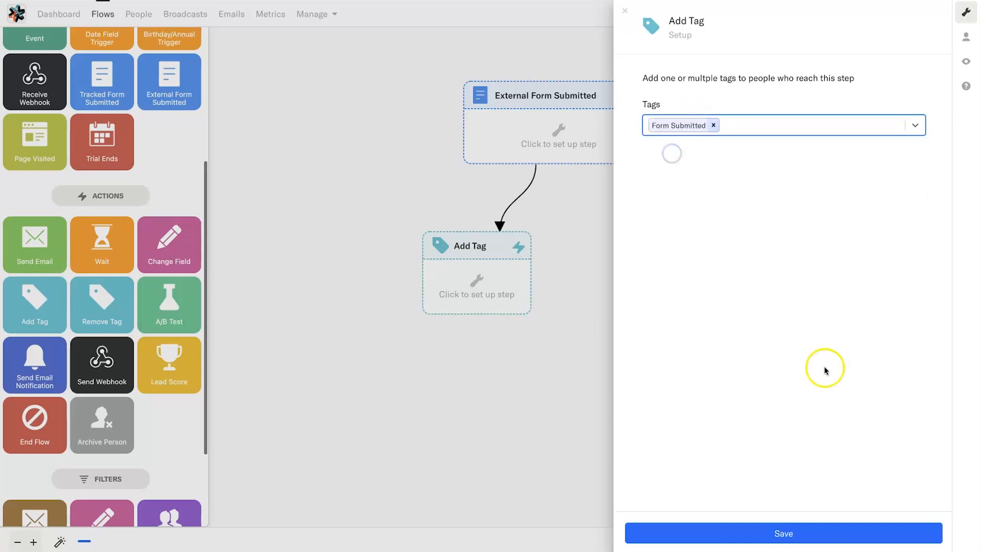
{"action": "left_click", "coordinate": [783, 533]}
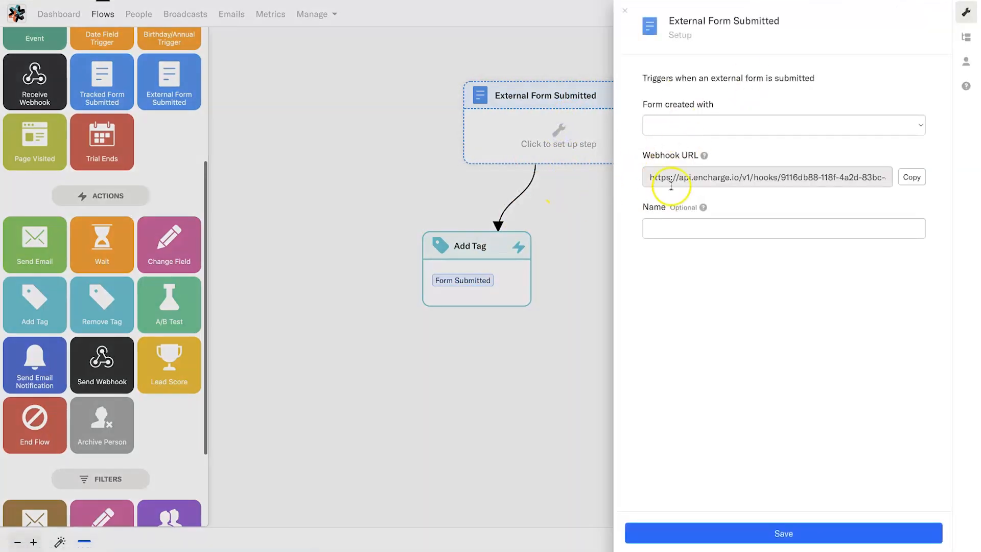
- Browse the trigger's form providers without choosing one, then close its settings panel
{"action": "left_click", "coordinate": [782, 125]}
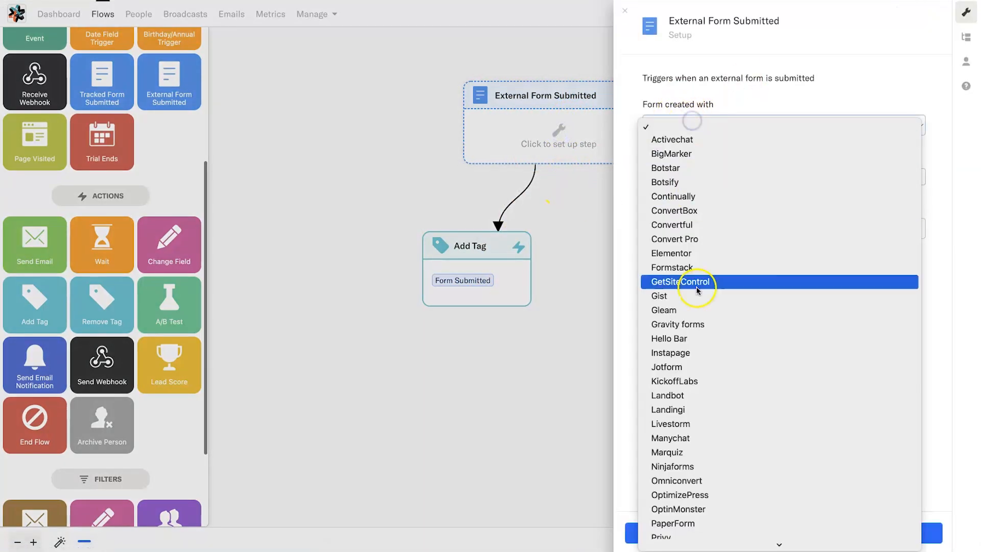
{"action": "scroll", "scroll_direction": "down", "scroll_amount": 3}
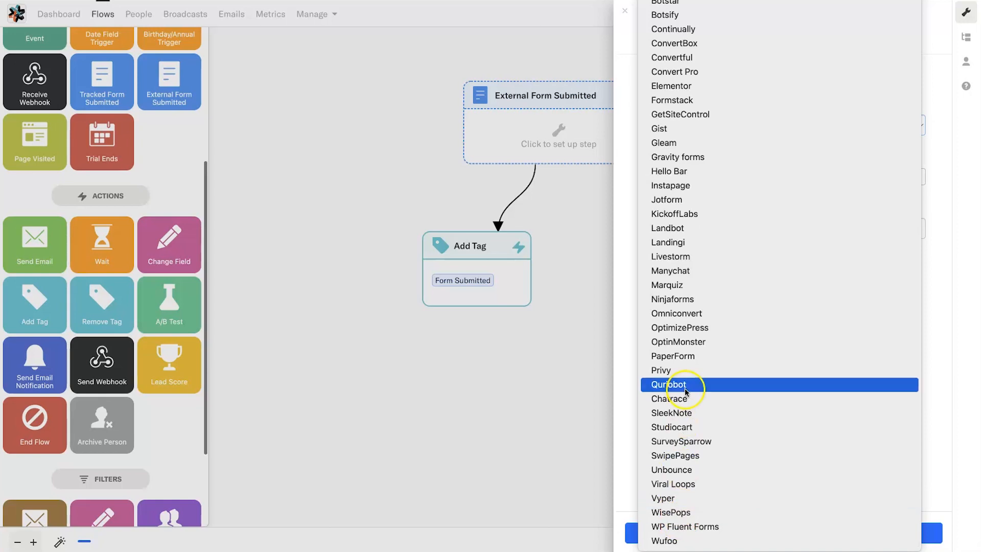
{"action": "mouse_move", "coordinate": [755, 243]}
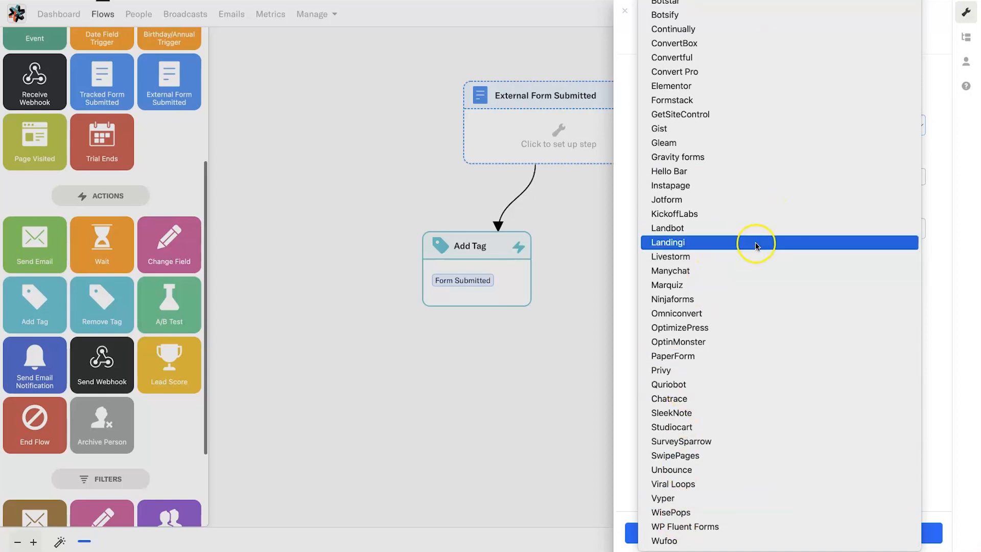
{"action": "mouse_move", "coordinate": [624, 344]}
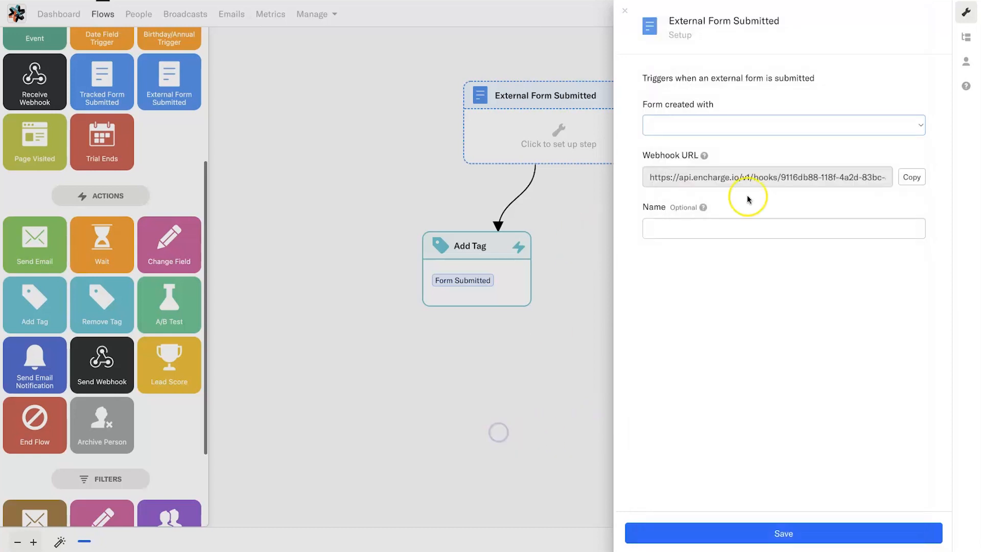
{"action": "left_click", "coordinate": [624, 11]}
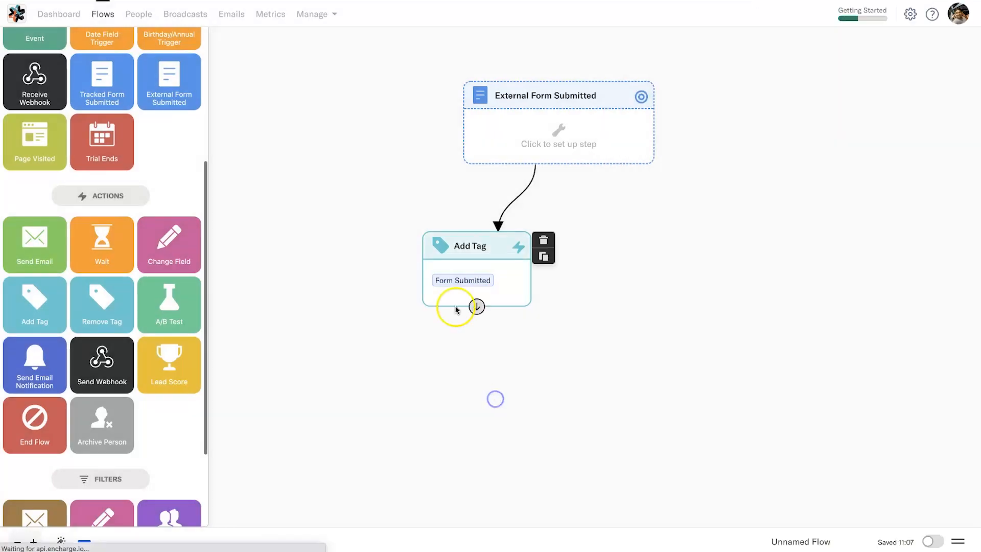
- Add a Send Email step after the trigger with a new email, opening Magic Writer
{"action": "left_click_drag", "start_coordinate": [34, 244], "coordinate": [616, 263]}
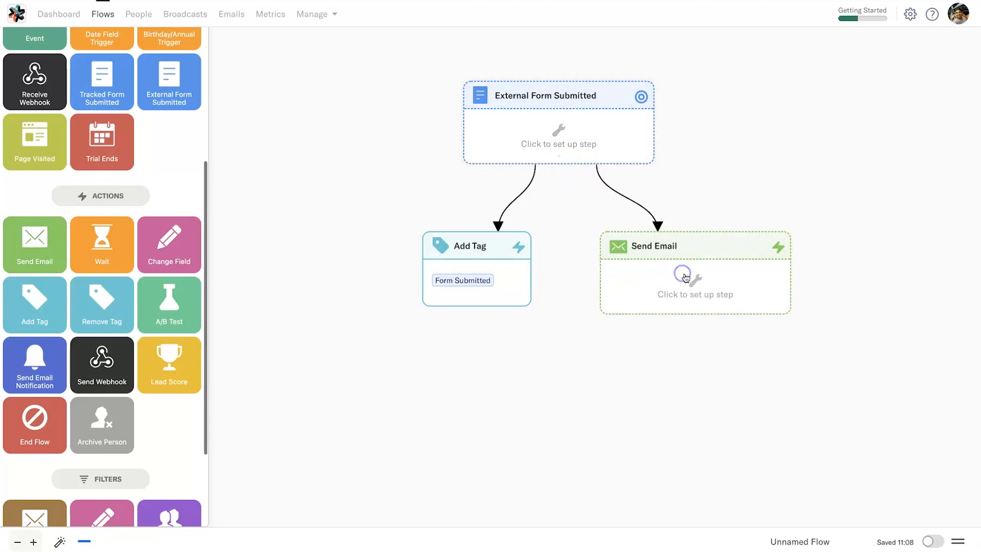
{"action": "left_click", "coordinate": [694, 278]}
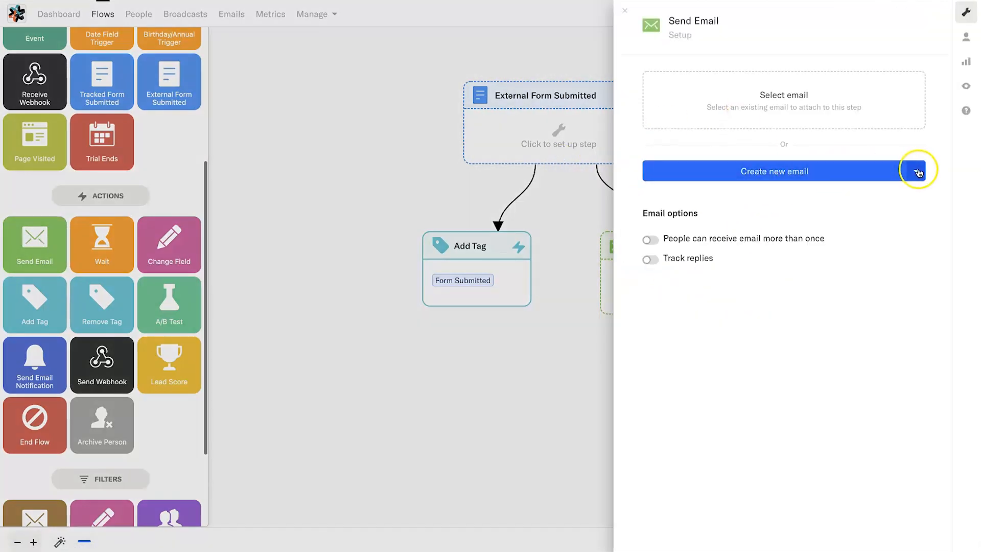
{"action": "left_click", "coordinate": [774, 171]}
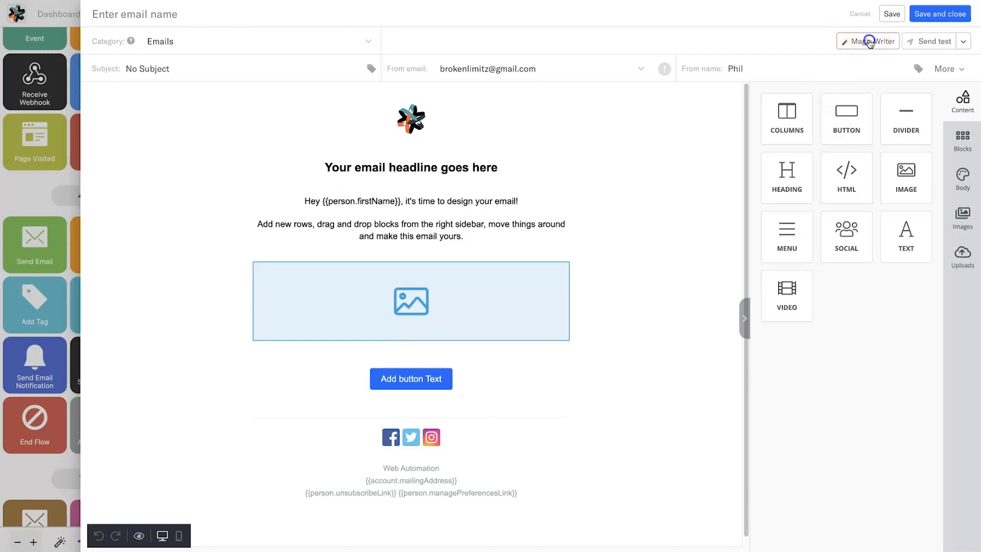
{"action": "left_click", "coordinate": [868, 41]}
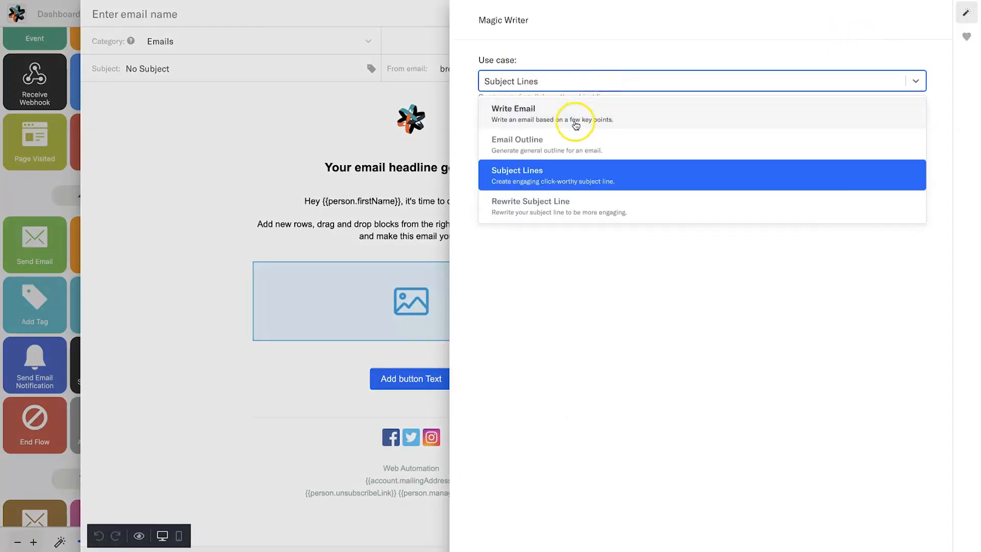
{"action": "mouse_move", "coordinate": [693, 233]}
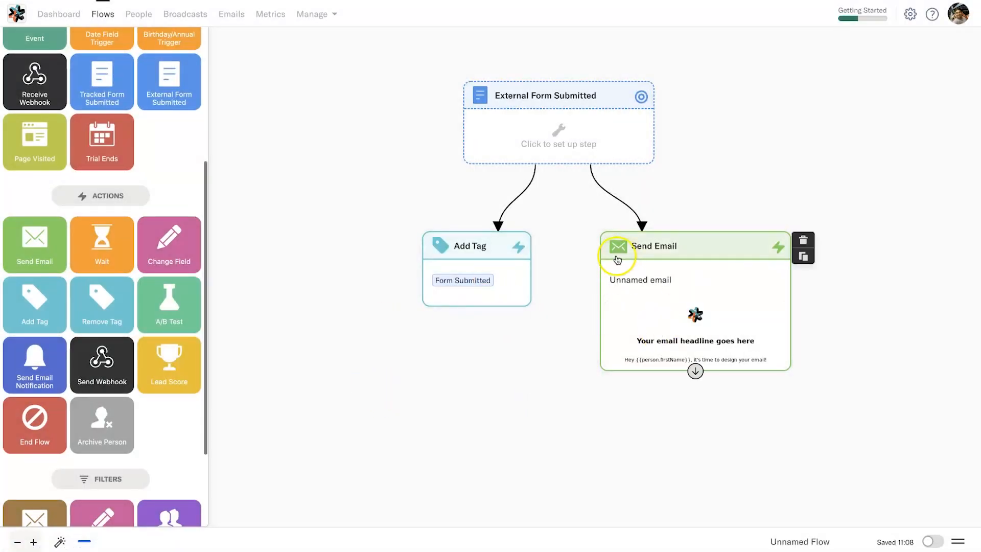
- Place a one-day Wait below Send Email that proceeds On delivered
{"action": "left_click_drag", "start_coordinate": [101, 244], "coordinate": [674, 393]}
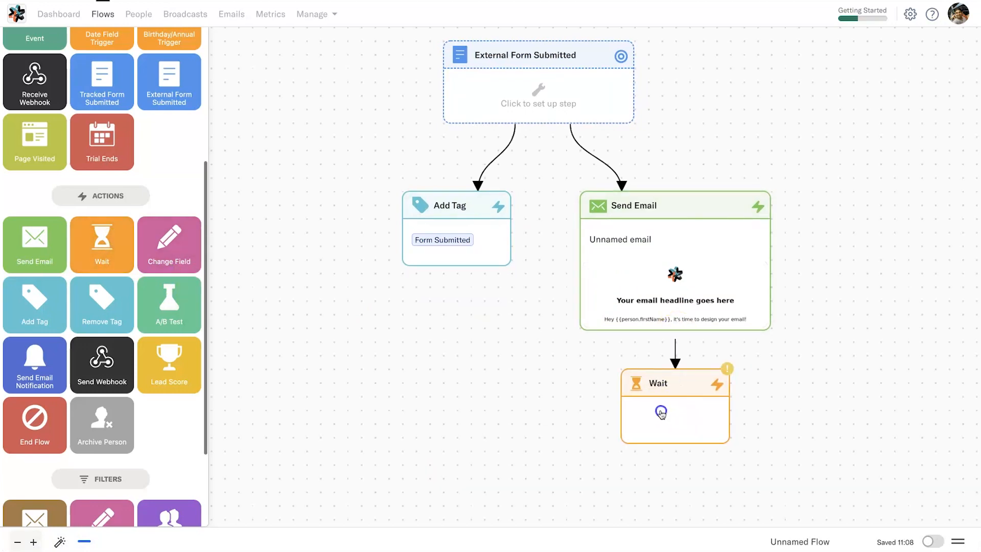
{"action": "left_click", "coordinate": [661, 413]}
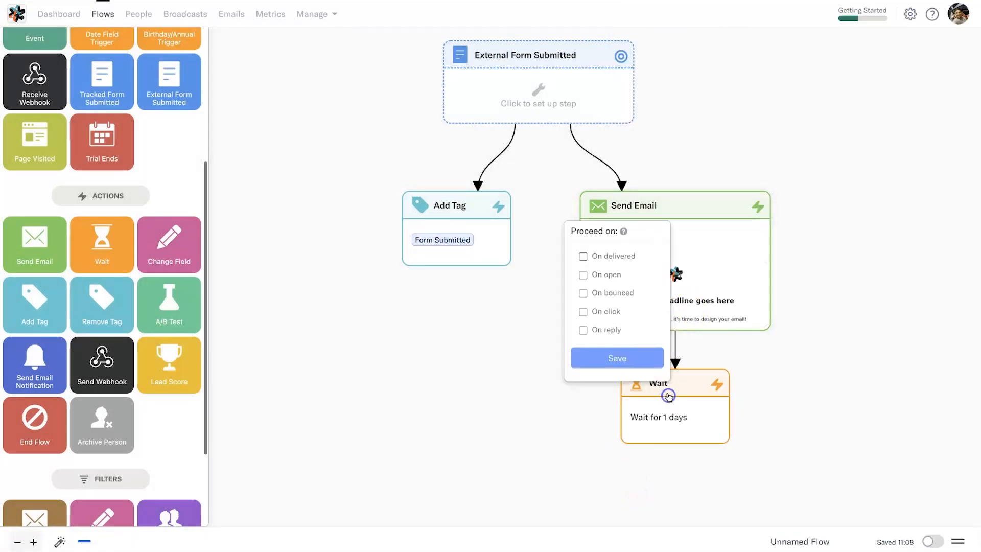
{"action": "mouse_move", "coordinate": [612, 280]}
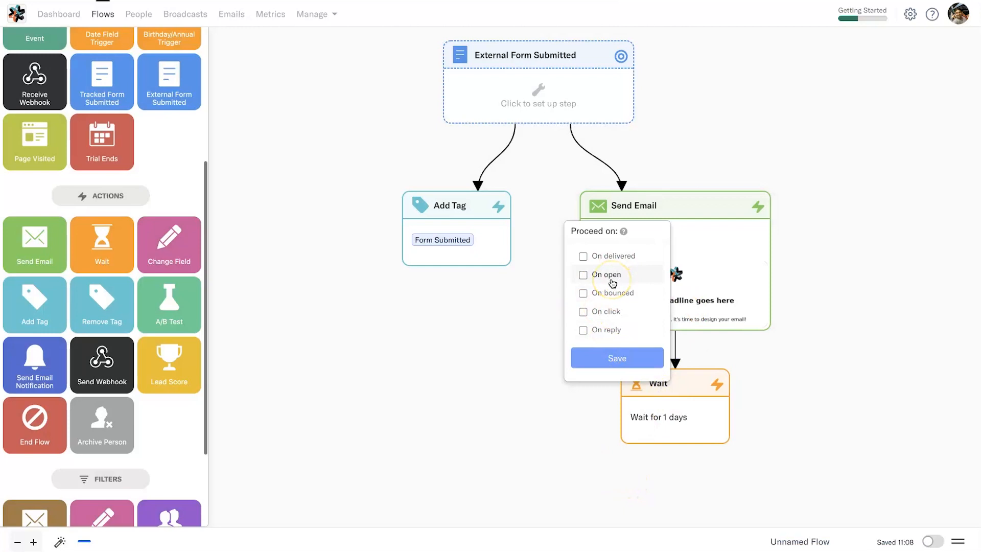
{"action": "mouse_move", "coordinate": [619, 267]}
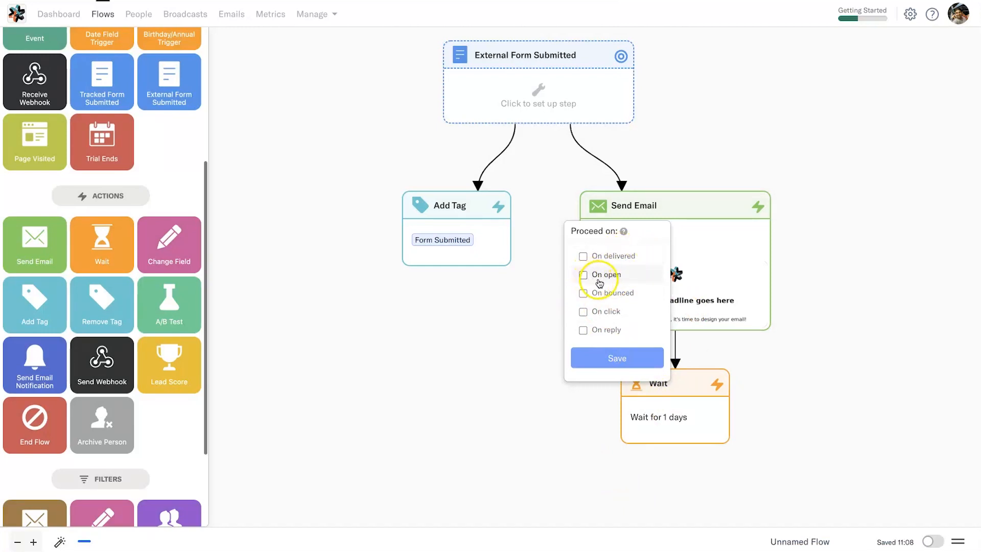
{"action": "mouse_move", "coordinate": [601, 316]}
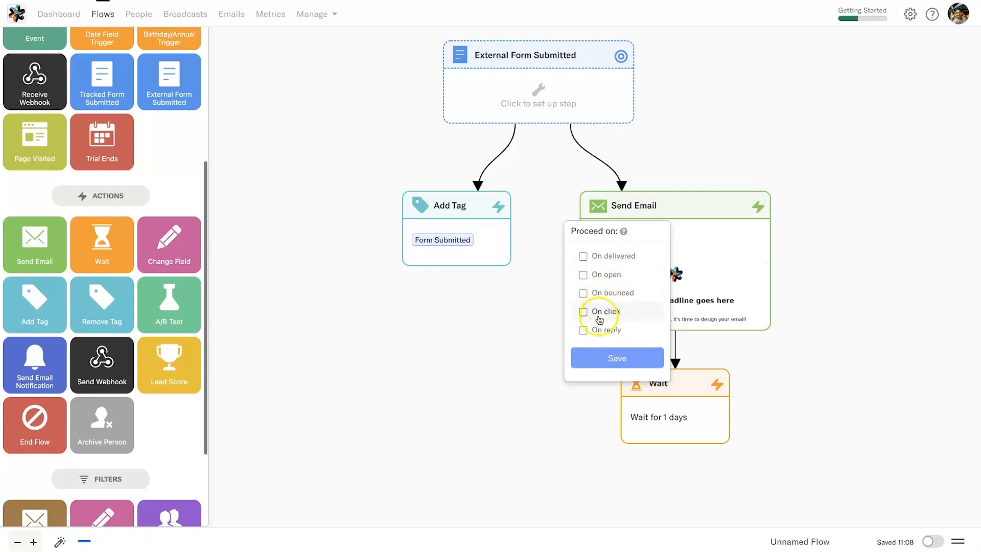
{"action": "mouse_move", "coordinate": [608, 261]}
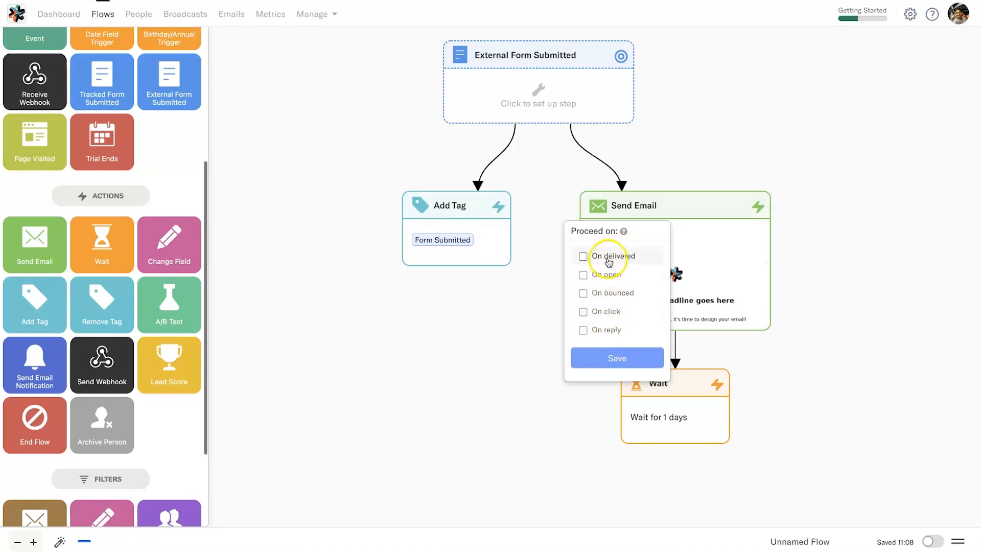
{"action": "left_click", "coordinate": [583, 256]}
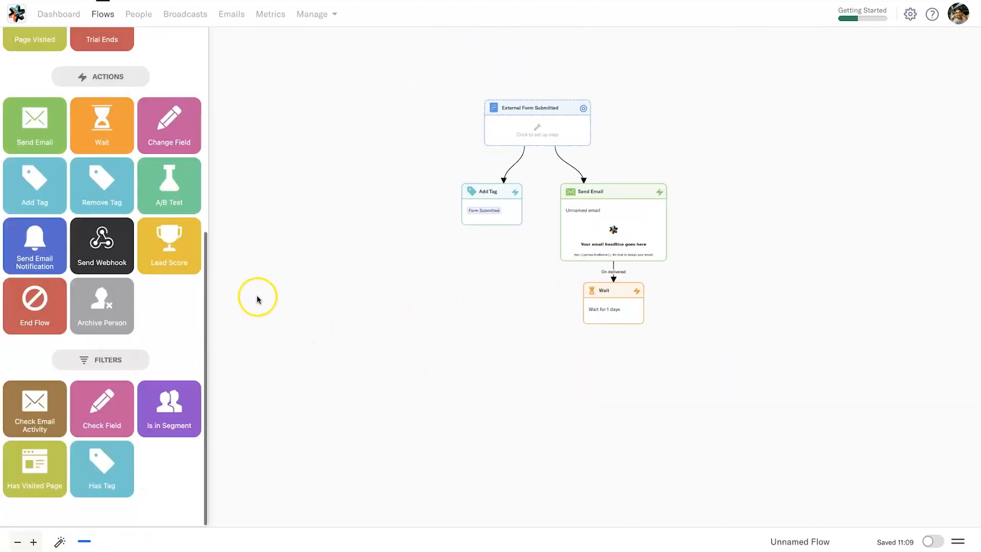
- Connect a Lead Score step under the Wait, leaving its settings unconfigured
{"action": "left_click_drag", "start_coordinate": [169, 246], "coordinate": [602, 378]}
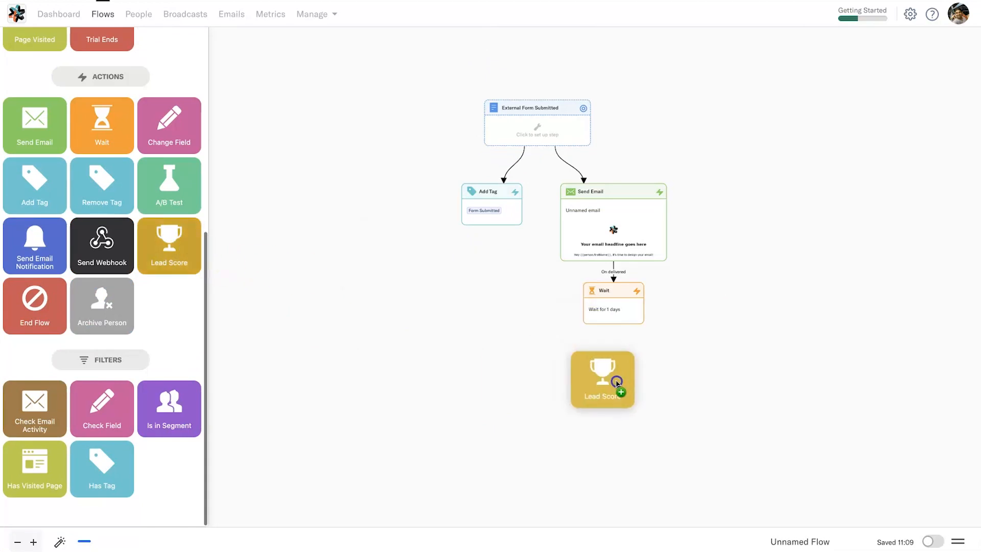
{"action": "left_click_drag", "start_coordinate": [602, 379], "coordinate": [613, 366]}
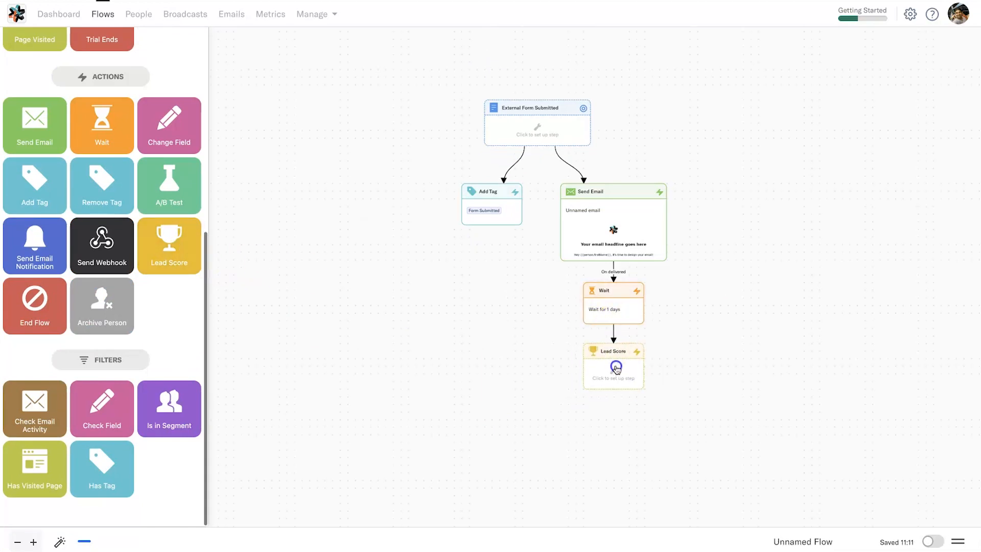
{"action": "left_click", "coordinate": [613, 366]}
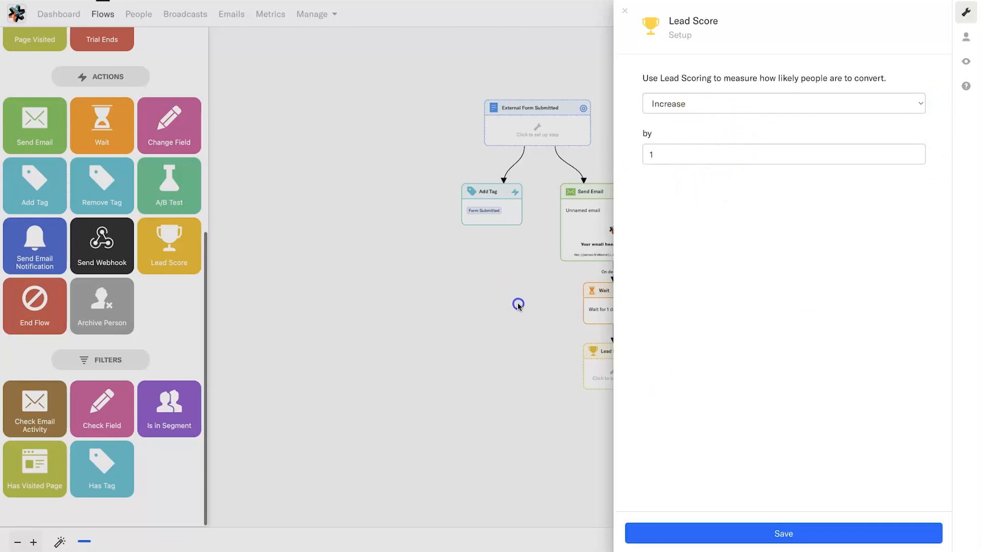
{"action": "left_click", "coordinate": [624, 11]}
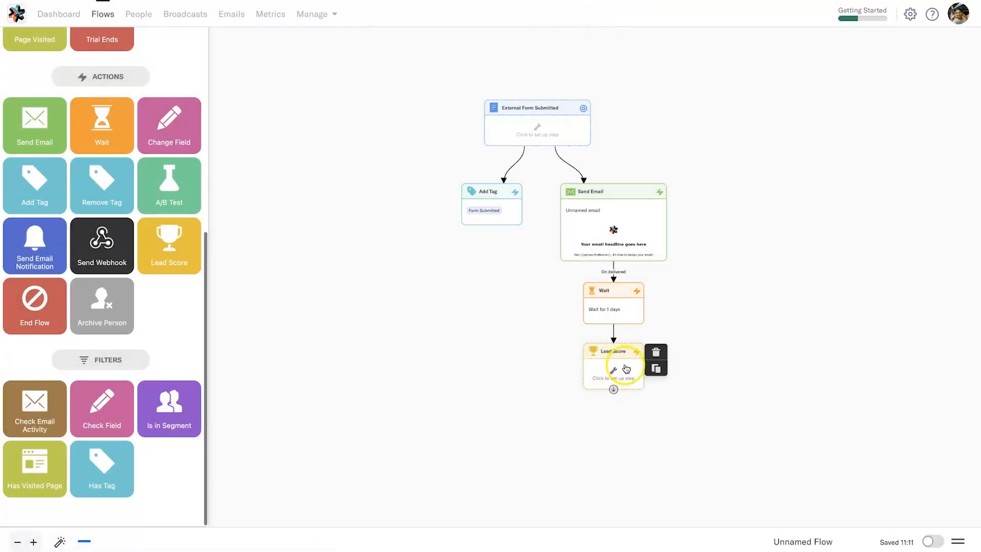
- Give the Check Field an email-activity condition on the 'Download your eBook' email
{"action": "left_click_drag", "start_coordinate": [613, 366], "coordinate": [632, 382]}
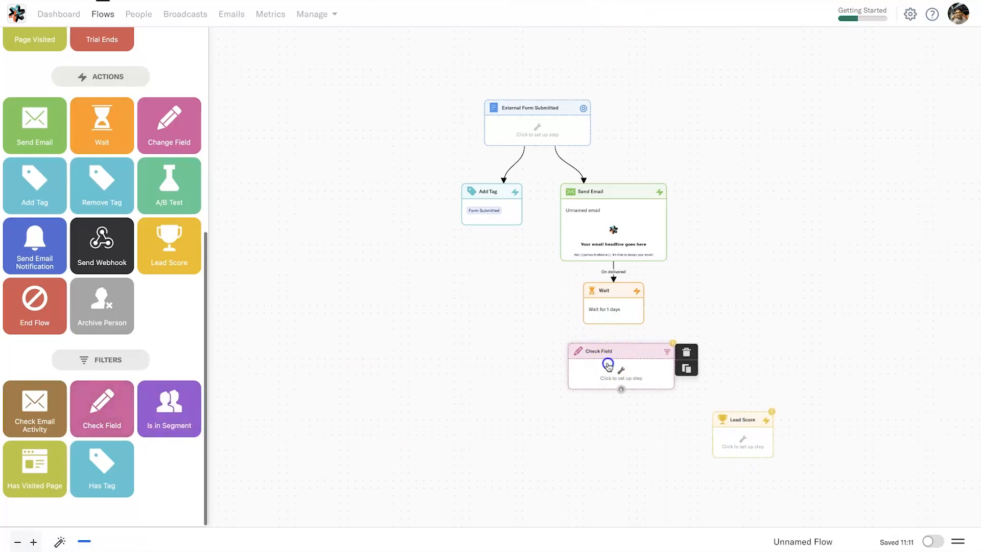
{"action": "left_click", "coordinate": [619, 366]}
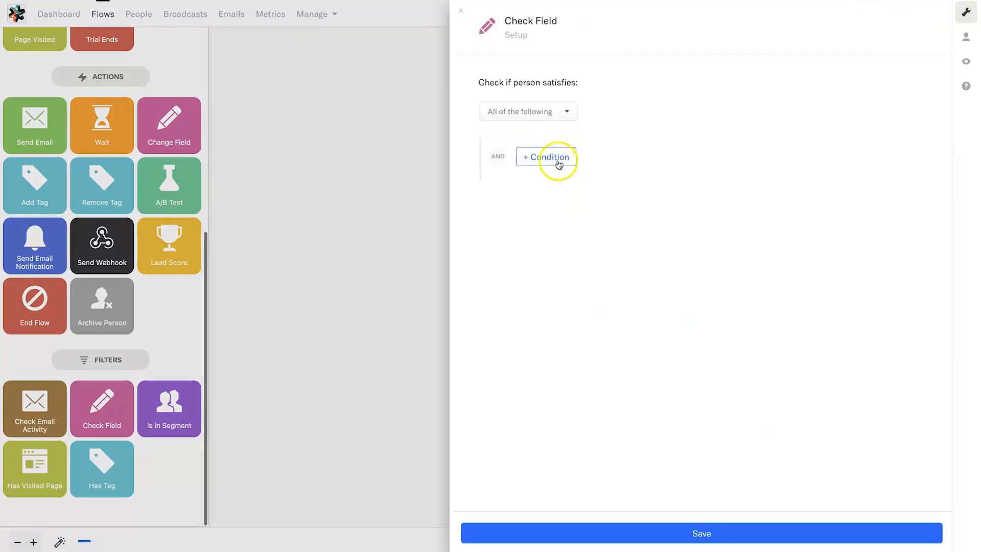
{"action": "left_click", "coordinate": [545, 157]}
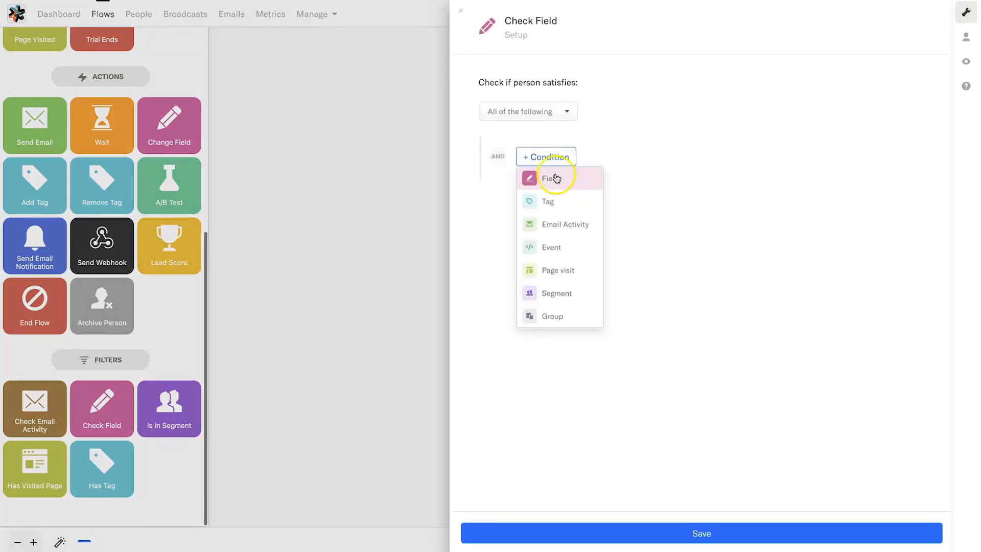
{"action": "left_click", "coordinate": [551, 178]}
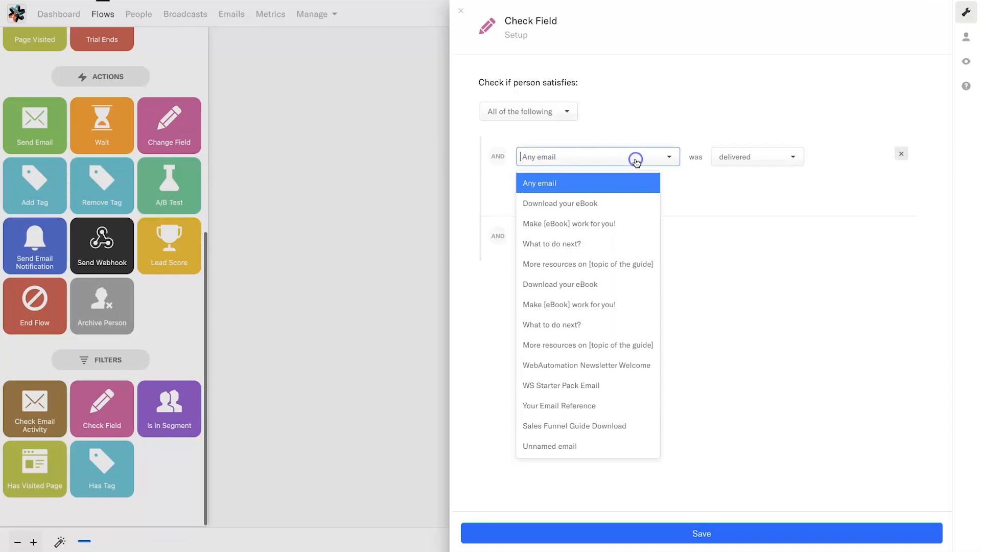
{"action": "left_click", "coordinate": [558, 203]}
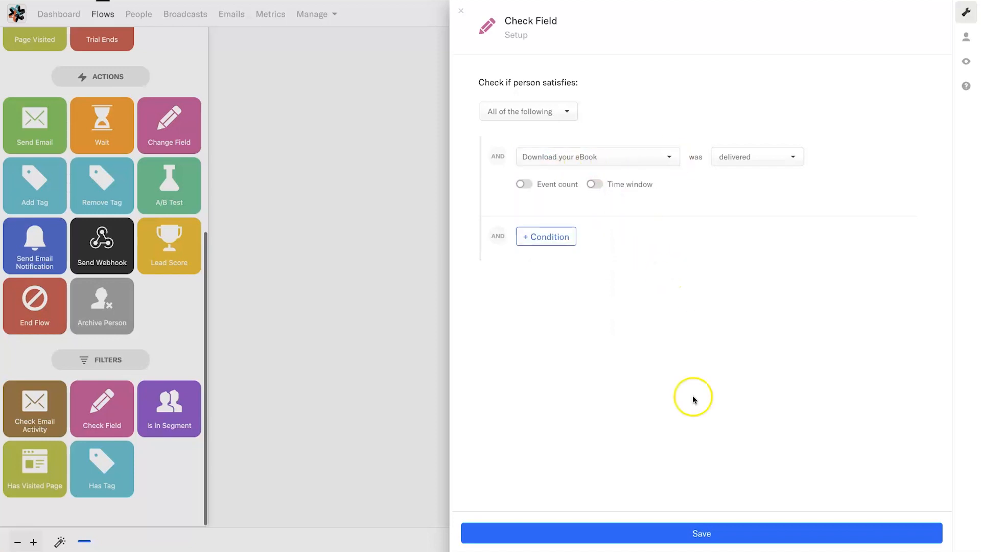
{"action": "left_click", "coordinate": [700, 533]}
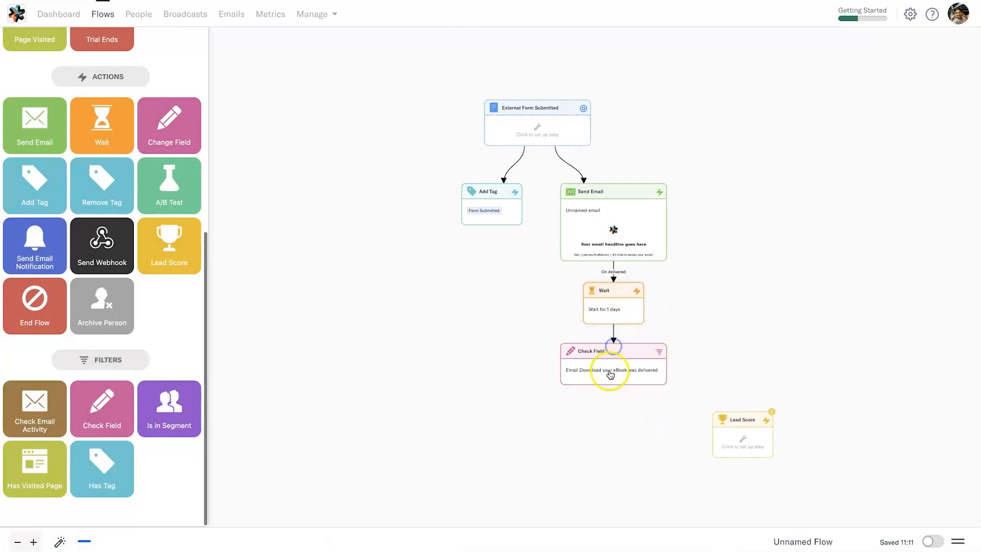
{"action": "mouse_move", "coordinate": [624, 392]}
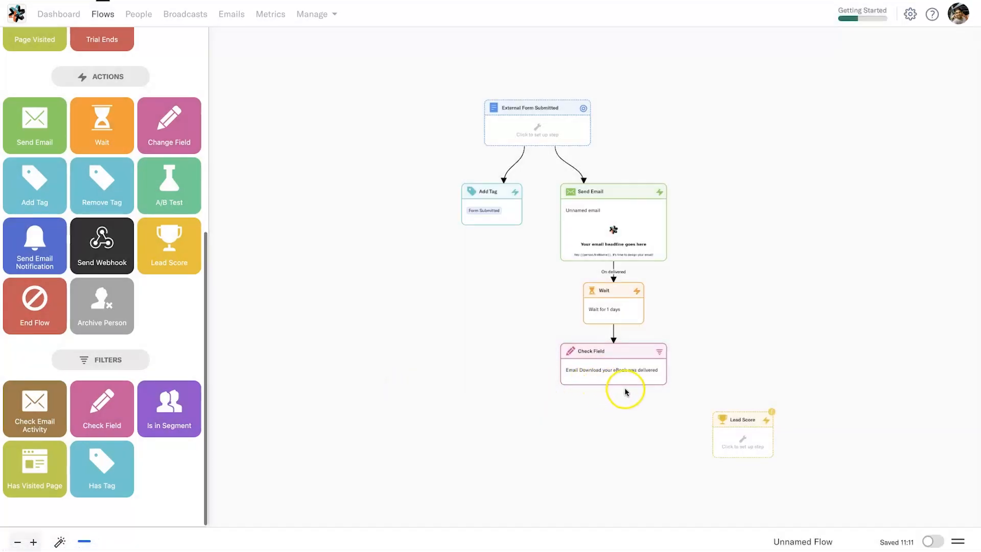
- Route the Check Field's Yes path to the Lead Score step increasing by 1
{"action": "left_click_drag", "start_coordinate": [614, 385], "coordinate": [736, 413]}
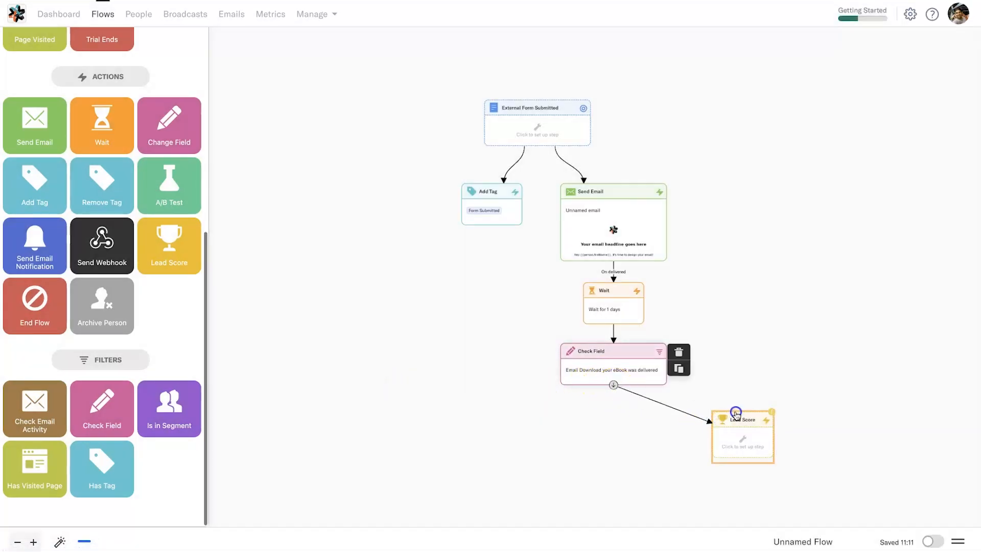
{"action": "left_click", "coordinate": [613, 385]}
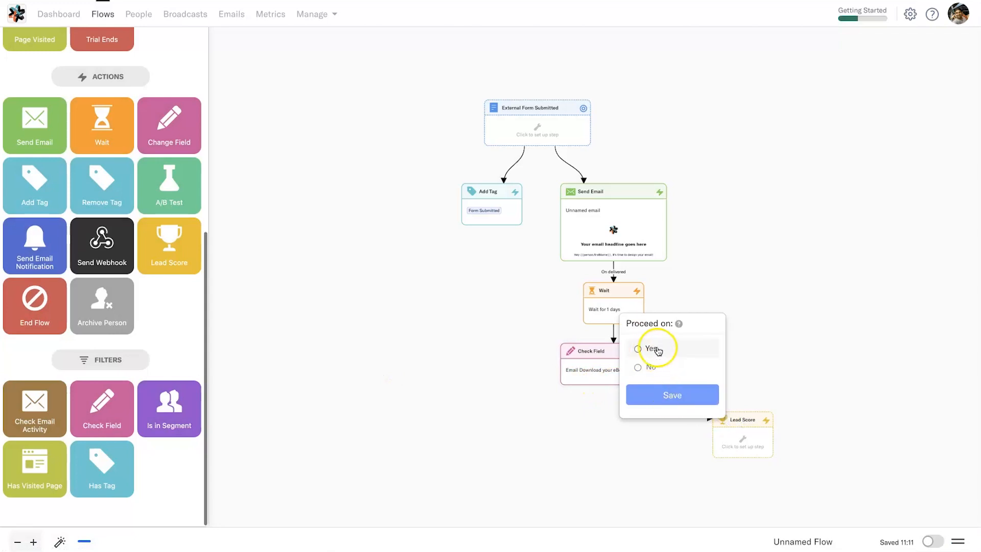
{"action": "left_click", "coordinate": [672, 395]}
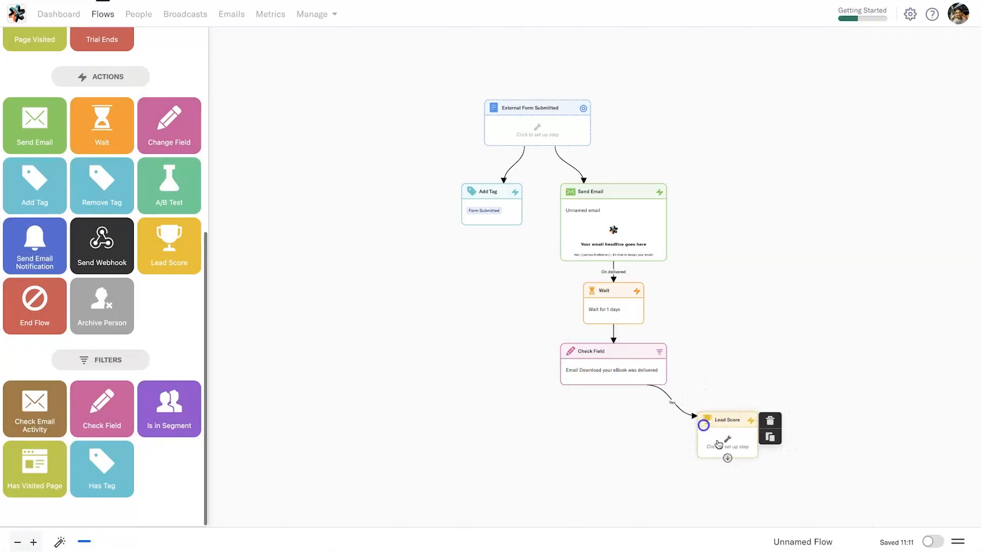
{"action": "left_click", "coordinate": [727, 436]}
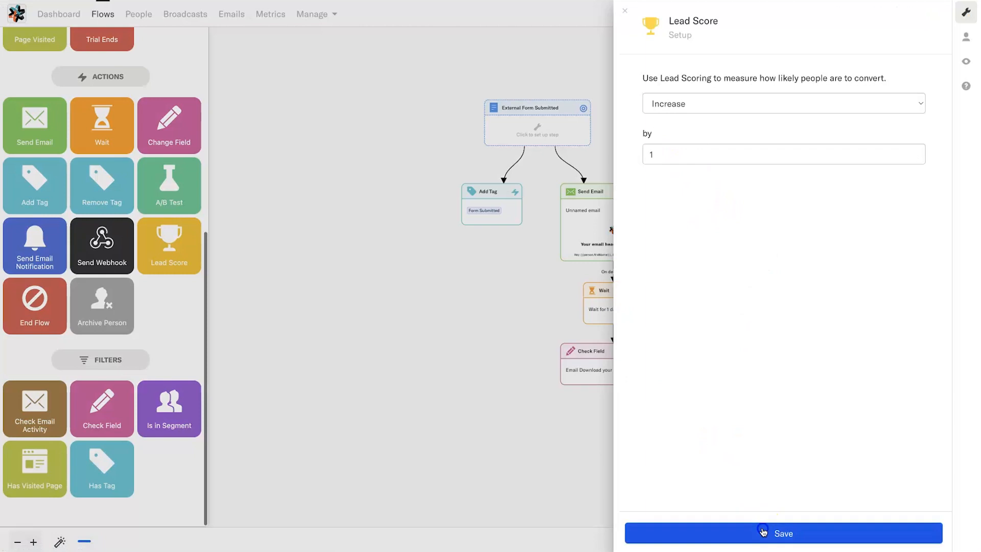
{"action": "left_click", "coordinate": [783, 533]}
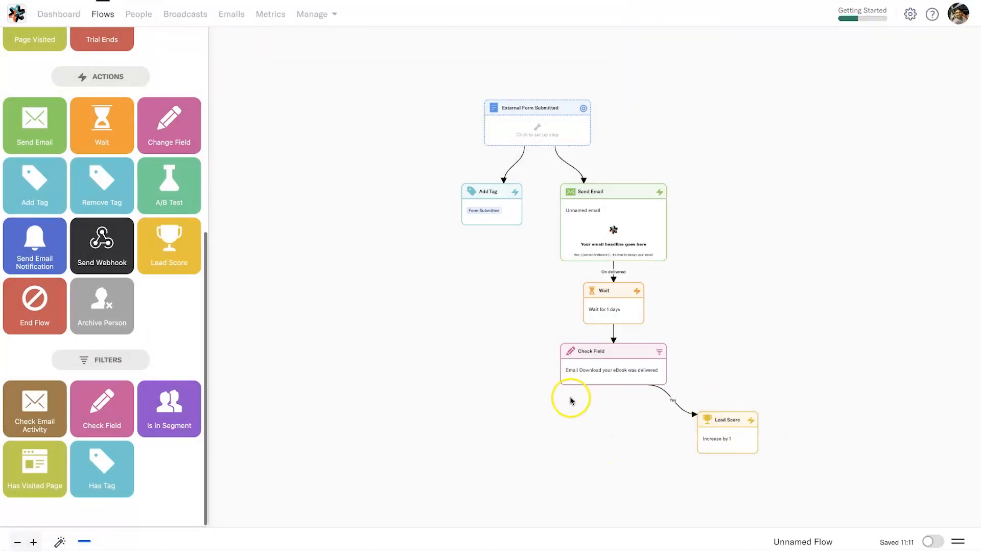
- Add a Lead Score step decreasing by 1 and link the Check Field's No path to it
{"action": "left_click_drag", "start_coordinate": [169, 246], "coordinate": [532, 430]}
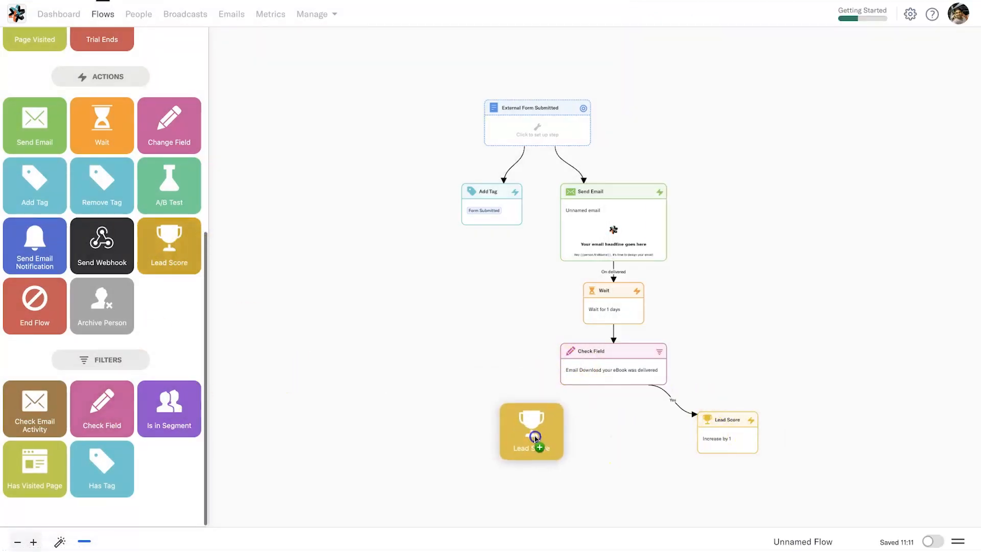
{"action": "left_click", "coordinate": [531, 430]}
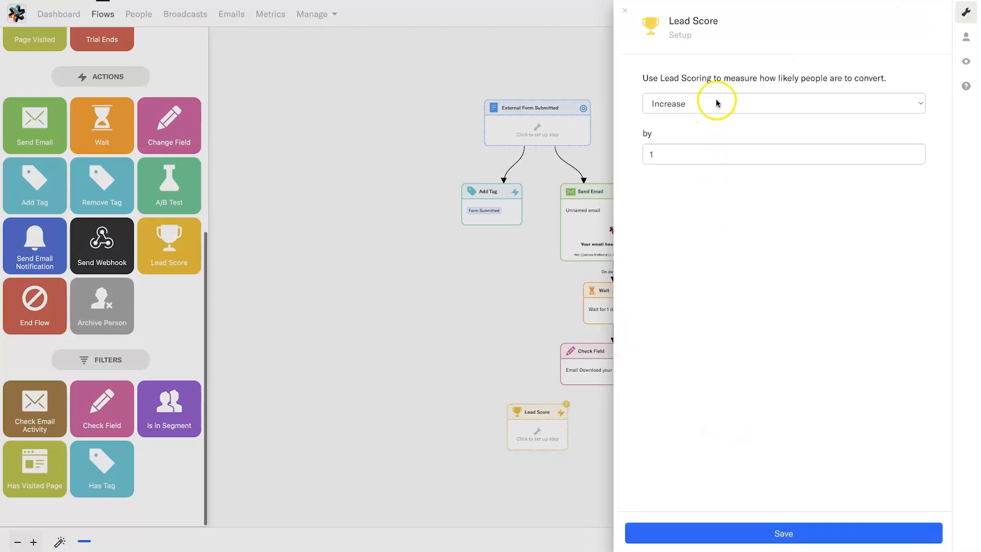
{"action": "left_click", "coordinate": [782, 103]}
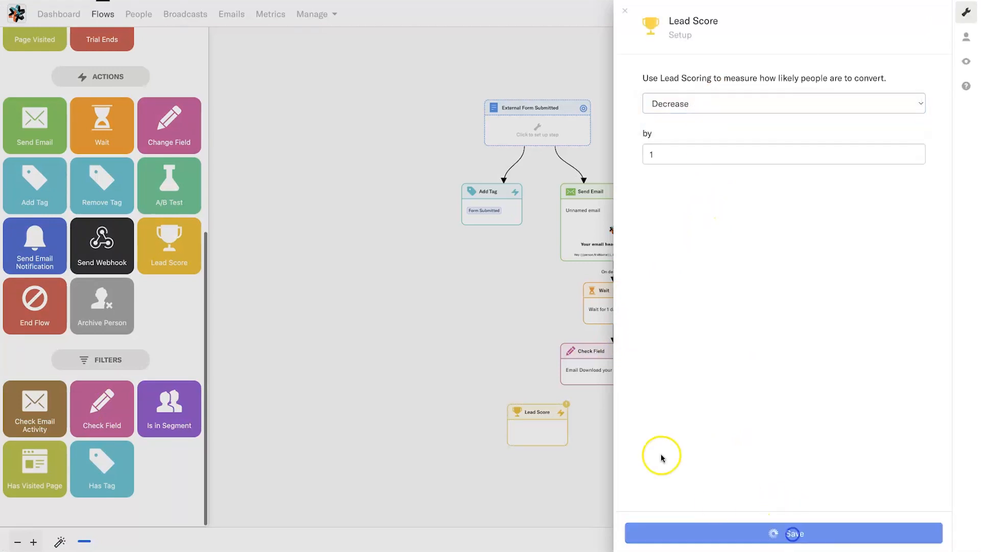
{"action": "left_click", "coordinate": [782, 533]}
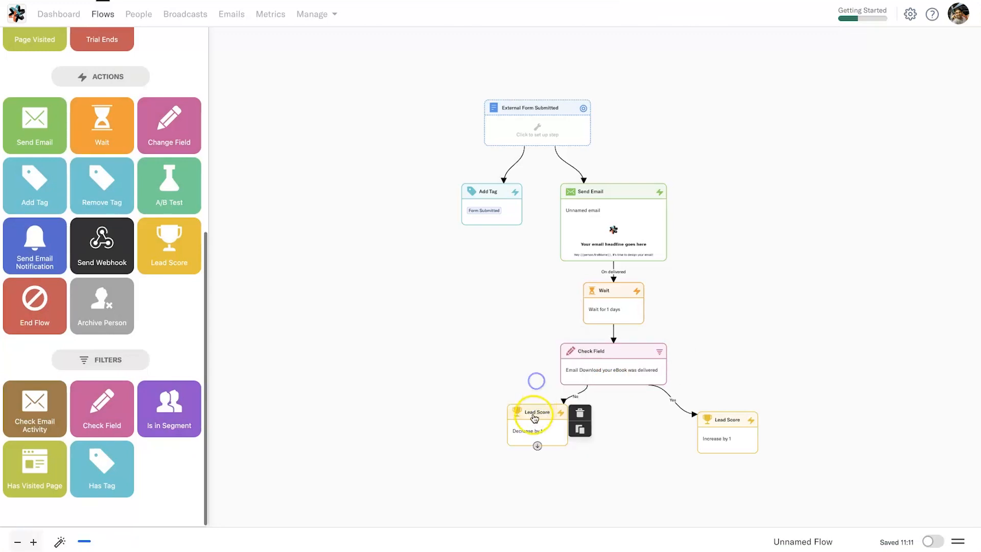
{"action": "left_click_drag", "start_coordinate": [536, 418], "coordinate": [521, 429]}
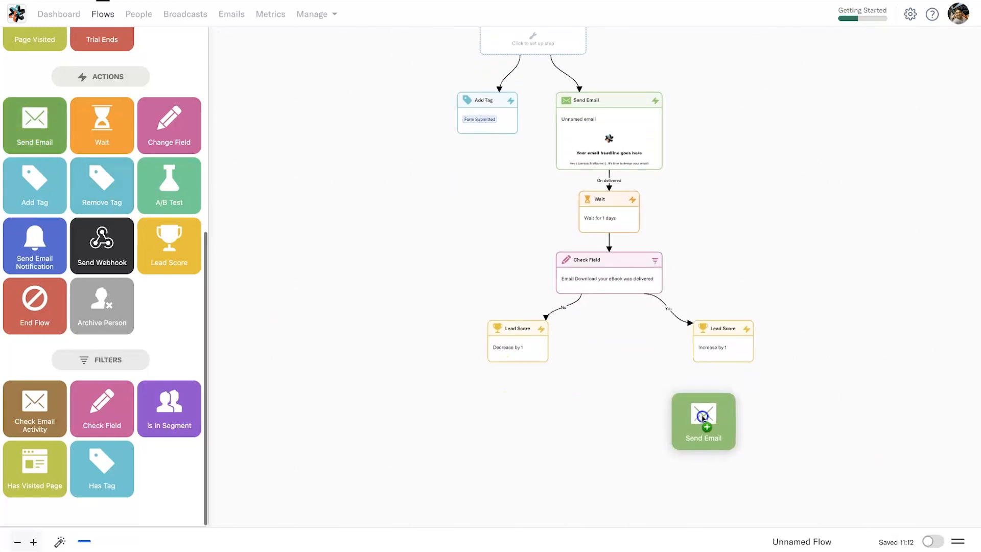
- Add a Send Email step below the lead score steps and a Has Visited Page check
{"action": "left_click_drag", "start_coordinate": [703, 421], "coordinate": [722, 411]}
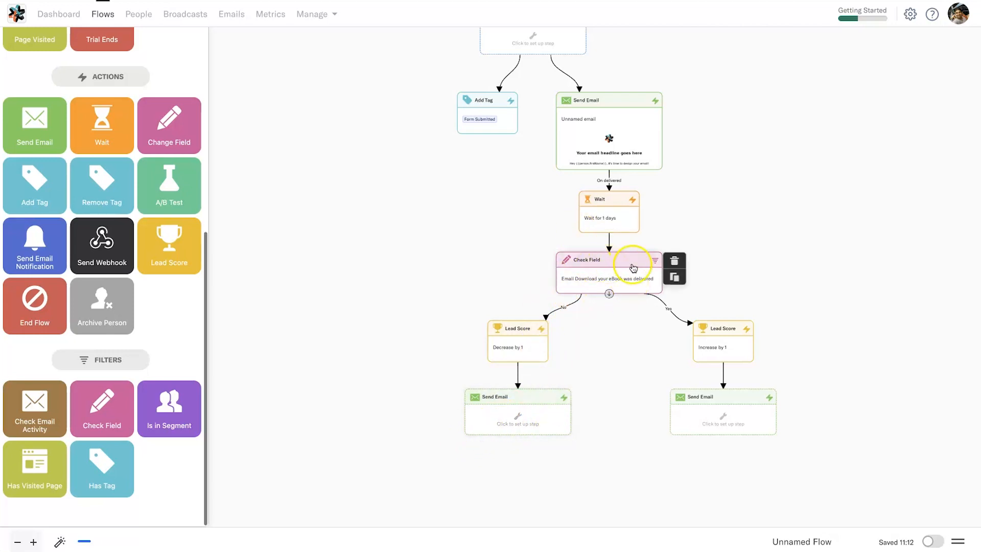
{"action": "mouse_move", "coordinate": [723, 419]}
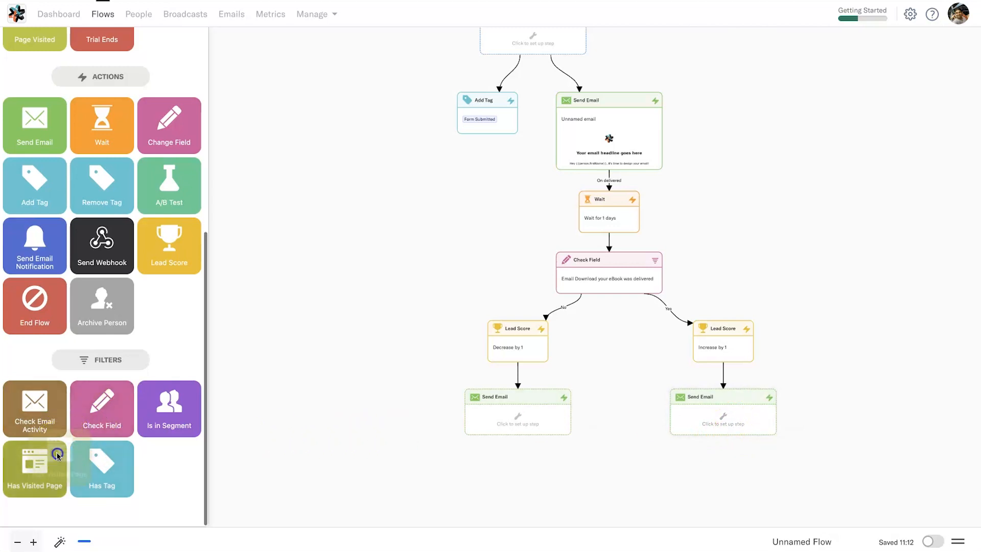
{"action": "left_click_drag", "start_coordinate": [34, 468], "coordinate": [805, 238]}
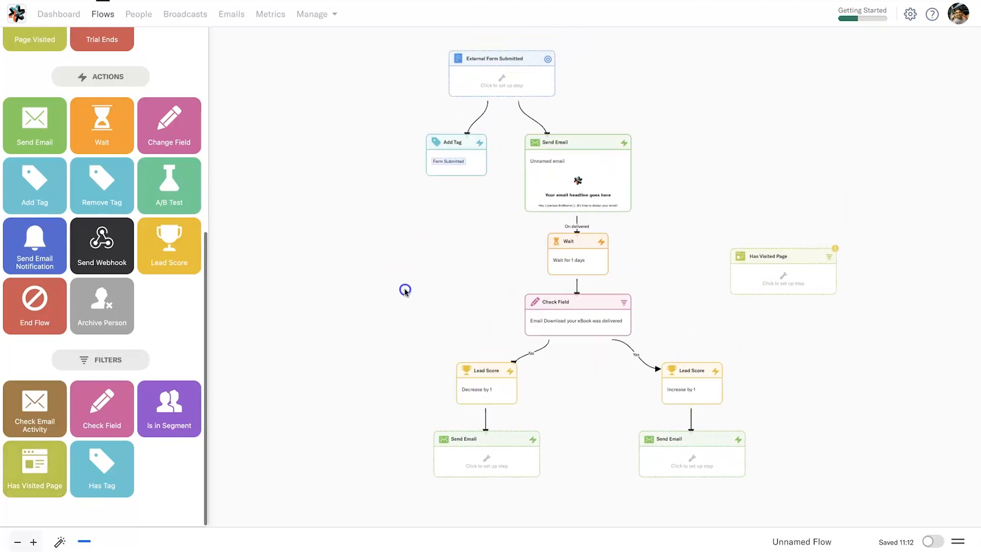
{"action": "left_click", "coordinate": [781, 270]}
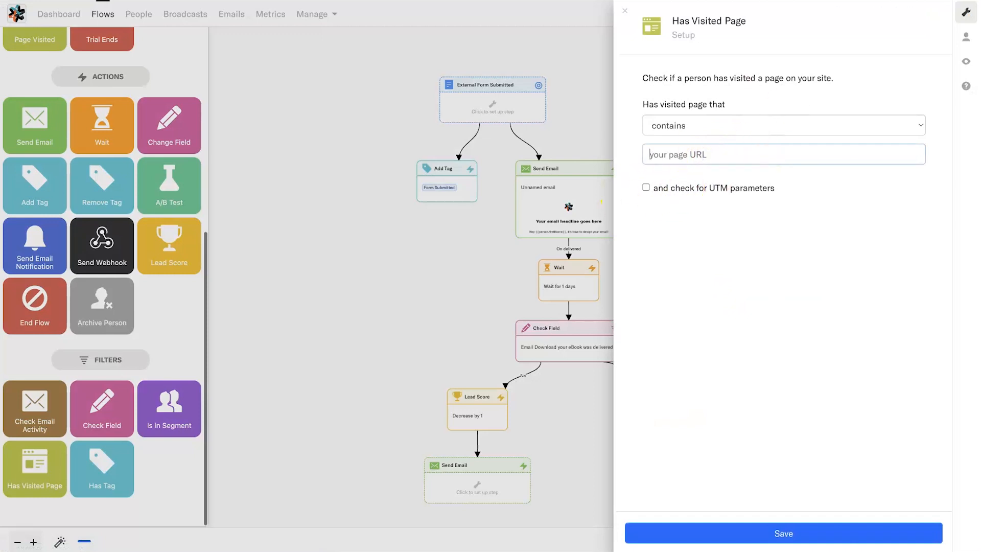
- Set the page check to URL contains webautomation.co/investment and save it
{"action": "left_click", "coordinate": [782, 532]}
{"action": "type", "text": "https/investment/"}
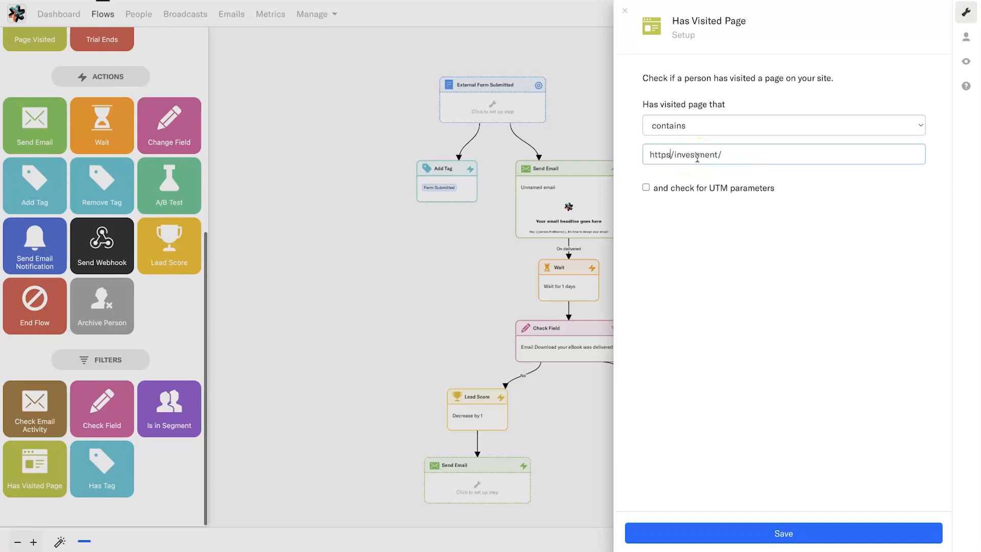
{"action": "type", "text": "webautomation.co"}
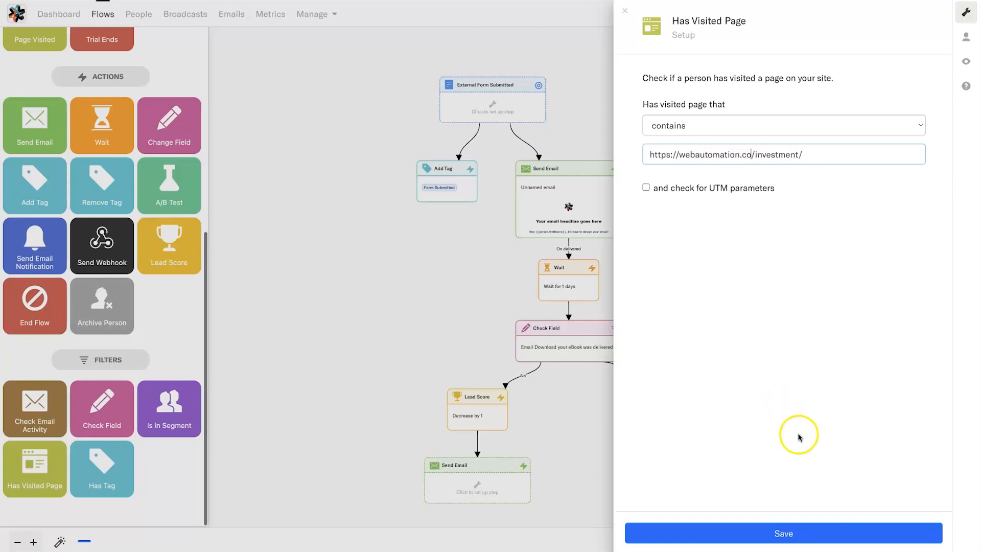
{"action": "left_click", "coordinate": [783, 533]}
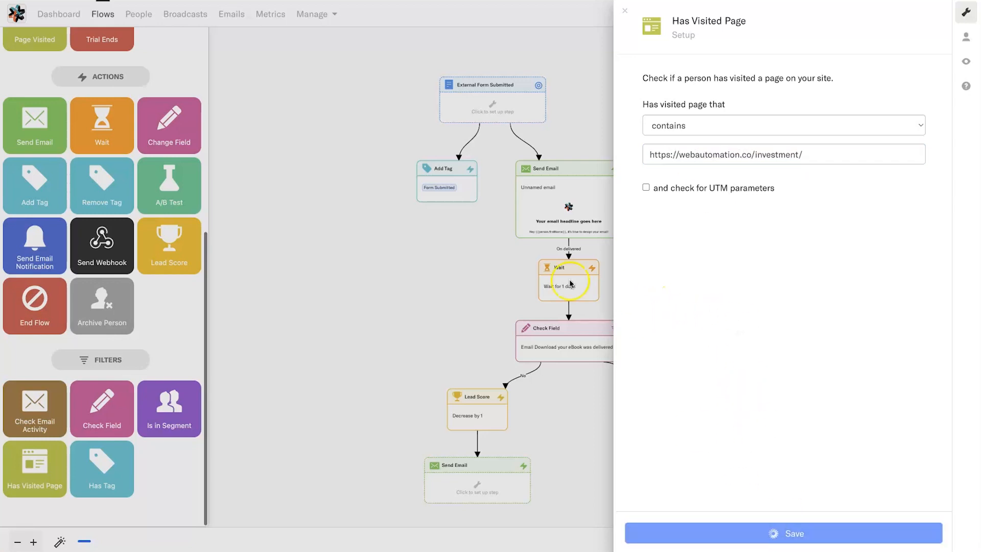
{"action": "left_click", "coordinate": [783, 533]}
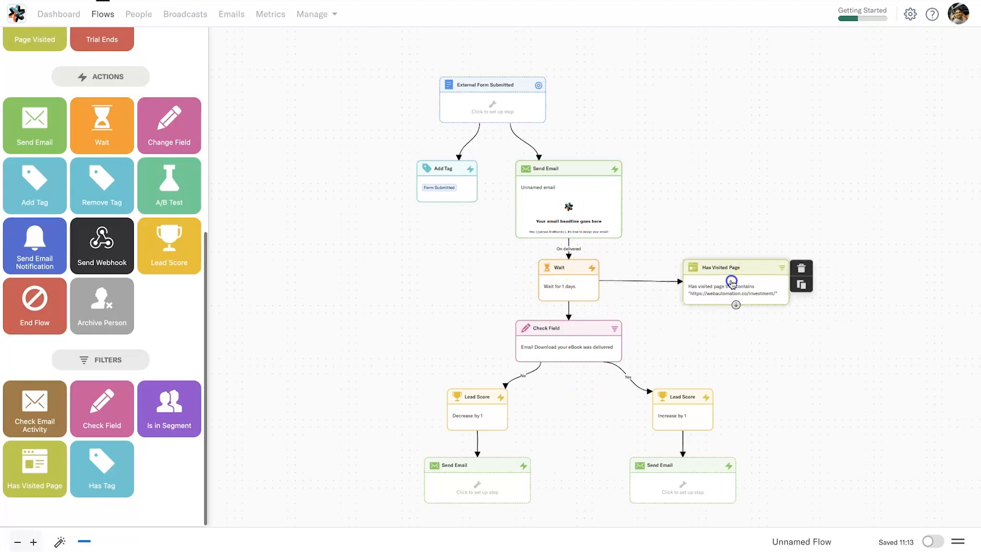
- Connect a new Send Email step to the page check, proceeding on 'Has visited'
{"action": "left_click", "coordinate": [730, 281]}
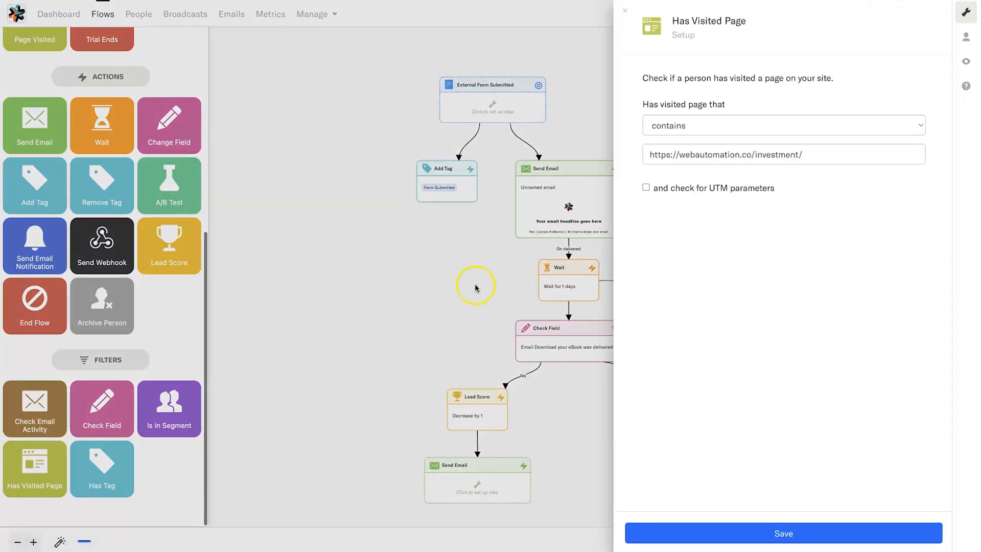
{"action": "left_click", "coordinate": [782, 533]}
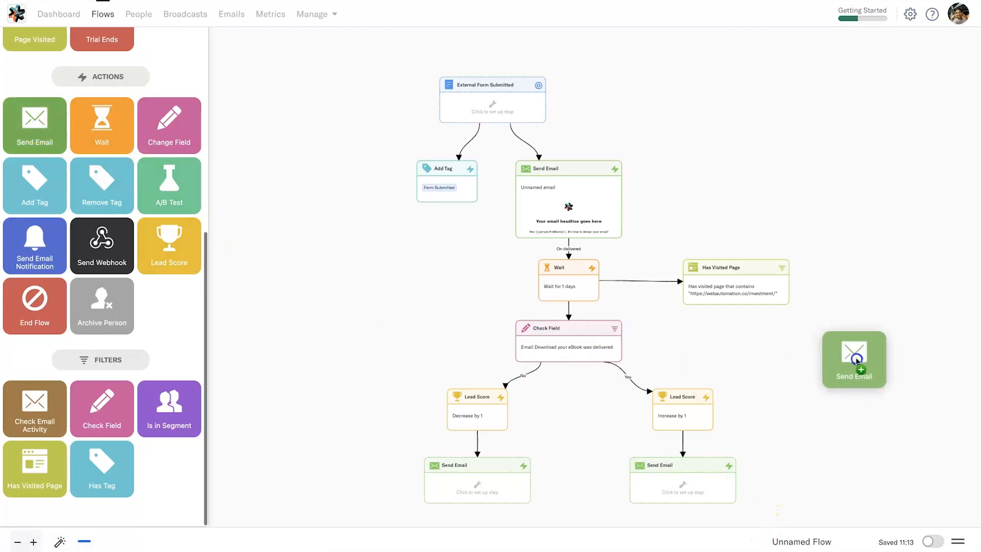
{"action": "left_click_drag", "start_coordinate": [853, 359], "coordinate": [858, 342]}
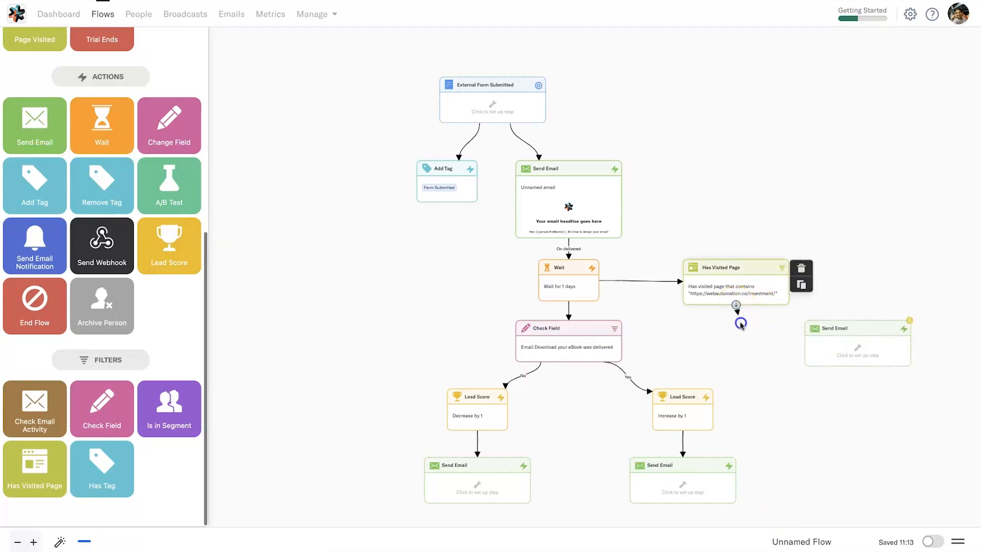
{"action": "left_click", "coordinate": [736, 306]}
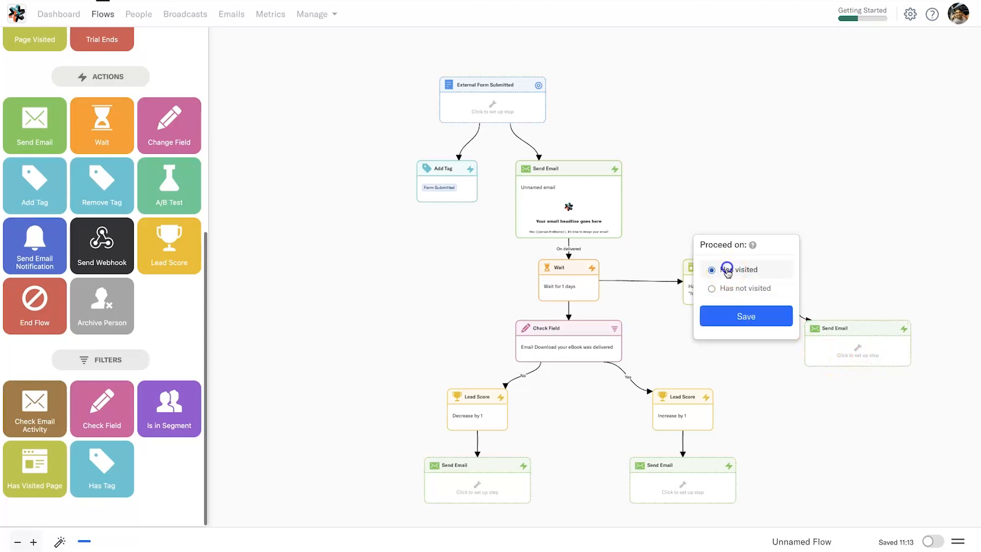
{"action": "left_click", "coordinate": [745, 316]}
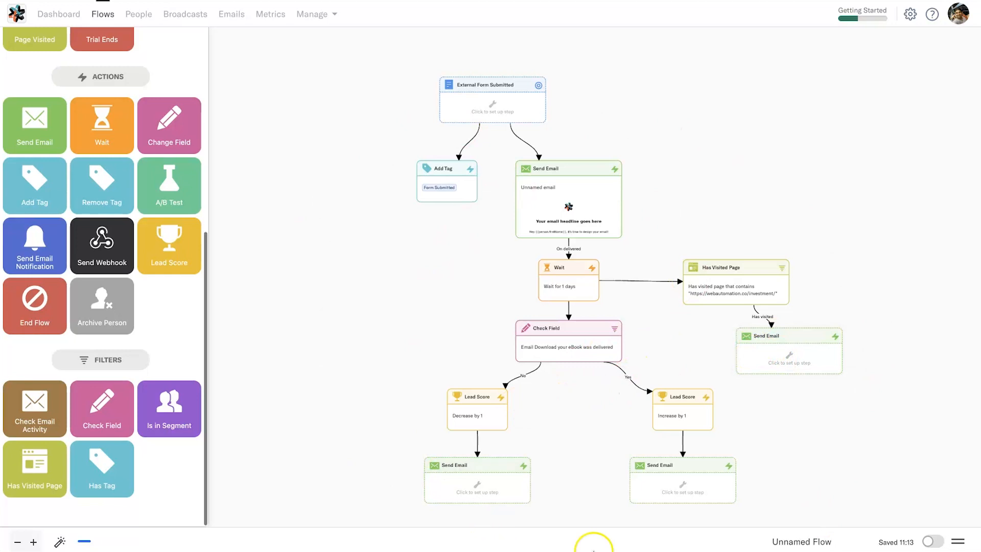
{"action": "mouse_move", "coordinate": [102, 408]}
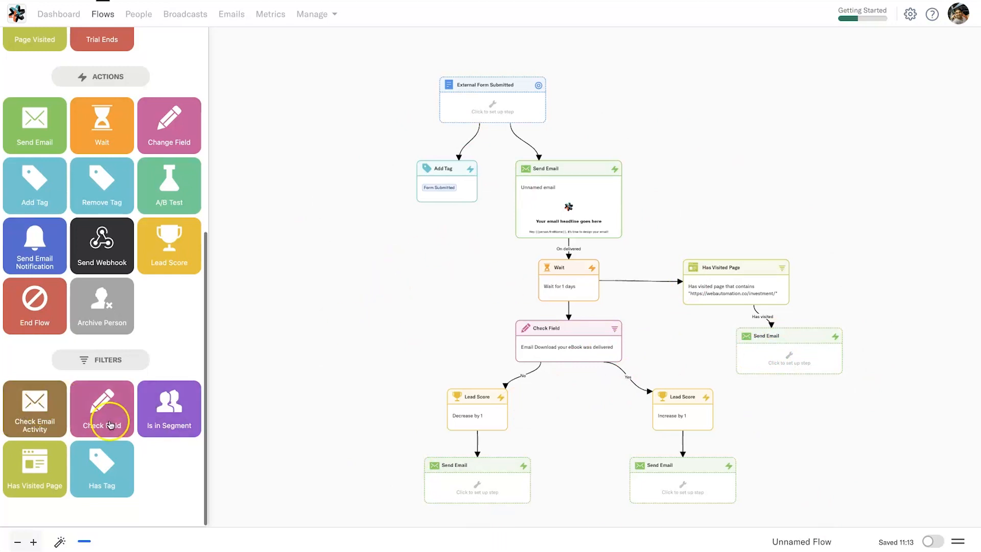
{"action": "mouse_move", "coordinate": [162, 376]}
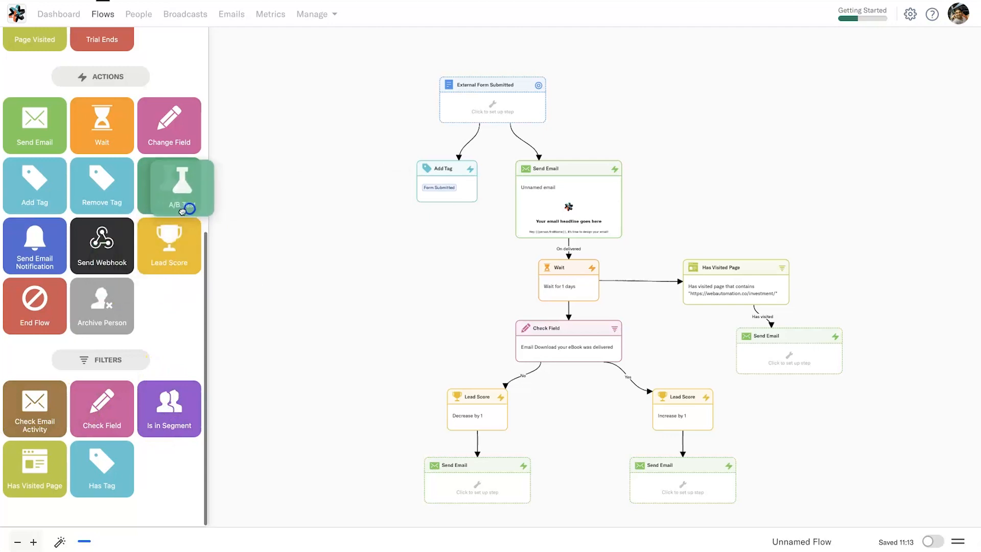
{"action": "left_click_drag", "start_coordinate": [34, 246], "coordinate": [665, 182]}
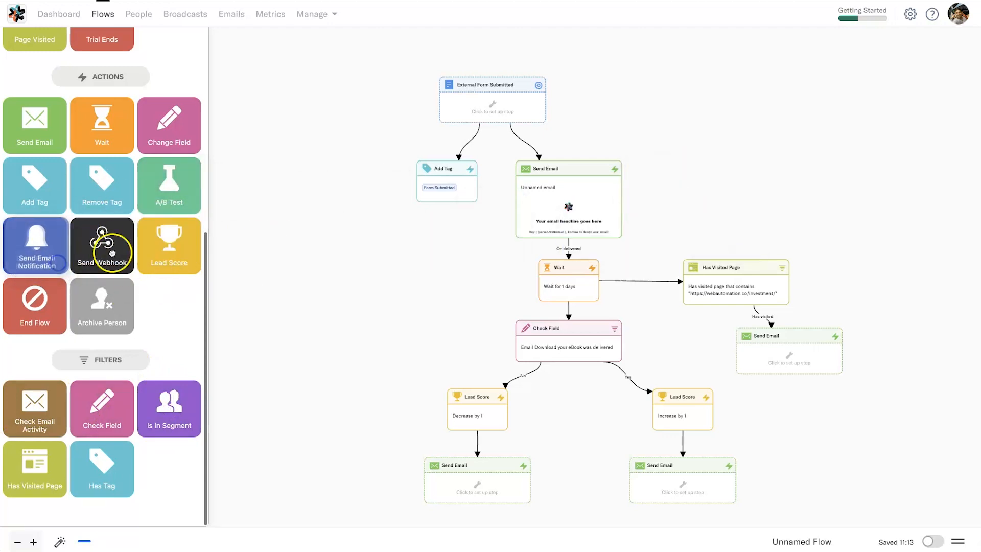
{"action": "mouse_move", "coordinate": [205, 259]}
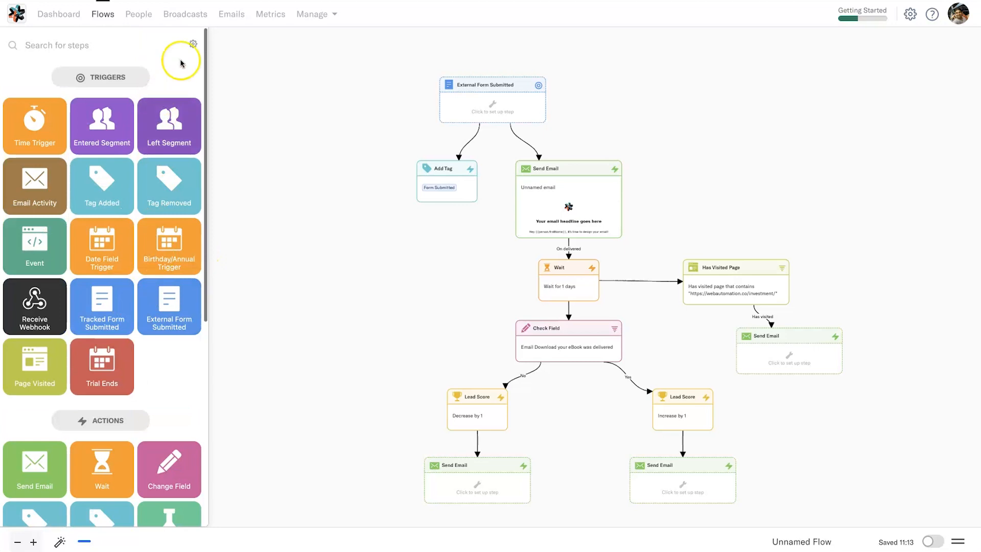
{"action": "left_click", "coordinate": [193, 44]}
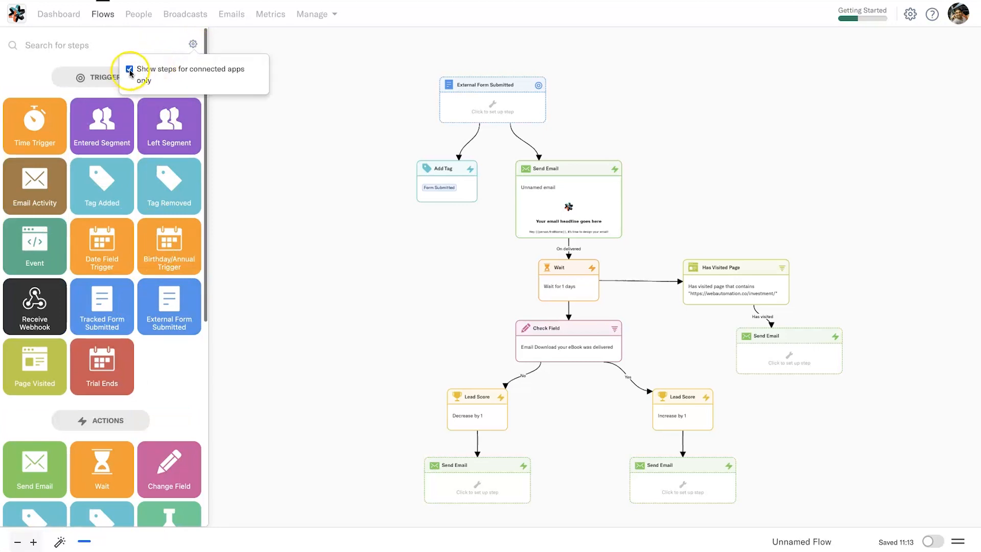
{"action": "left_click", "coordinate": [129, 69]}
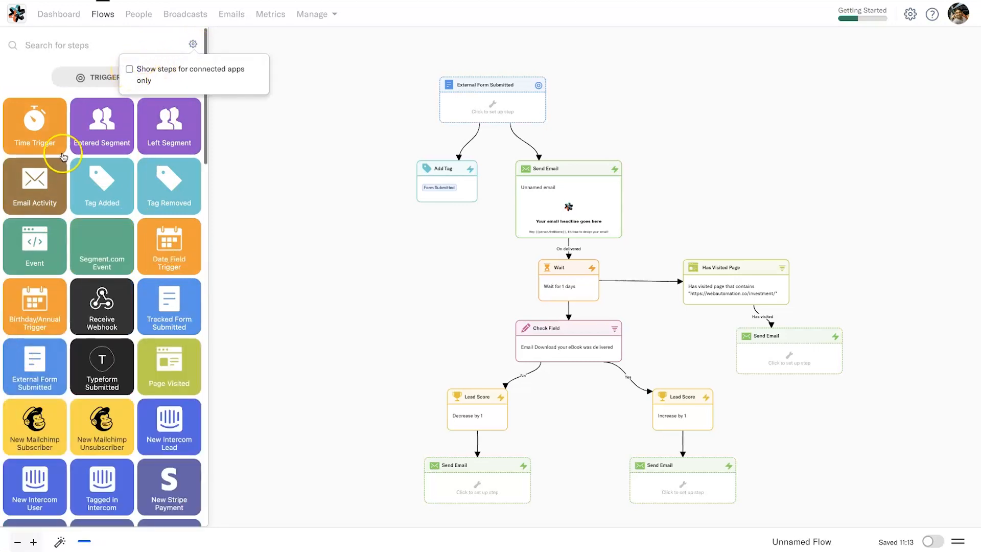
{"action": "scroll", "scroll_direction": "down", "scroll_amount": 3}
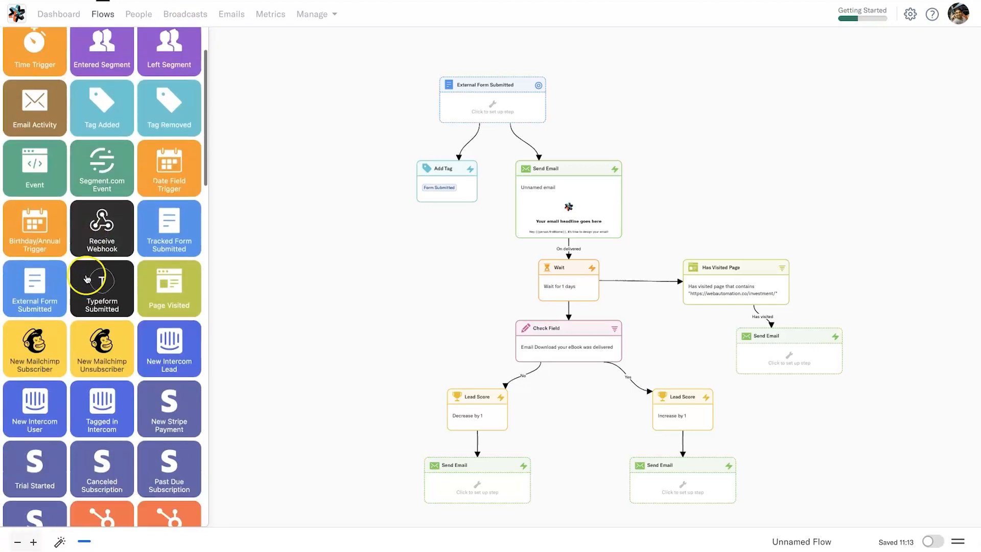
{"action": "scroll", "scroll_direction": "down", "scroll_amount": 3}
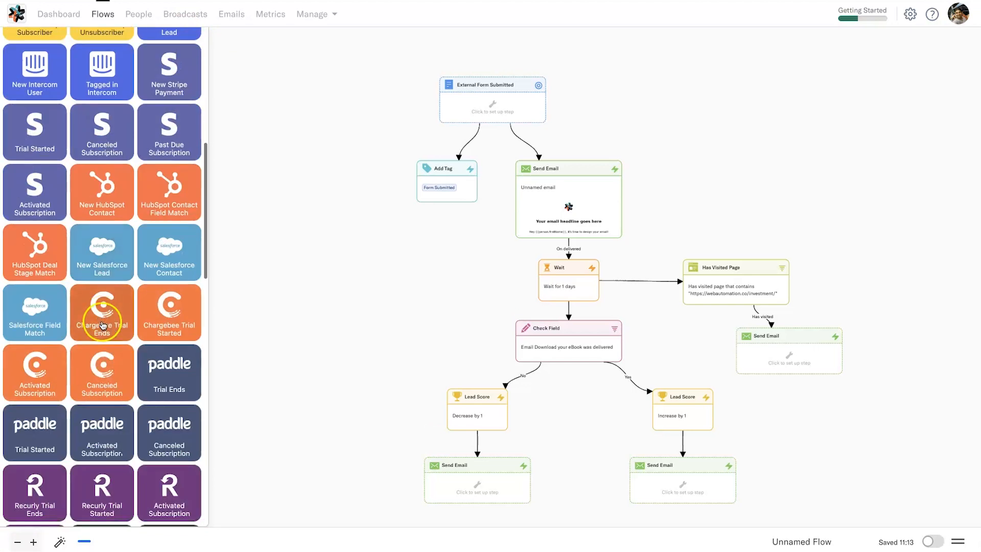
{"action": "scroll", "scroll_direction": "down", "scroll_amount": 3}
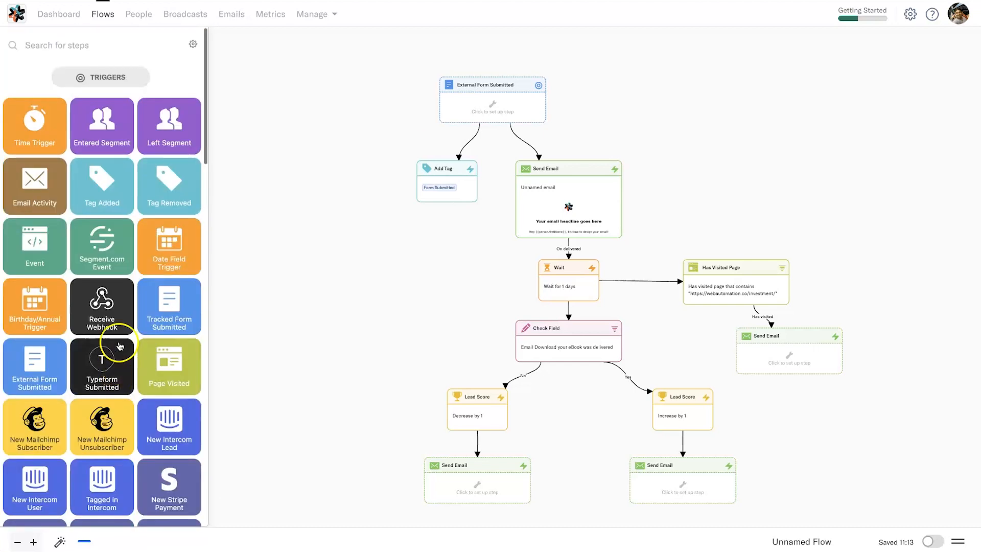
{"action": "left_click", "coordinate": [192, 45]}
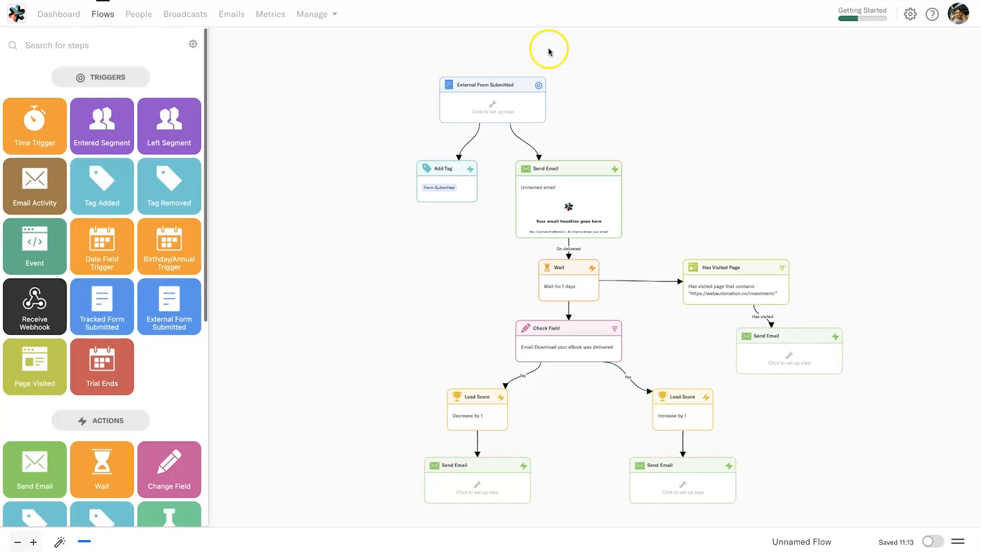
{"action": "mouse_move", "coordinate": [694, 73]}
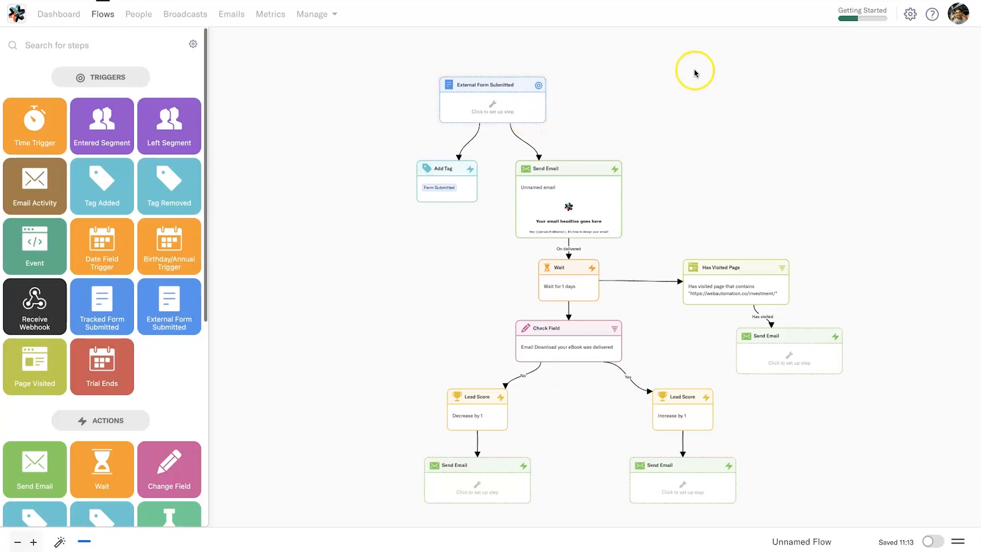
{"action": "mouse_move", "coordinate": [645, 125]}
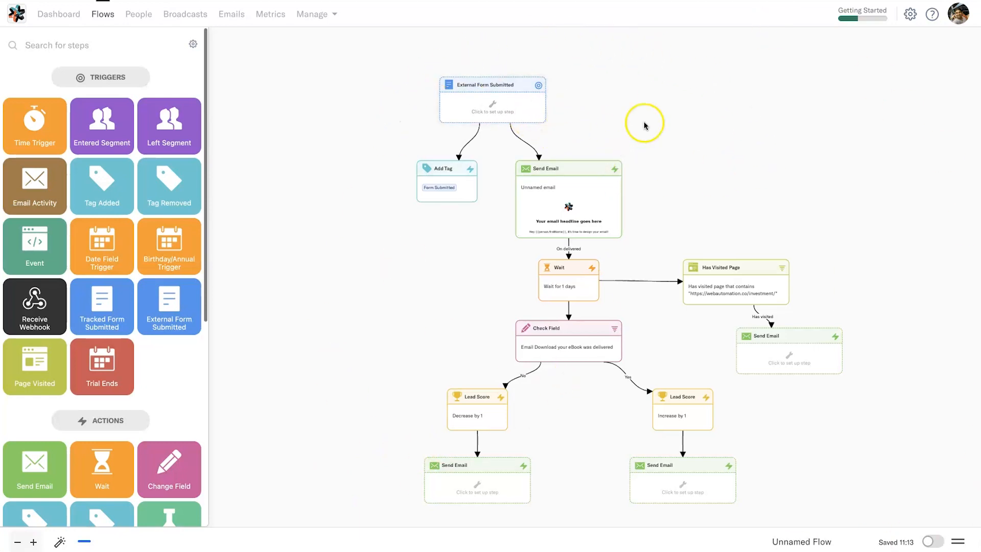
{"action": "mouse_move", "coordinate": [94, 53]}
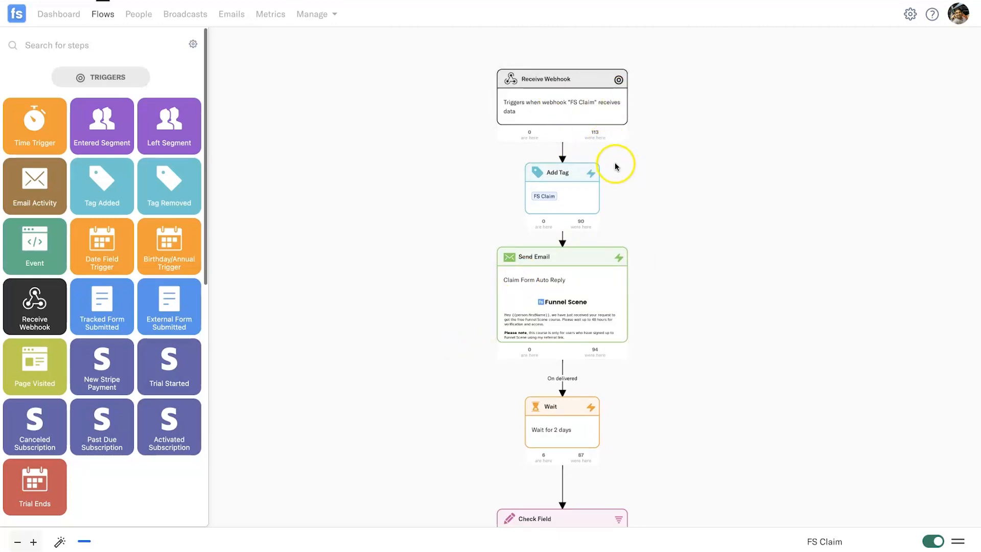
{"action": "mouse_move", "coordinate": [660, 146]}
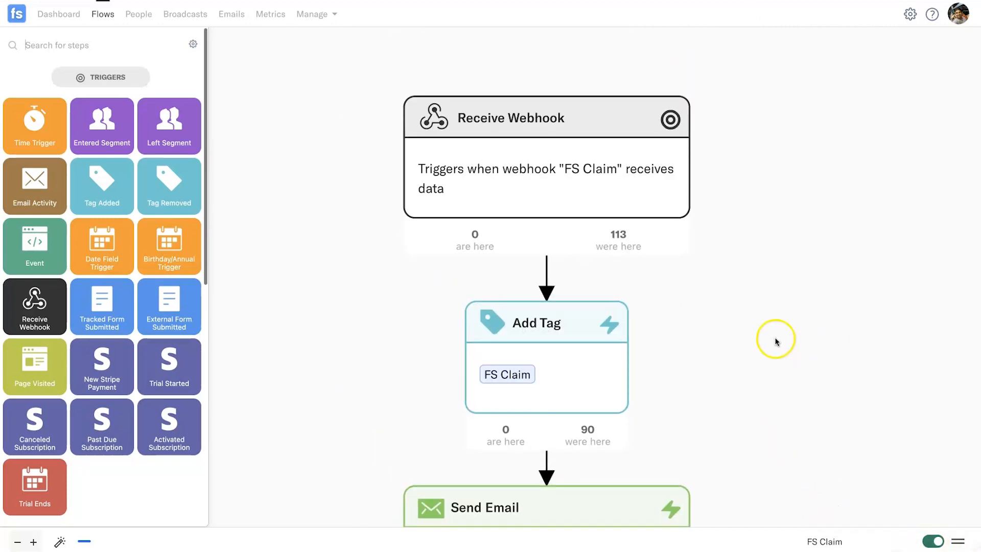
{"action": "mouse_move", "coordinate": [508, 238]}
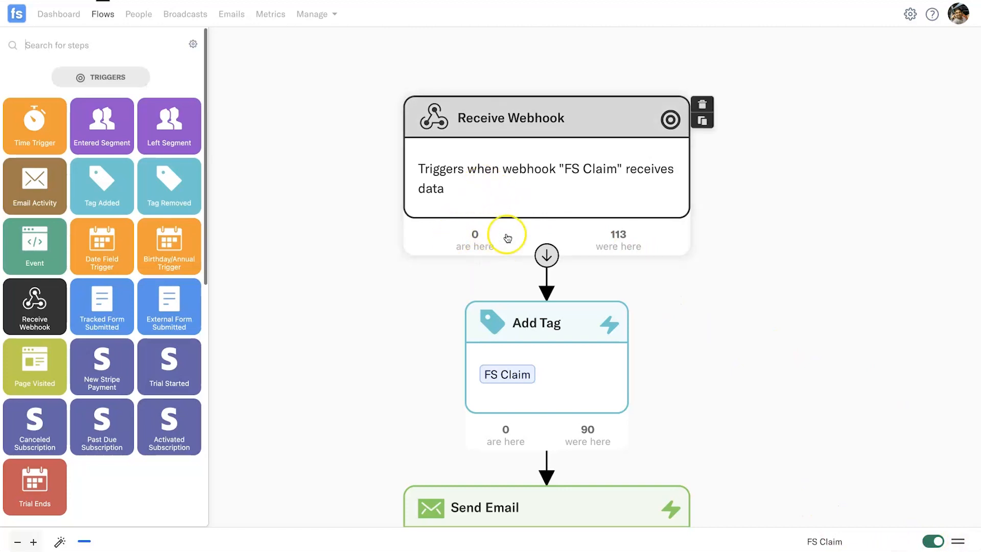
- Scroll through the FS Claim flow's webhook, tag, email, wait and field-check steps
{"action": "scroll", "scroll_direction": "down", "scroll_amount": 3}
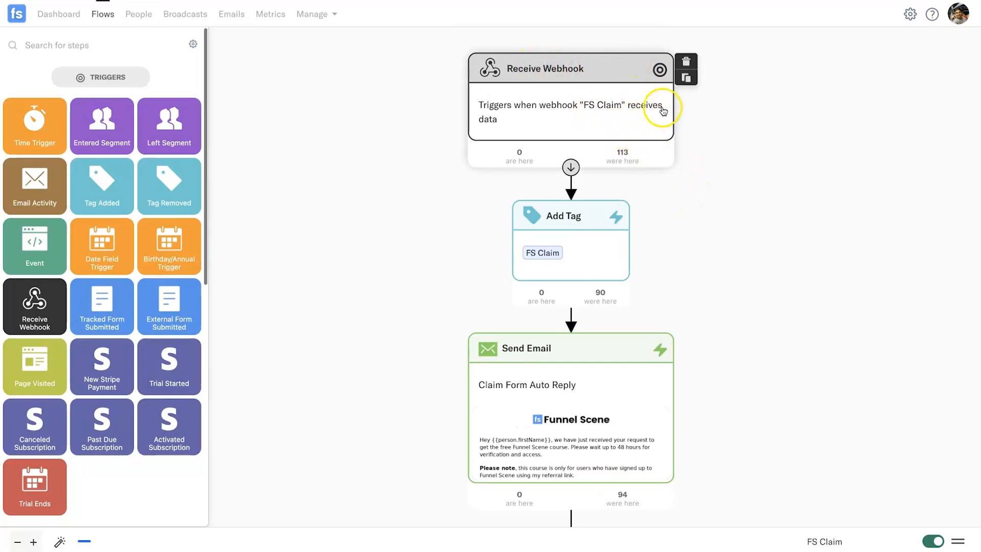
{"action": "scroll", "scroll_direction": "down", "scroll_amount": 3}
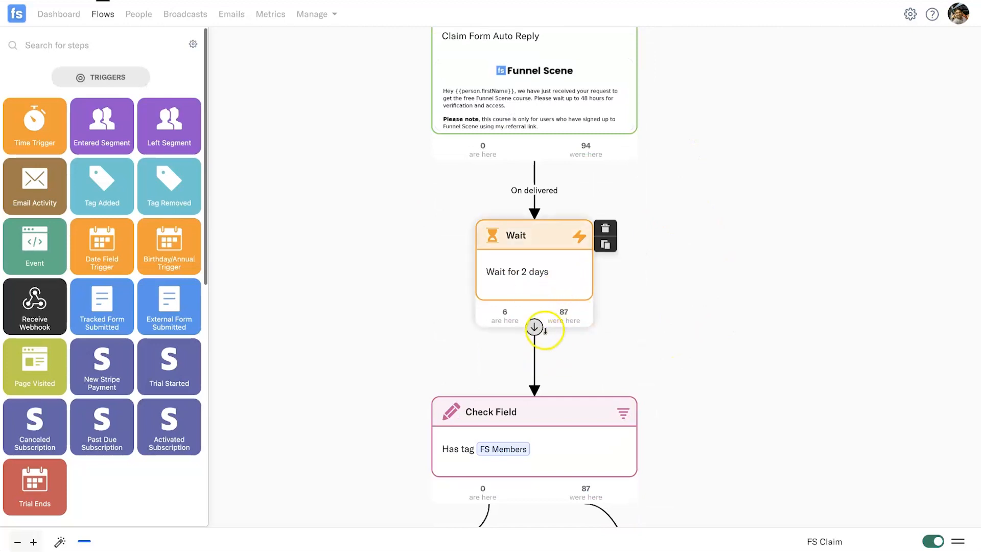
{"action": "mouse_move", "coordinate": [487, 296]}
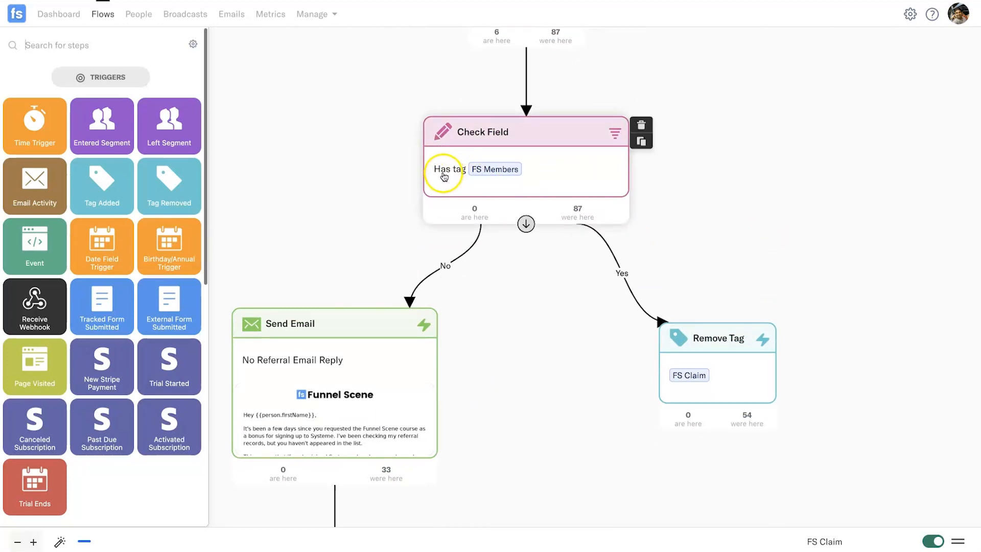
{"action": "mouse_move", "coordinate": [522, 184]}
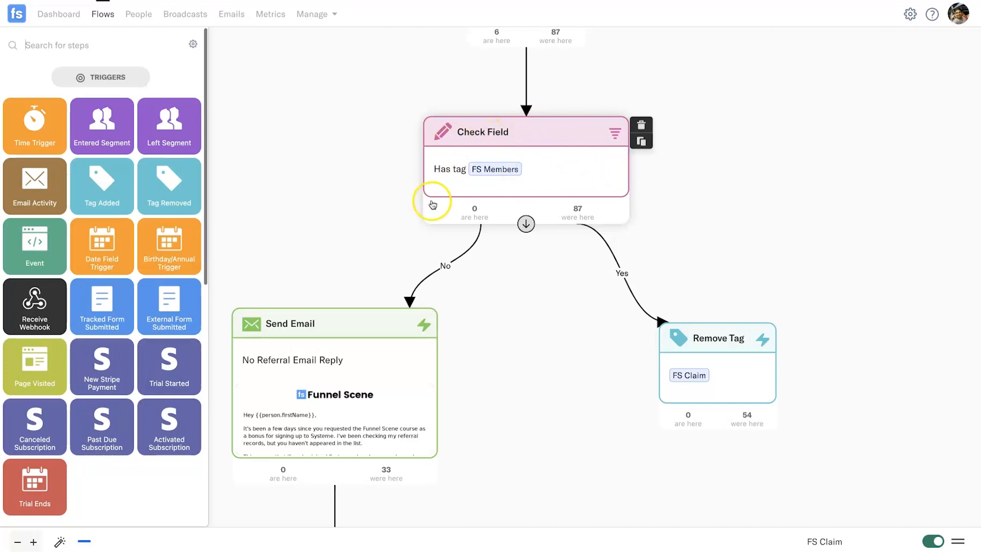
{"action": "mouse_move", "coordinate": [517, 209]}
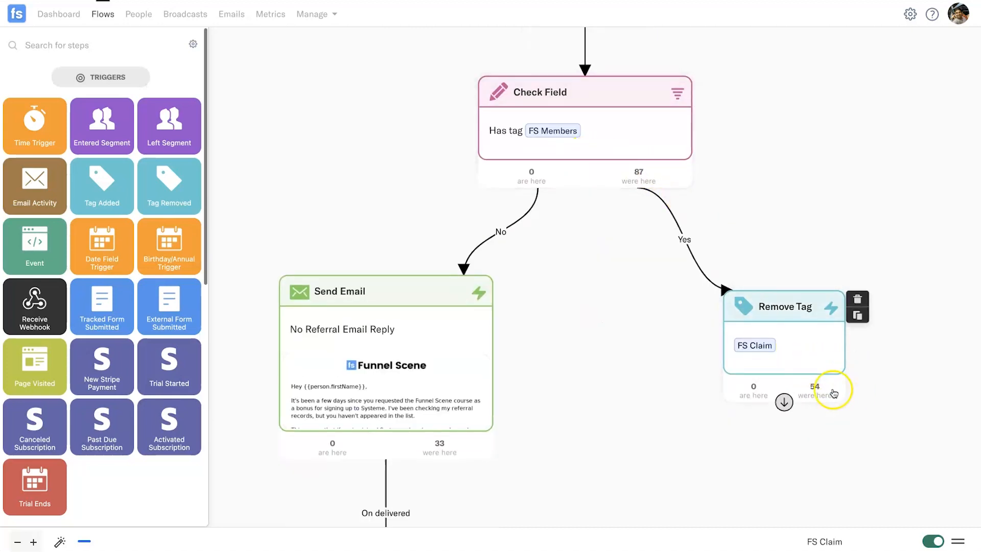
{"action": "mouse_move", "coordinate": [403, 357]}
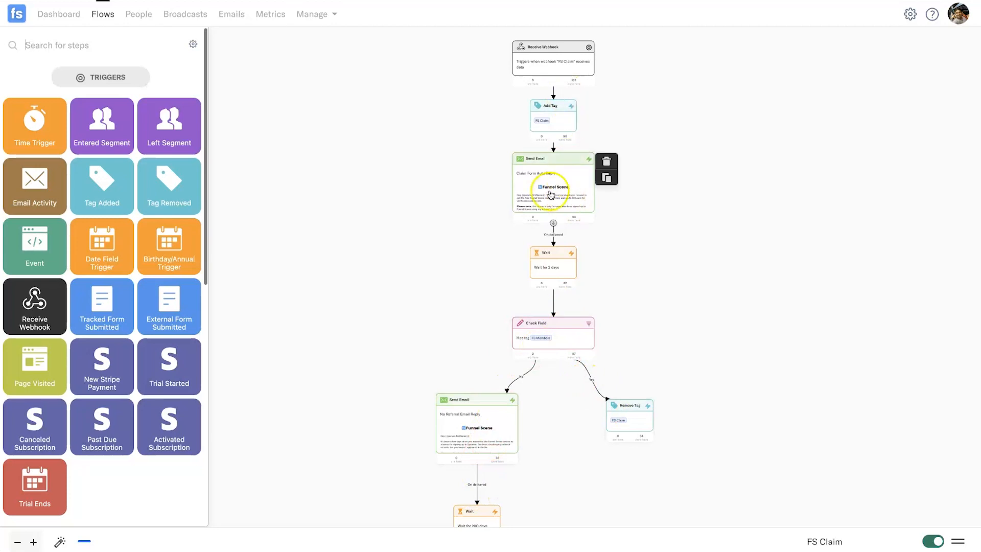
{"action": "mouse_move", "coordinate": [560, 91]}
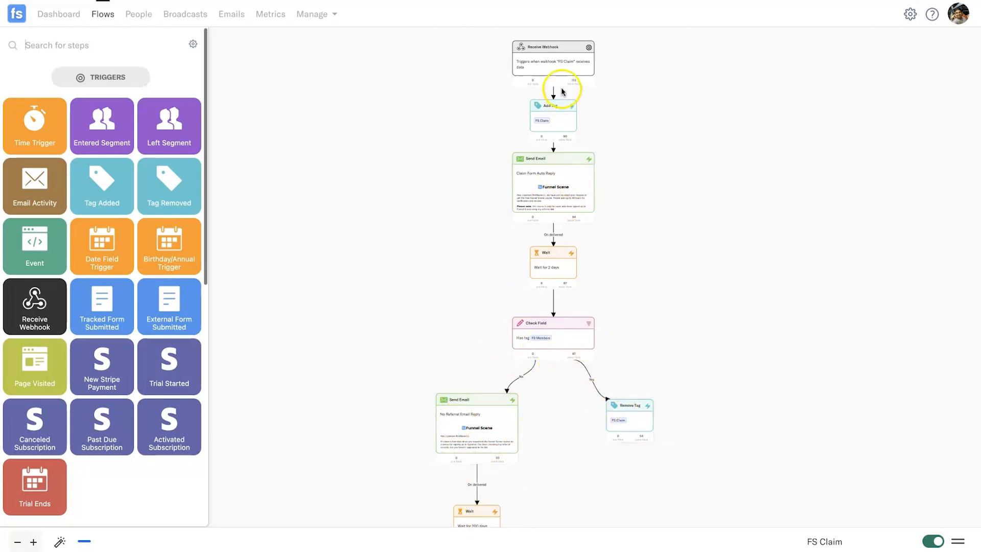
{"action": "mouse_move", "coordinate": [650, 167]}
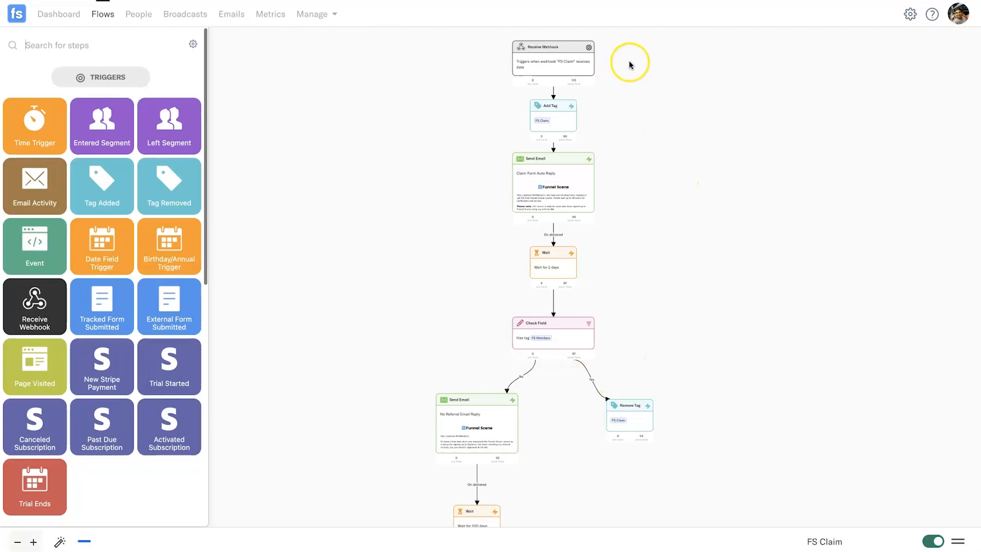
{"action": "mouse_move", "coordinate": [325, 326]}
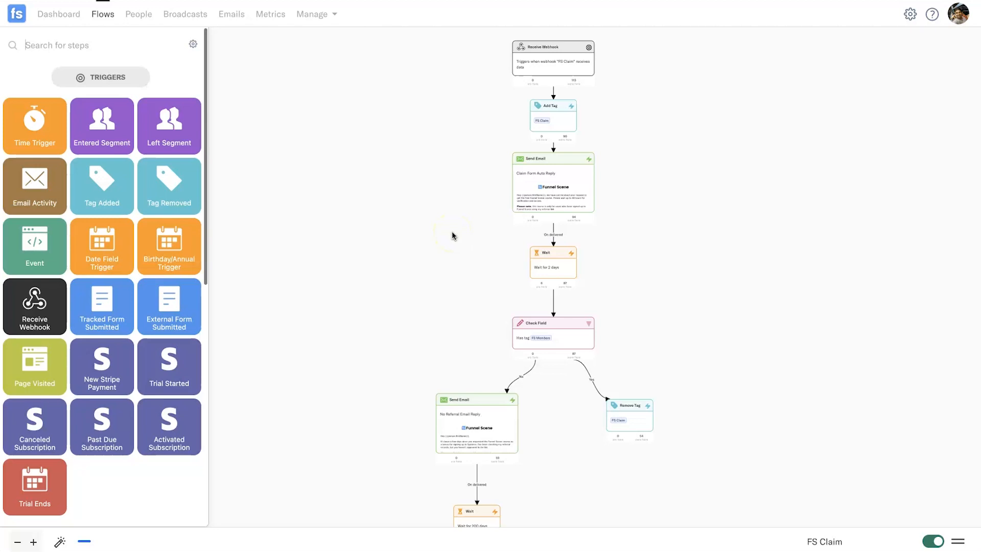
- Uncheck 'Show steps for connected apps only' and continue editing without pausing the flow
{"action": "left_click", "coordinate": [193, 45]}
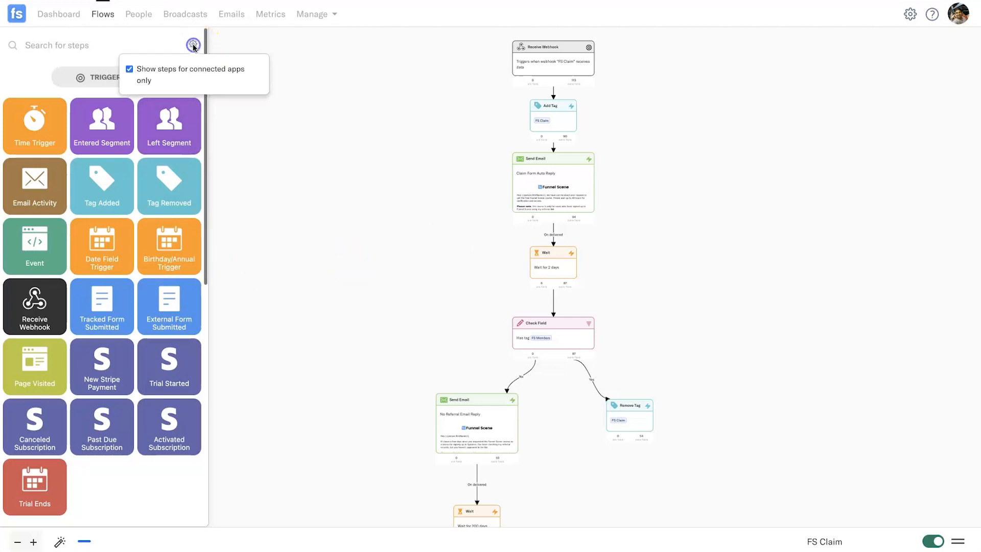
{"action": "left_click", "coordinate": [128, 69]}
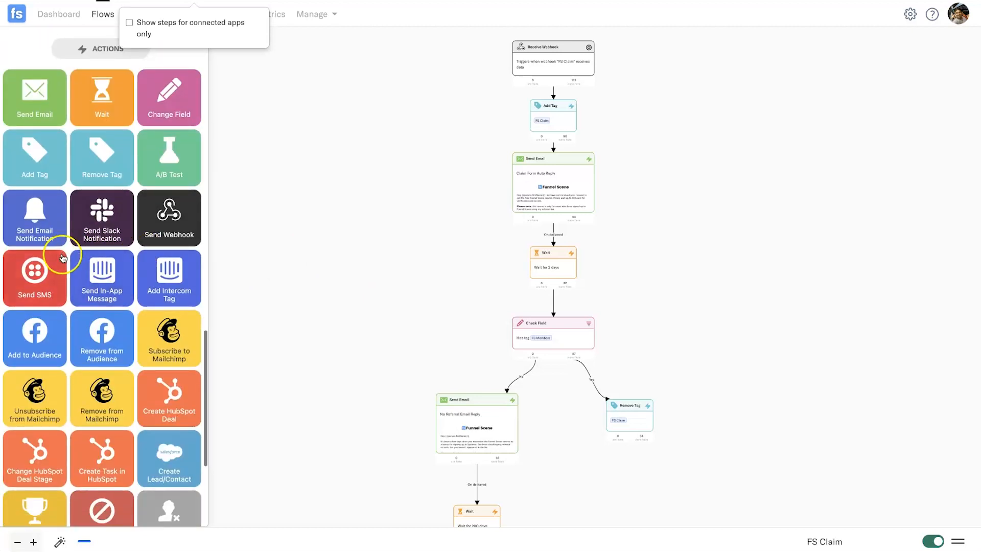
{"action": "mouse_move", "coordinate": [101, 277]}
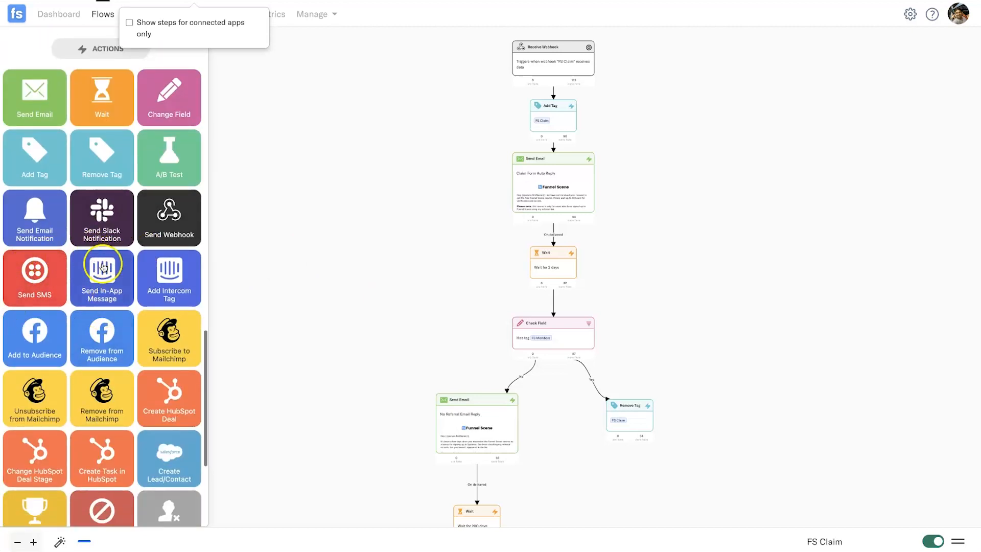
{"action": "mouse_move", "coordinate": [91, 288]}
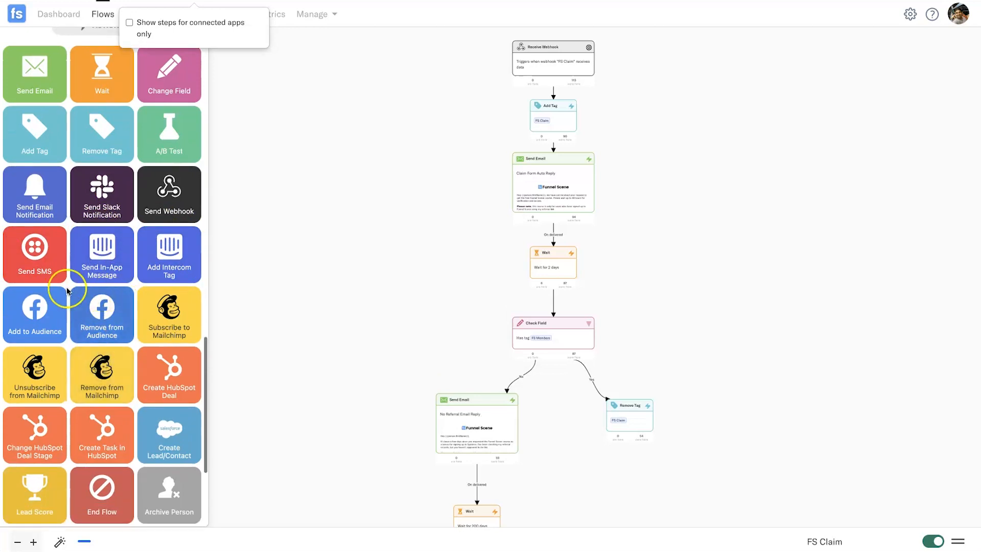
{"action": "scroll", "scroll_direction": "down", "scroll_amount": 3}
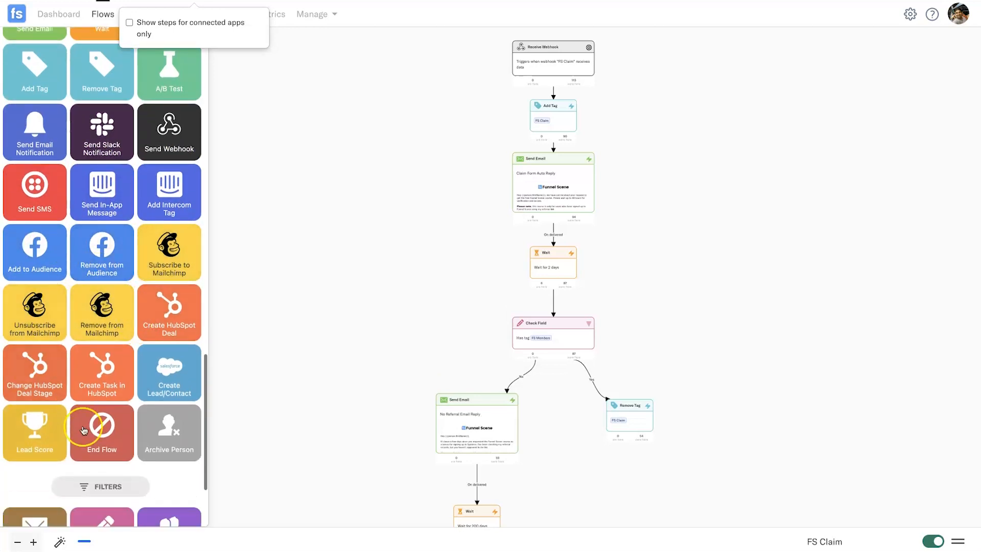
{"action": "scroll", "scroll_direction": "down", "scroll_amount": 3}
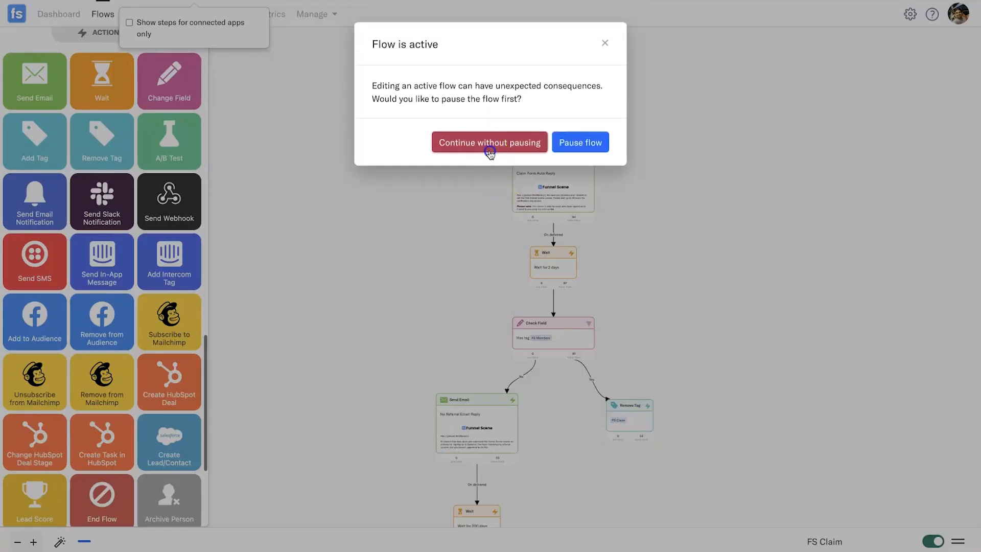
{"action": "left_click", "coordinate": [489, 142]}
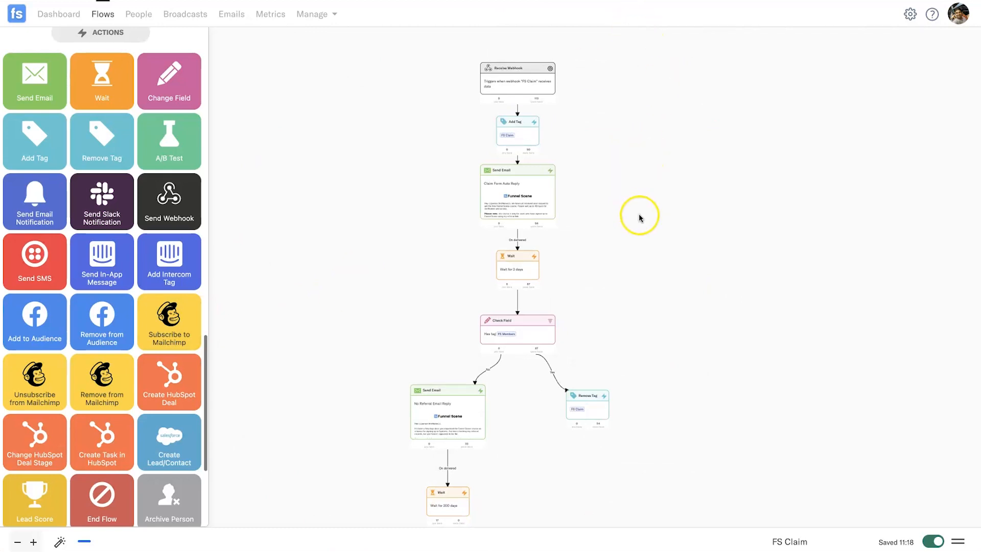
{"action": "mouse_move", "coordinate": [667, 227]}
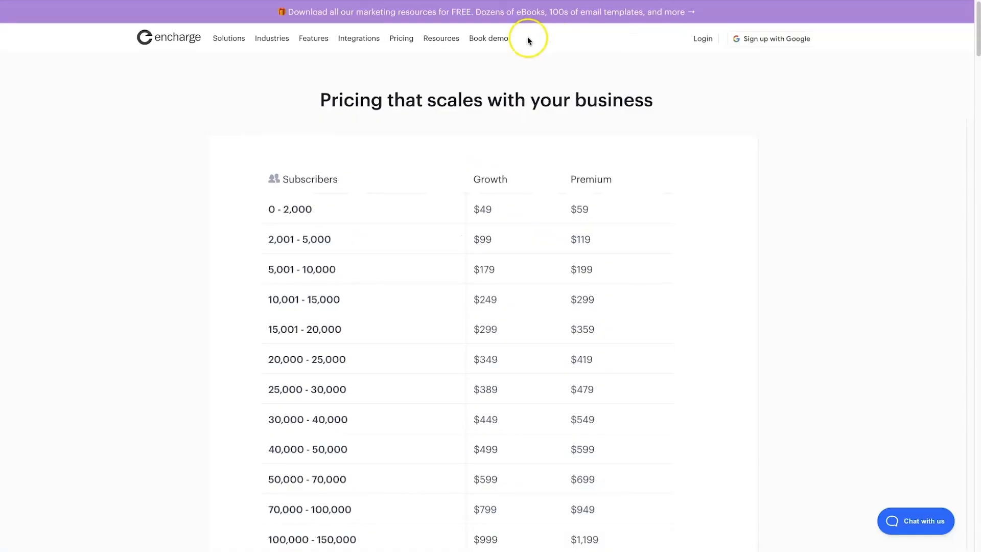
{"action": "mouse_move", "coordinate": [76, 347]}
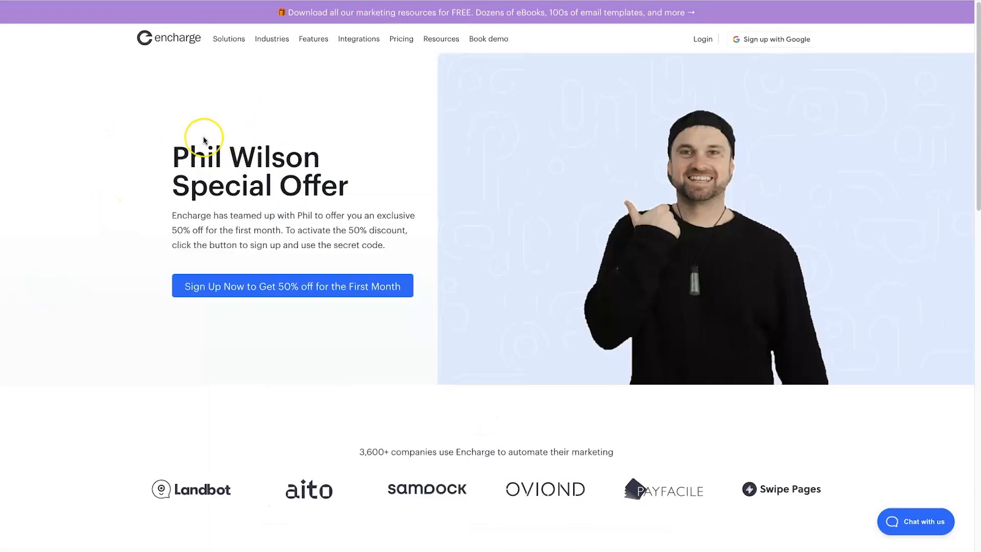
{"action": "mouse_move", "coordinate": [178, 243]}
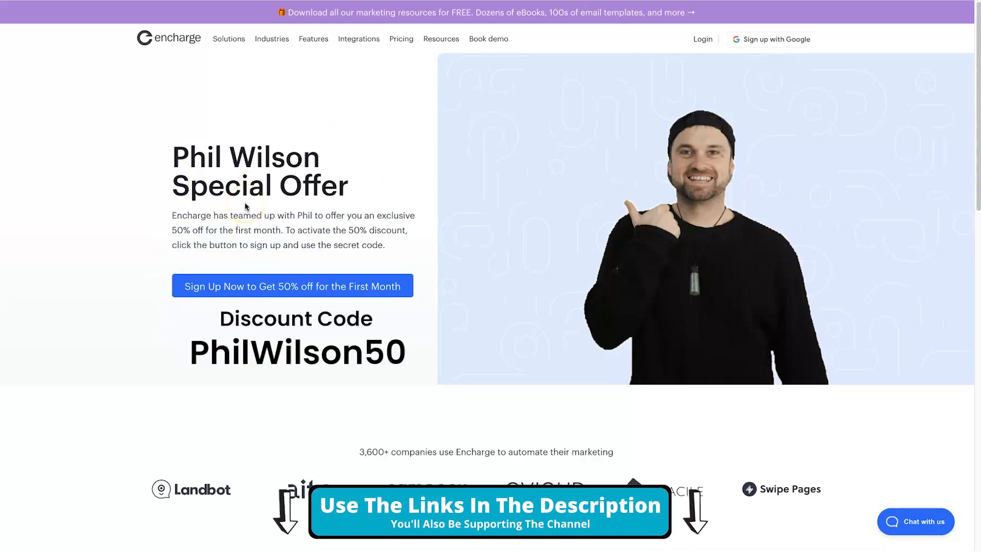
- Go from pricing to the Phil Wilson special offer page with 50% off the first month
{"action": "scroll", "scroll_direction": "down", "scroll_amount": 3}
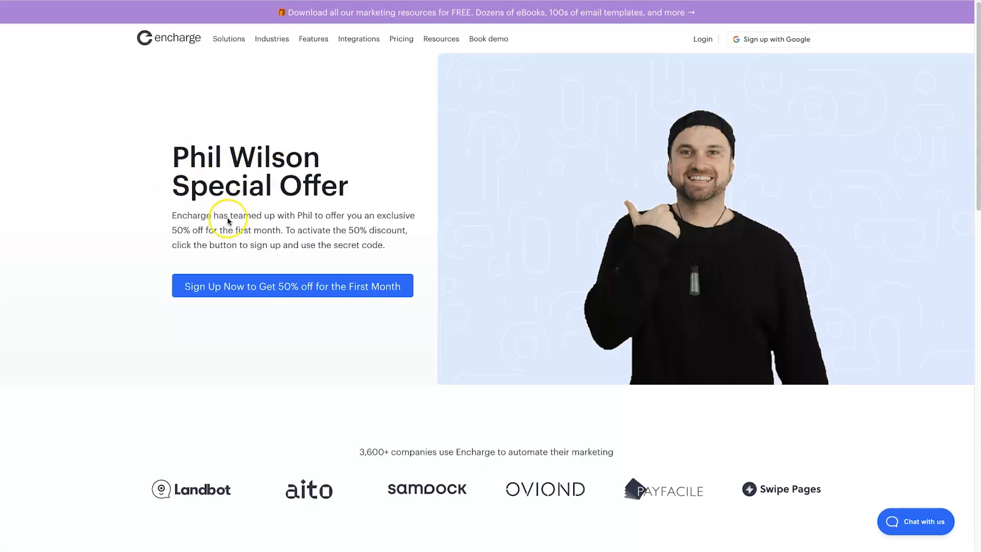
{"action": "mouse_move", "coordinate": [423, 301]}
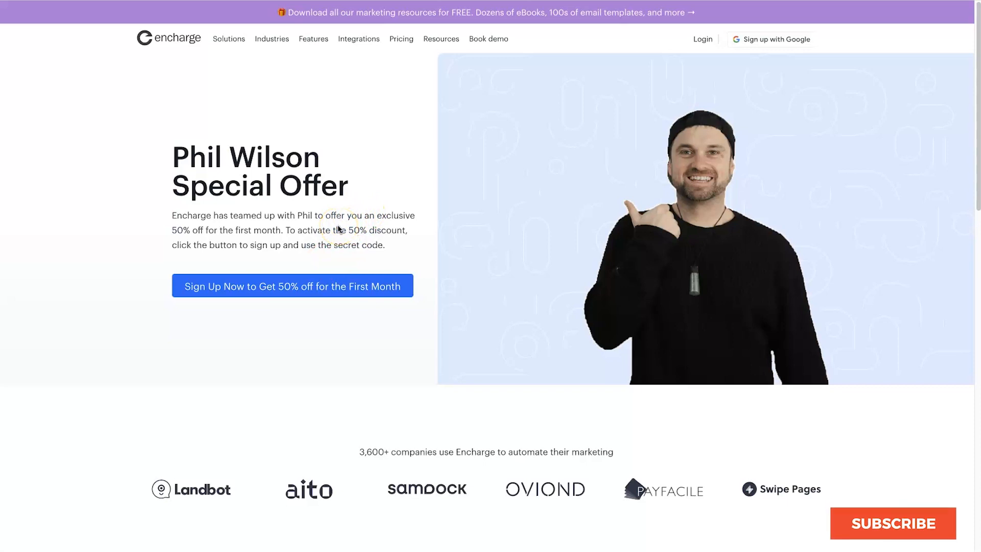
{"action": "left_click", "coordinate": [892, 524]}
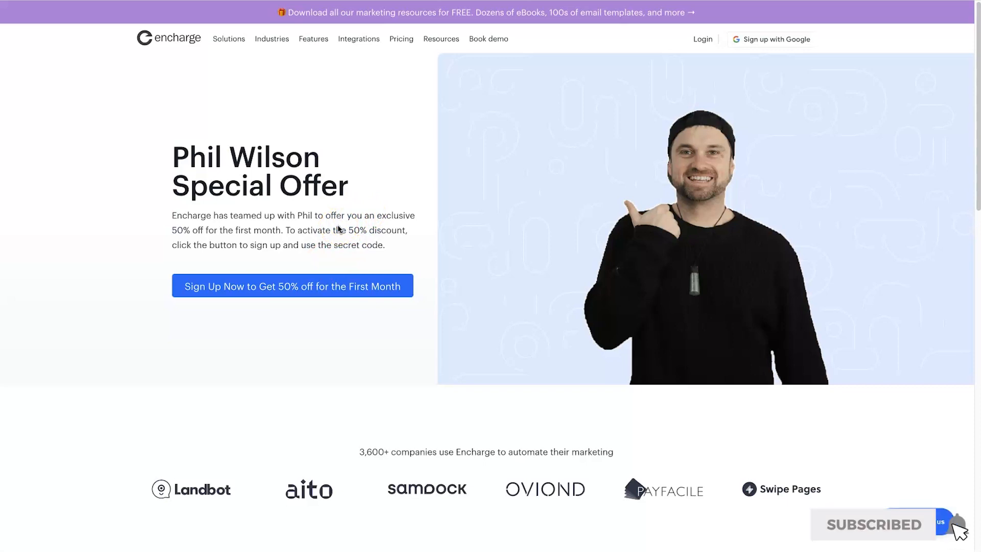